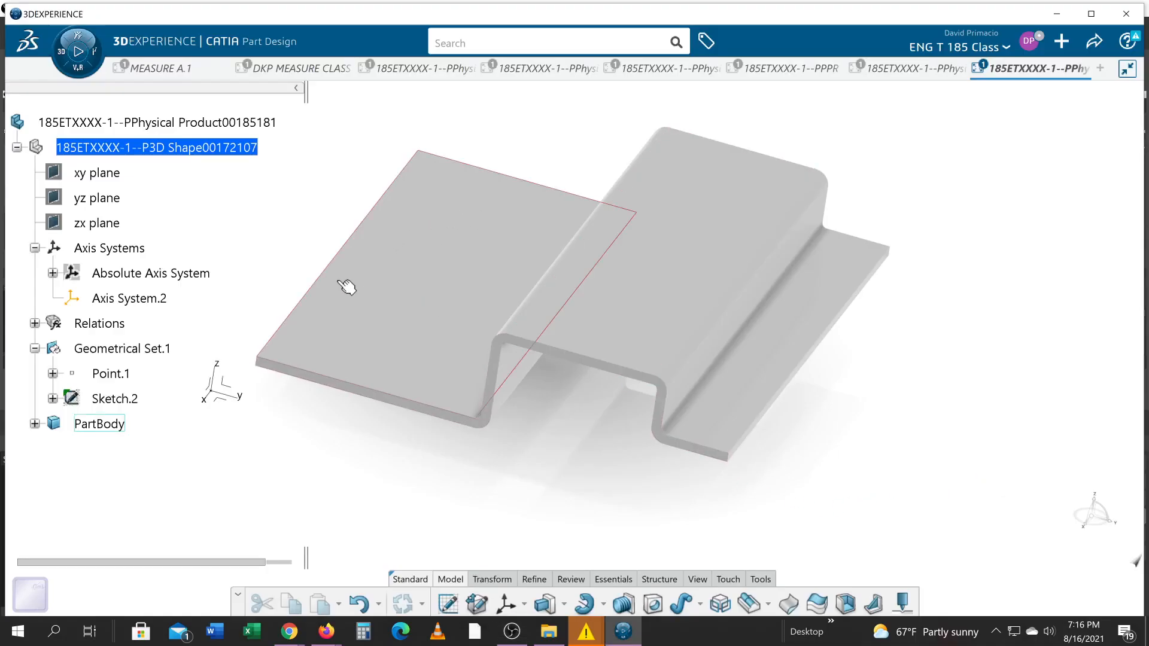
pyautogui.moveTo(376, 238)
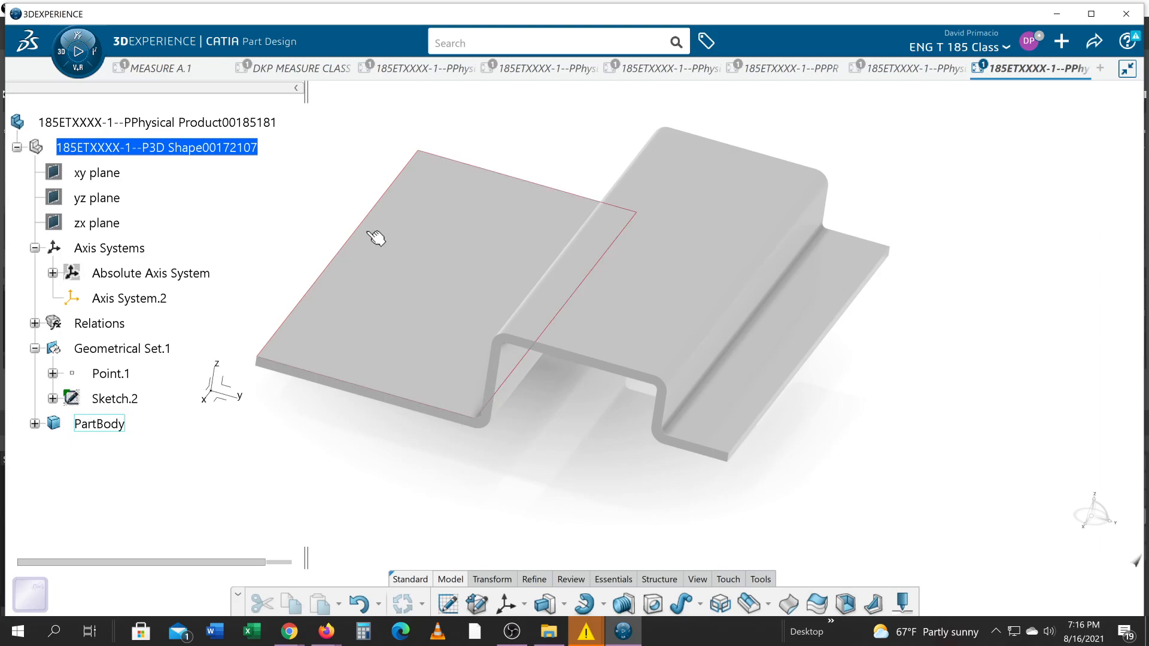
pyautogui.moveTo(350, 272)
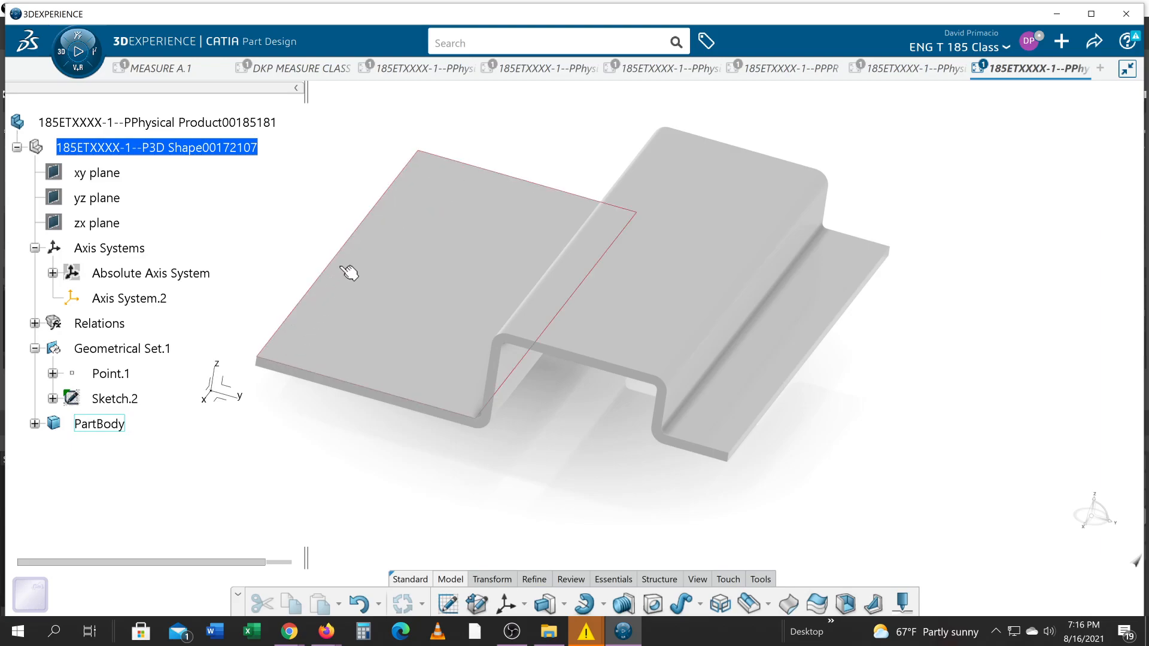
# Step: Orbit the Z-bracket with the compass to view it from a new angle
pyautogui.moveTo(349, 272); pyautogui.dragTo(457, 443)
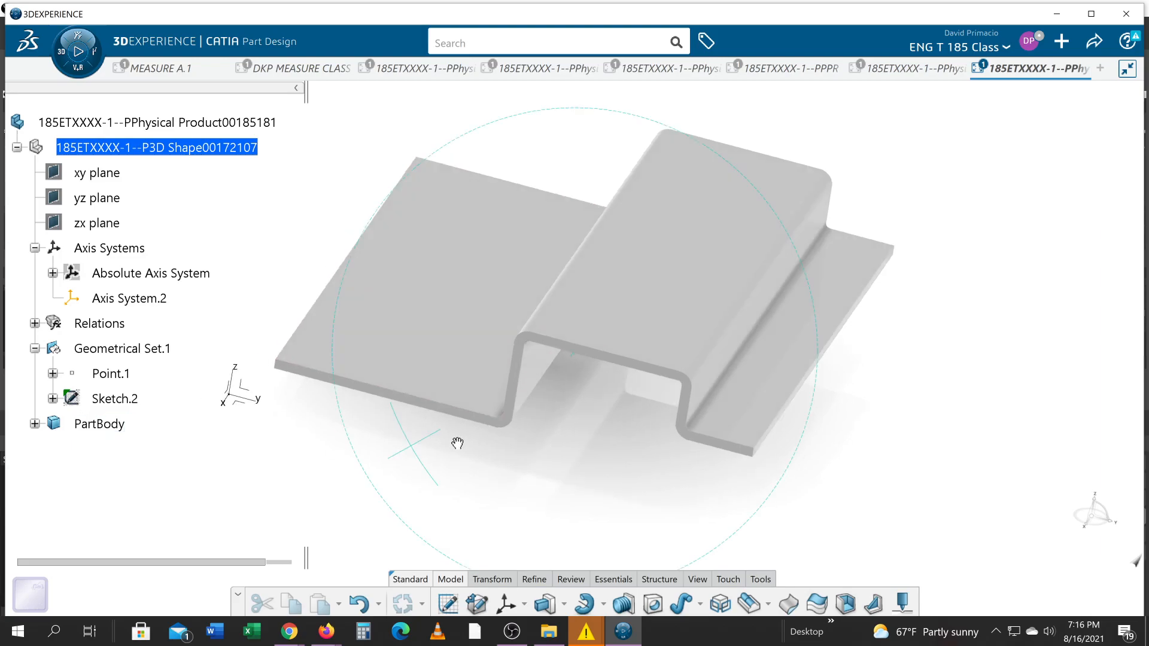
pyautogui.moveTo(458, 443); pyautogui.dragTo(403, 418)
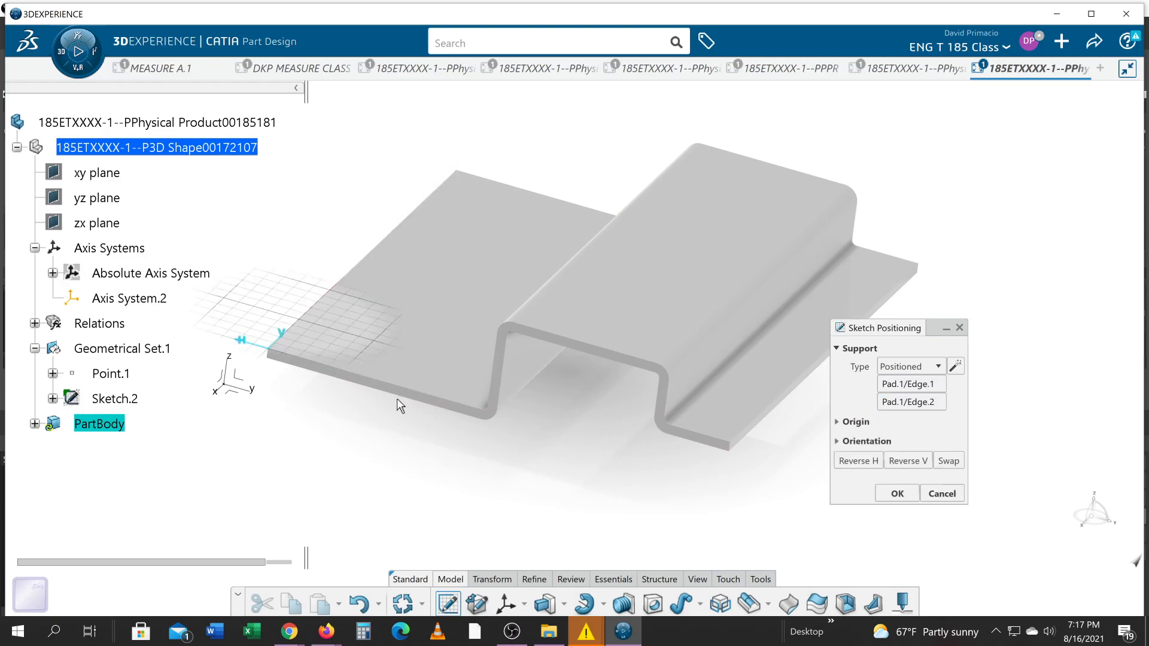
pyautogui.moveTo(402, 408)
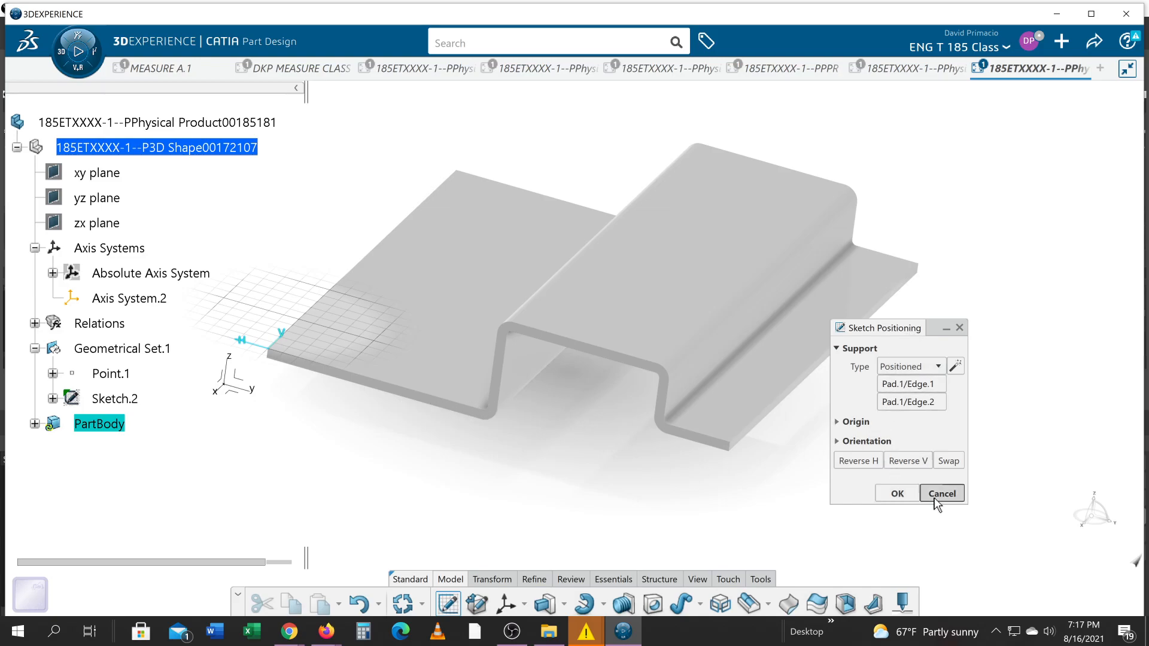
# Step: Cancel the edge-positioned sketch, open a sketch on Pad.1/Face.2, then exit to Part Design
pyautogui.click(941, 493)
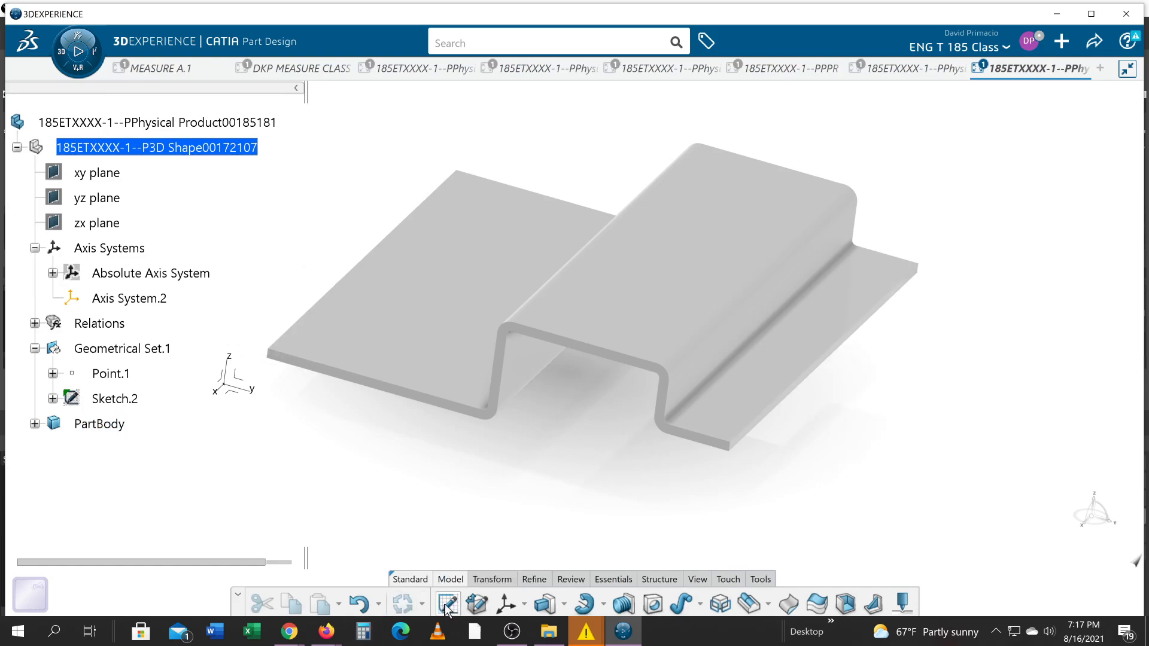
pyautogui.click(447, 604)
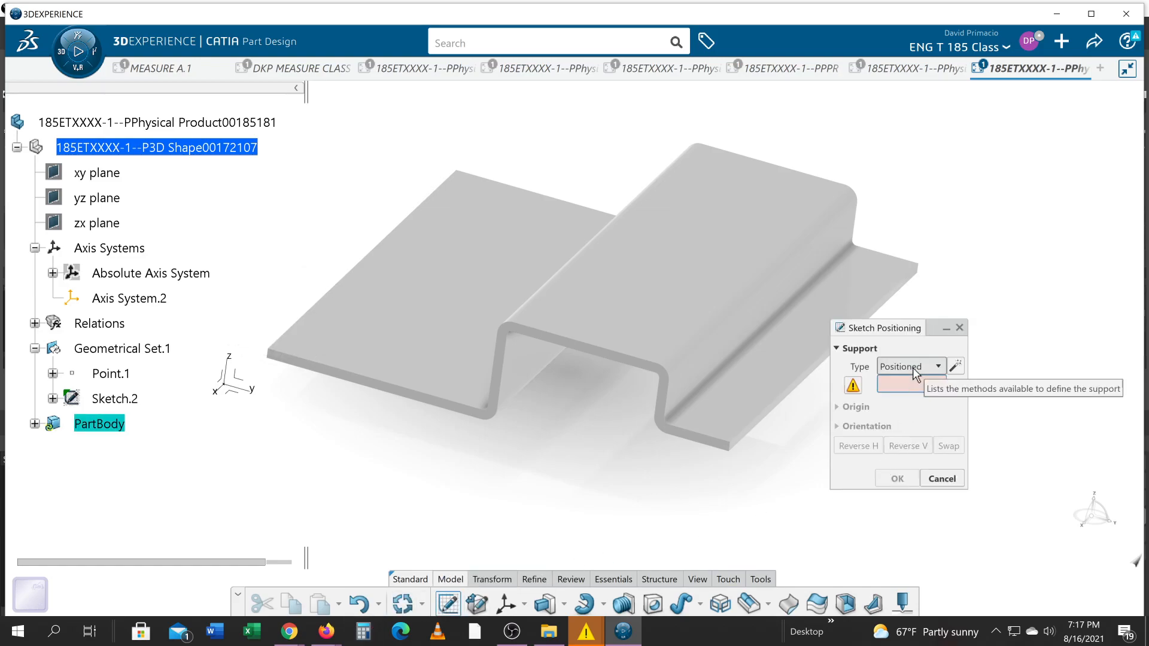
pyautogui.click(939, 367)
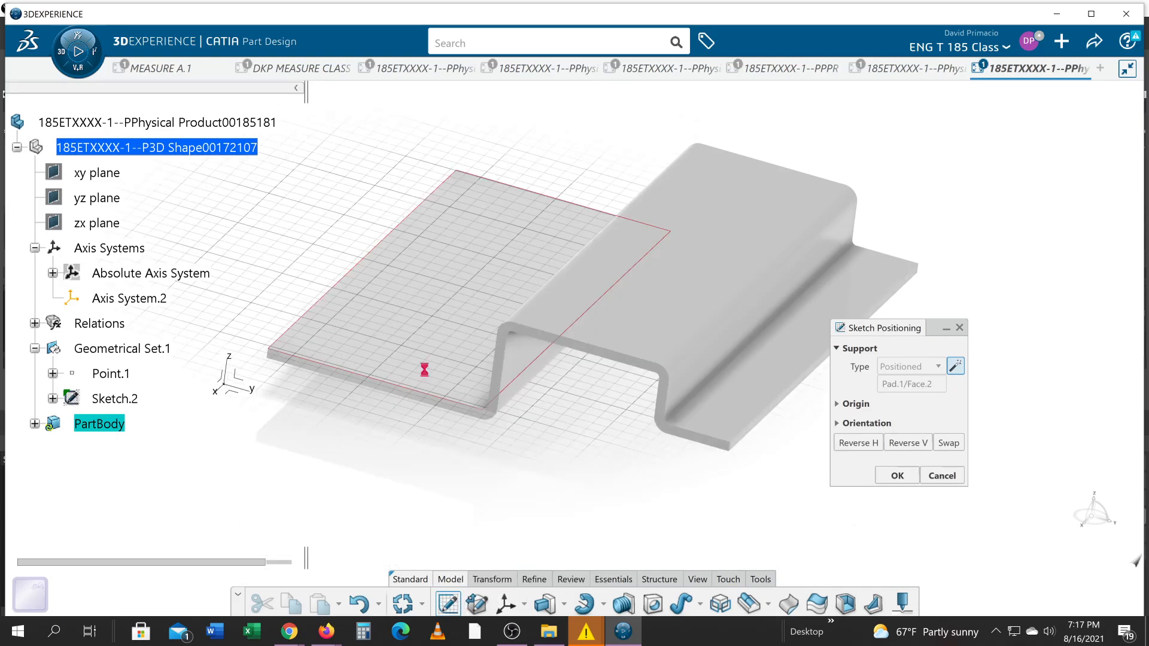
pyautogui.click(895, 475)
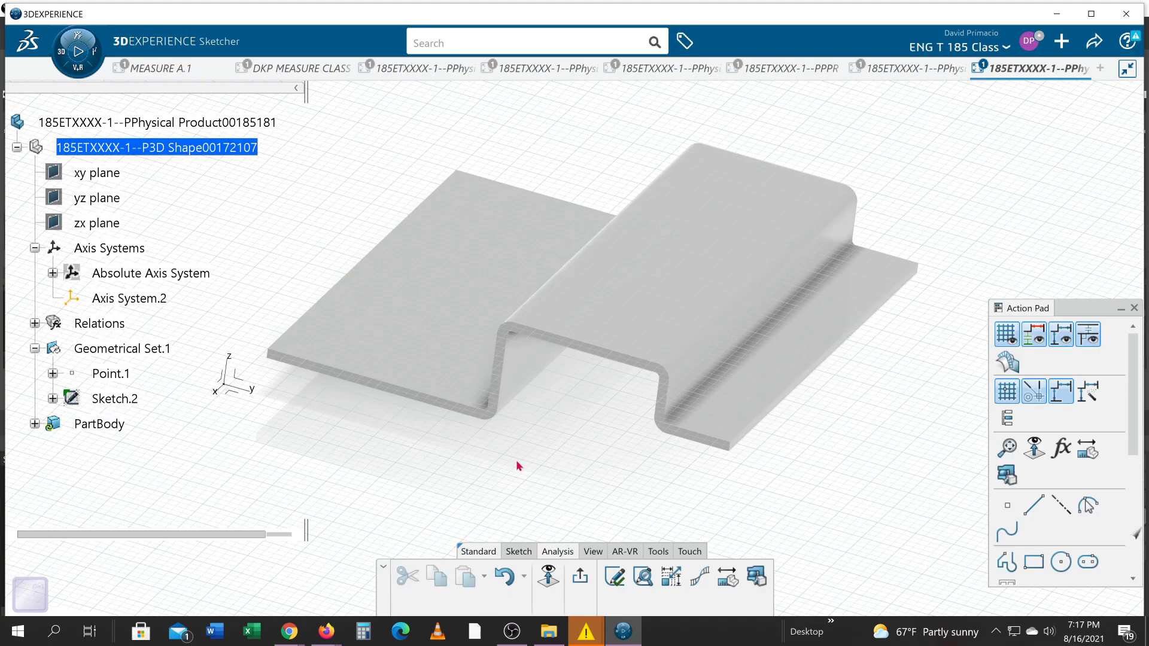
pyautogui.moveTo(580, 579)
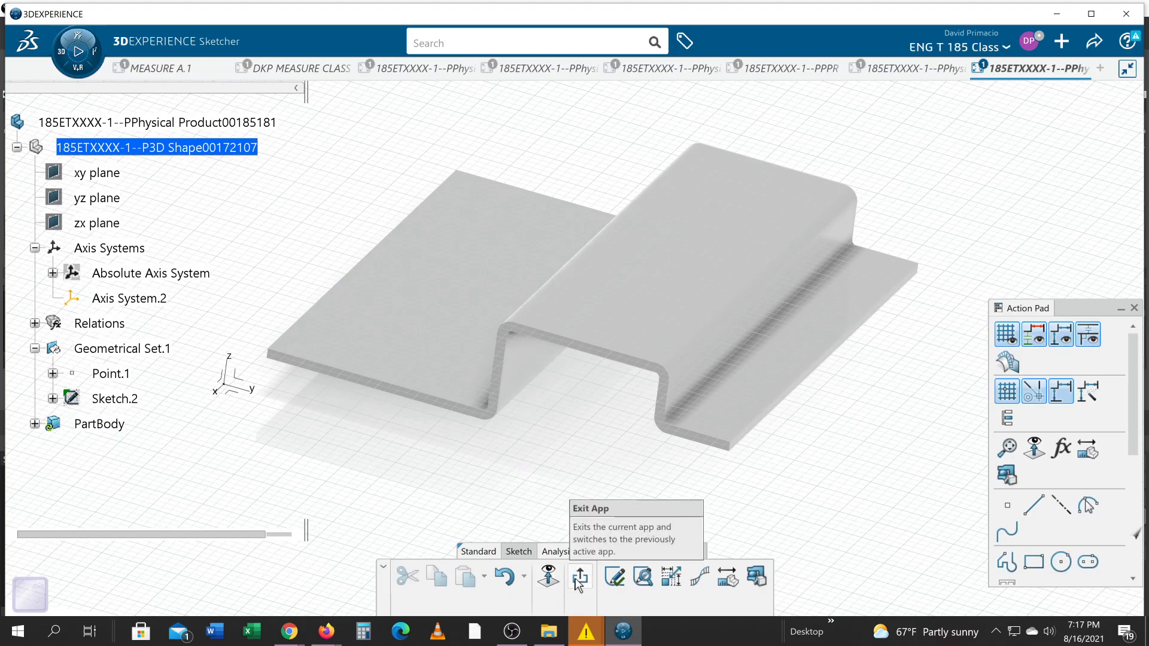
pyautogui.click(580, 576)
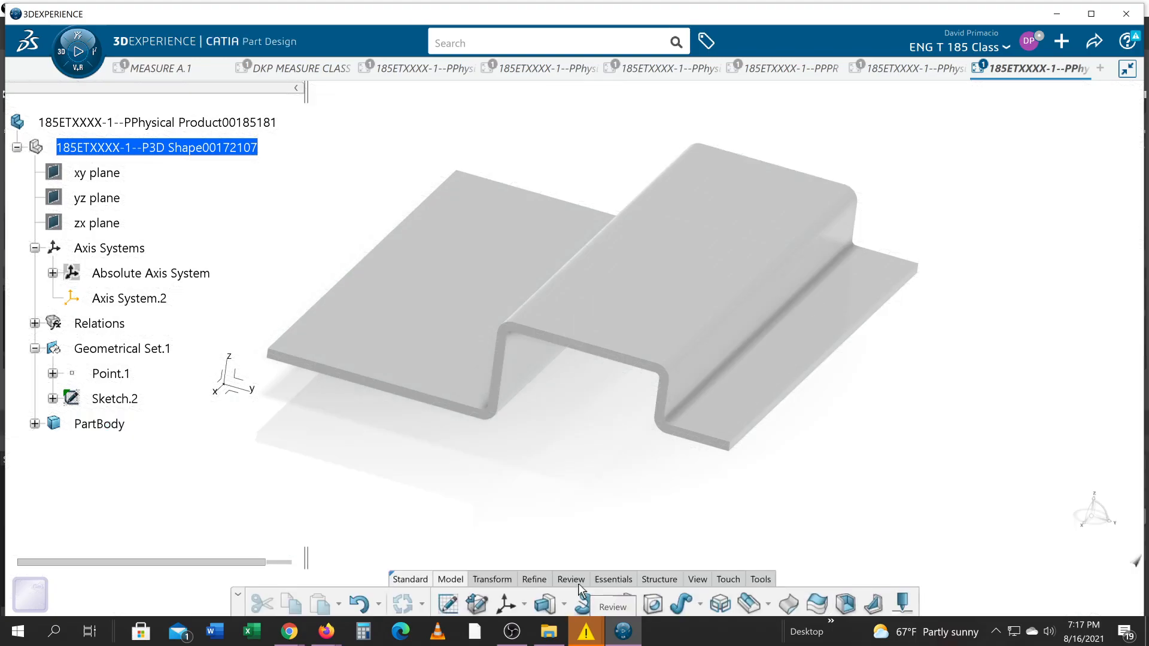
# Step: Create a smart-positioned sketch on Pad.1 Edge.1 and Edge.2 with swapped axes
pyautogui.click(447, 604)
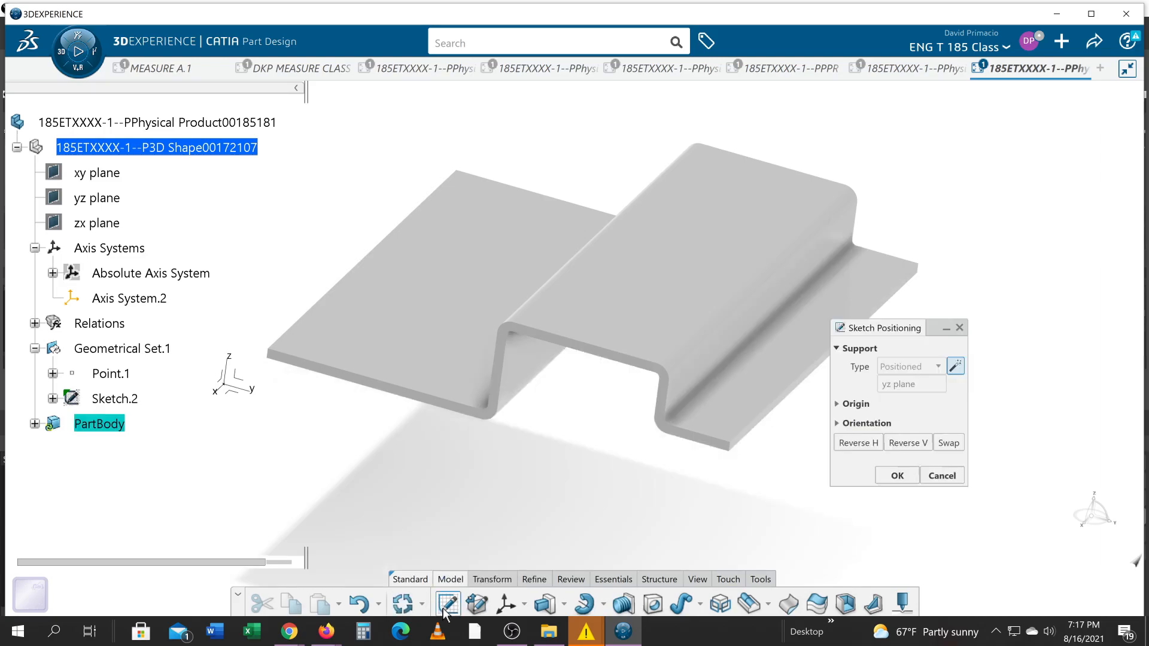
pyautogui.moveTo(957, 365)
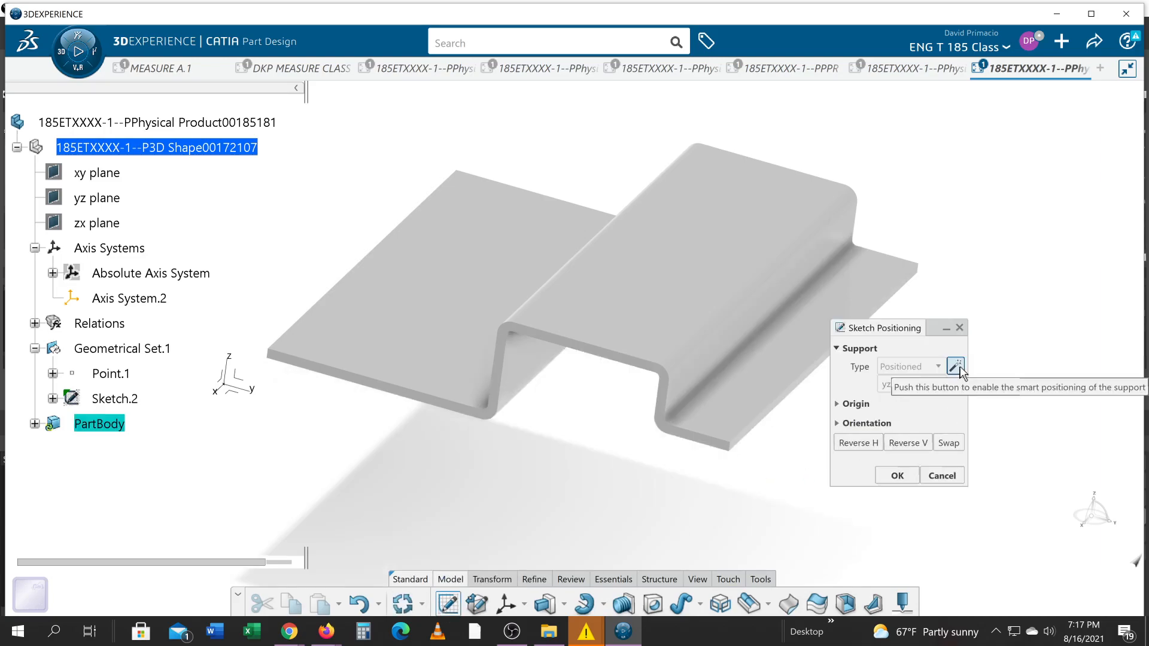
pyautogui.click(95, 198)
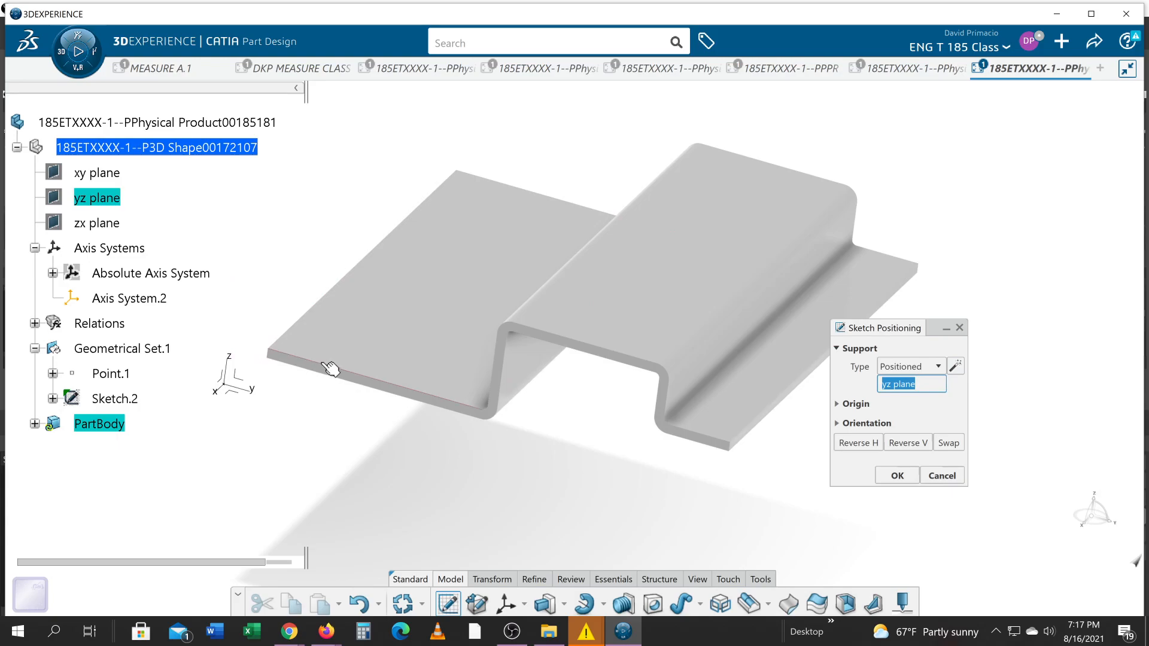
pyautogui.click(329, 370)
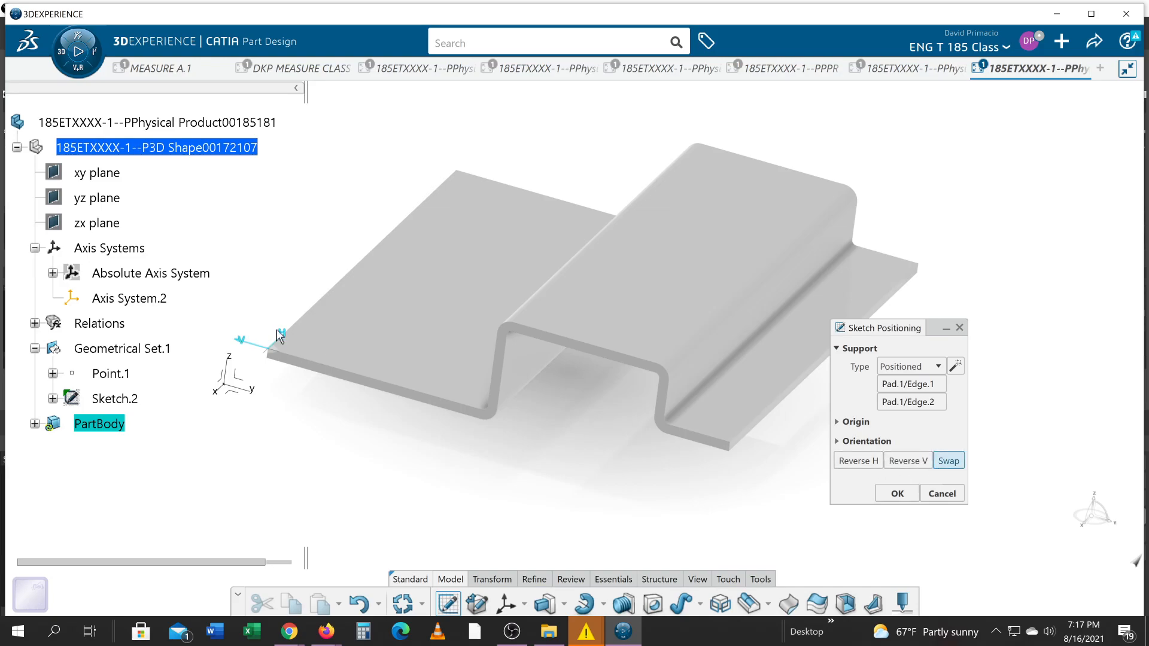
pyautogui.moveTo(493, 467)
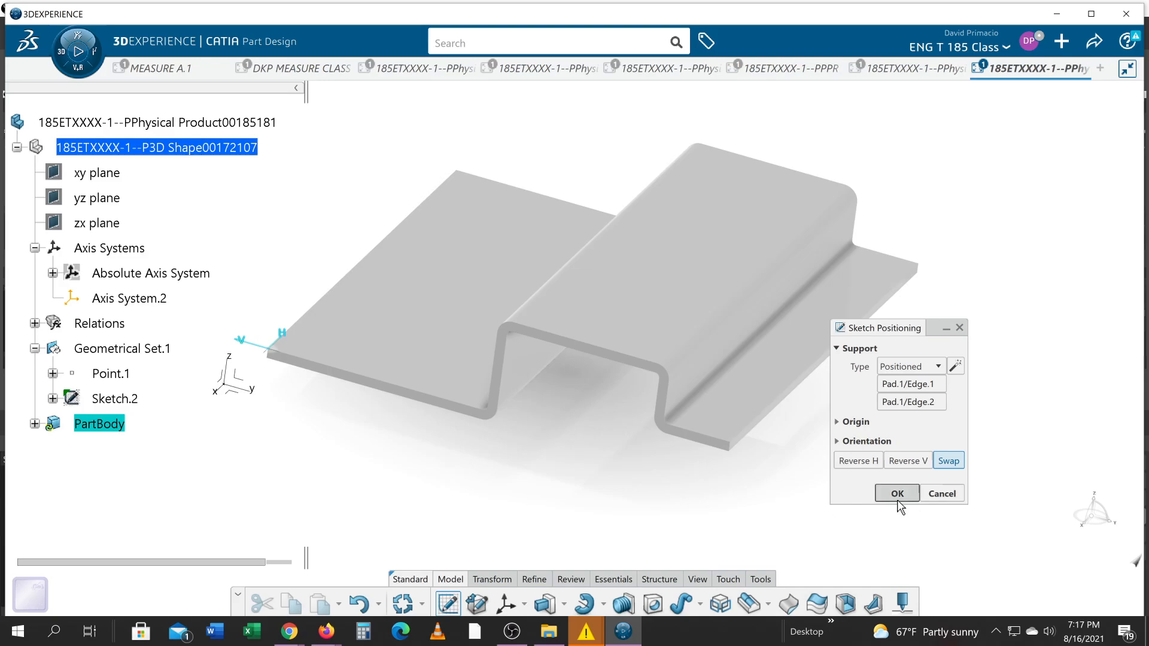
pyautogui.click(896, 493)
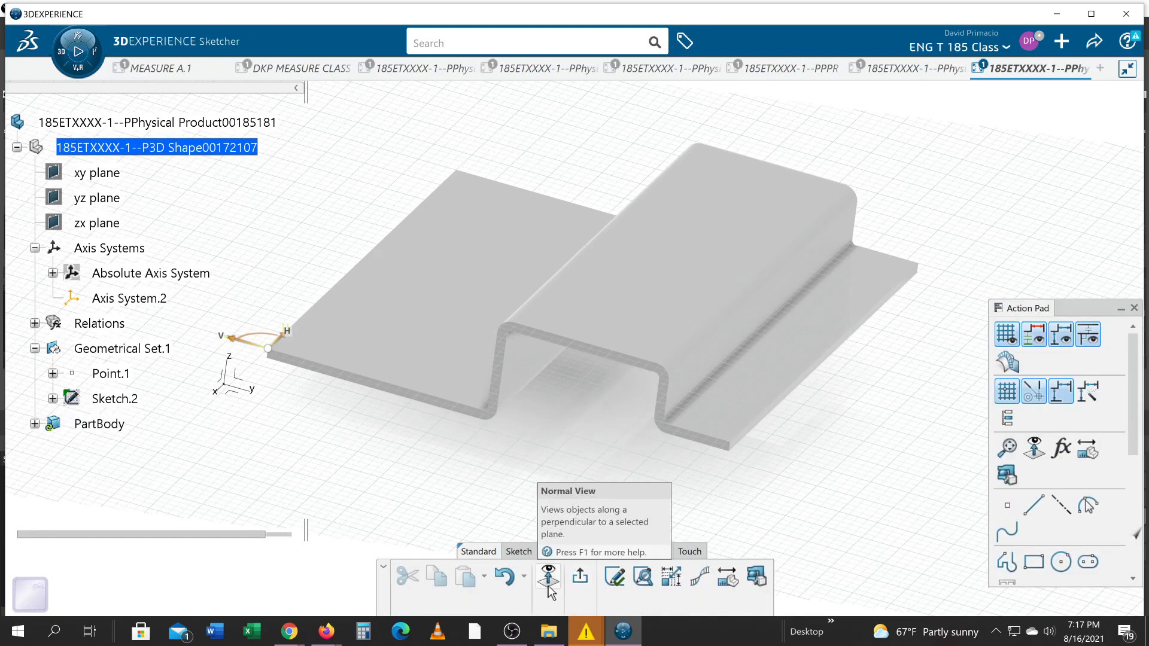
# Step: Switch to Normal View and draw a three-point arc over the flange's end face
pyautogui.click(547, 575)
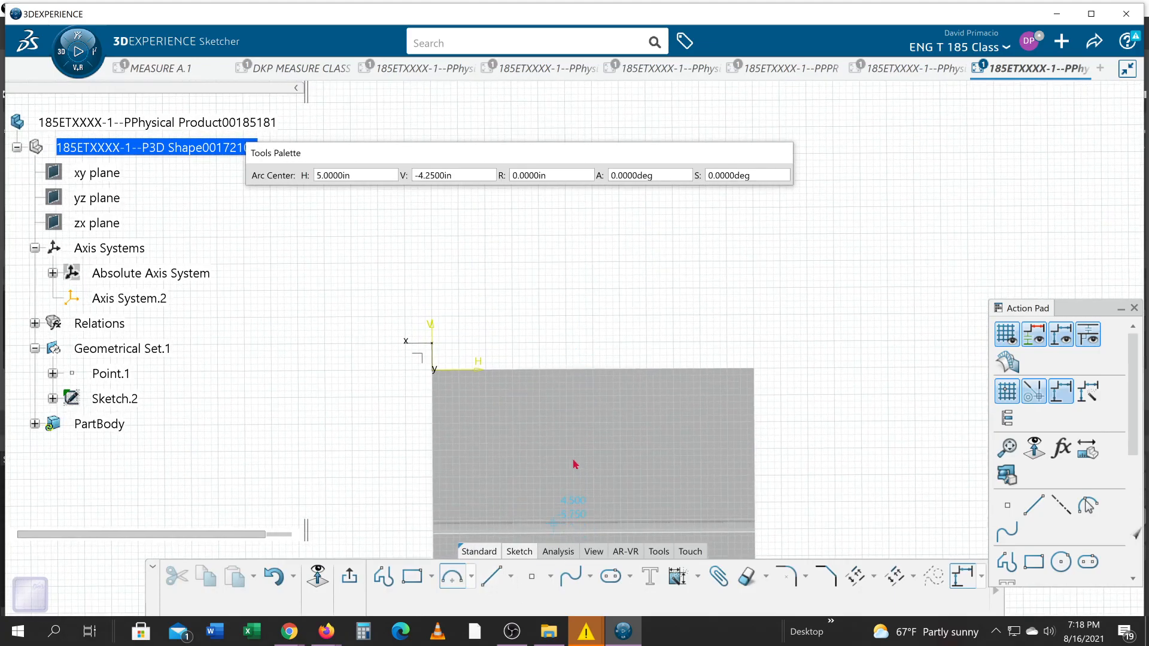
pyautogui.moveTo(596, 500)
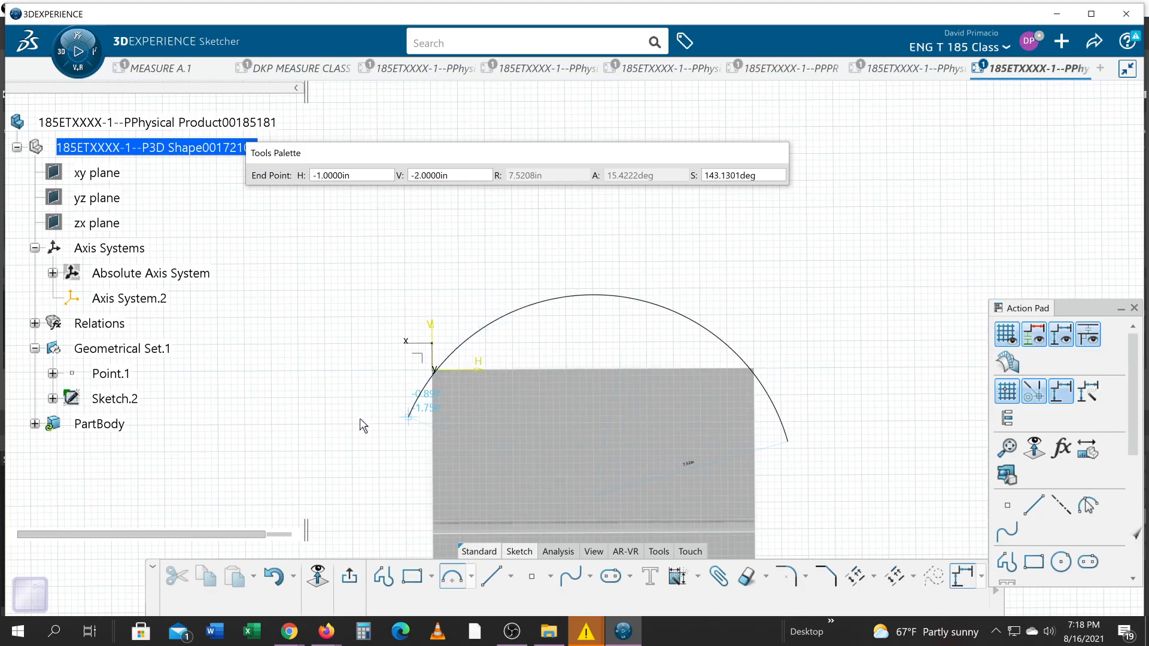
pyautogui.click(611, 437)
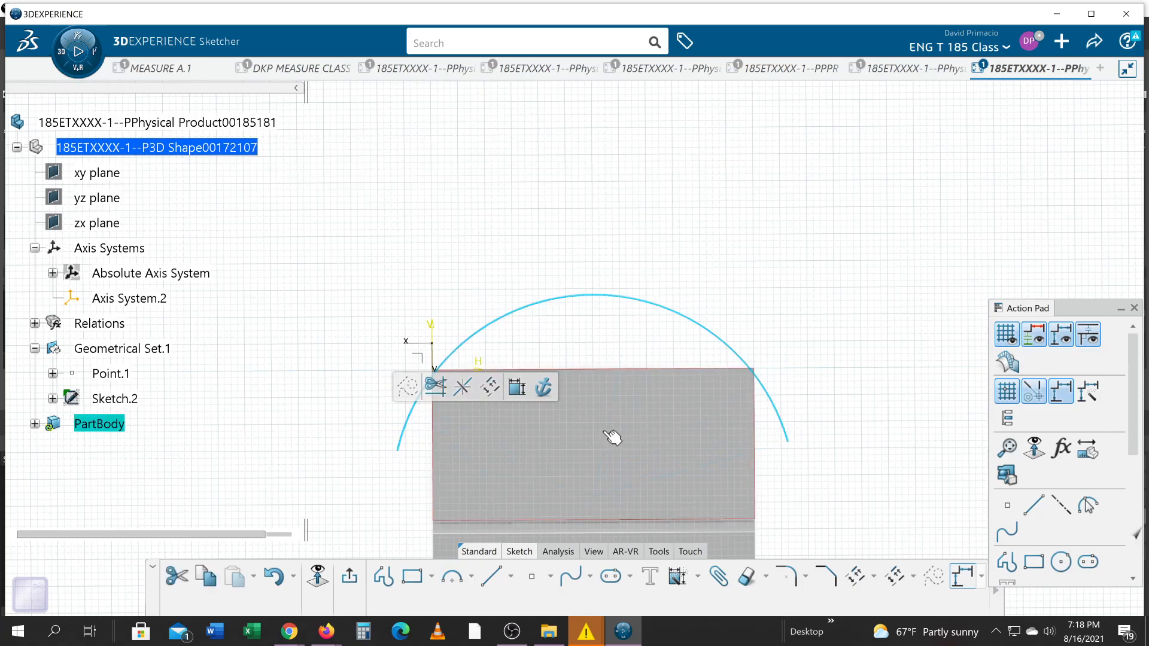
pyautogui.moveTo(673, 444)
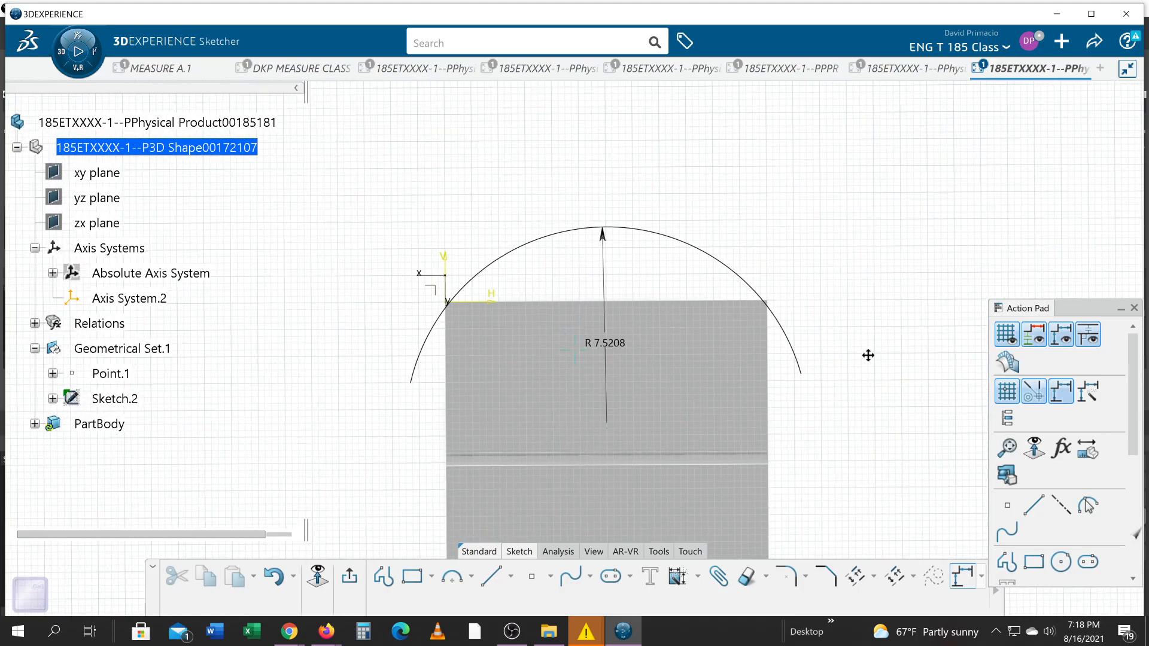
# Step: Change the arc's R 7.5208 radius constraint to 14.5 inches
pyautogui.press('alt+tab')
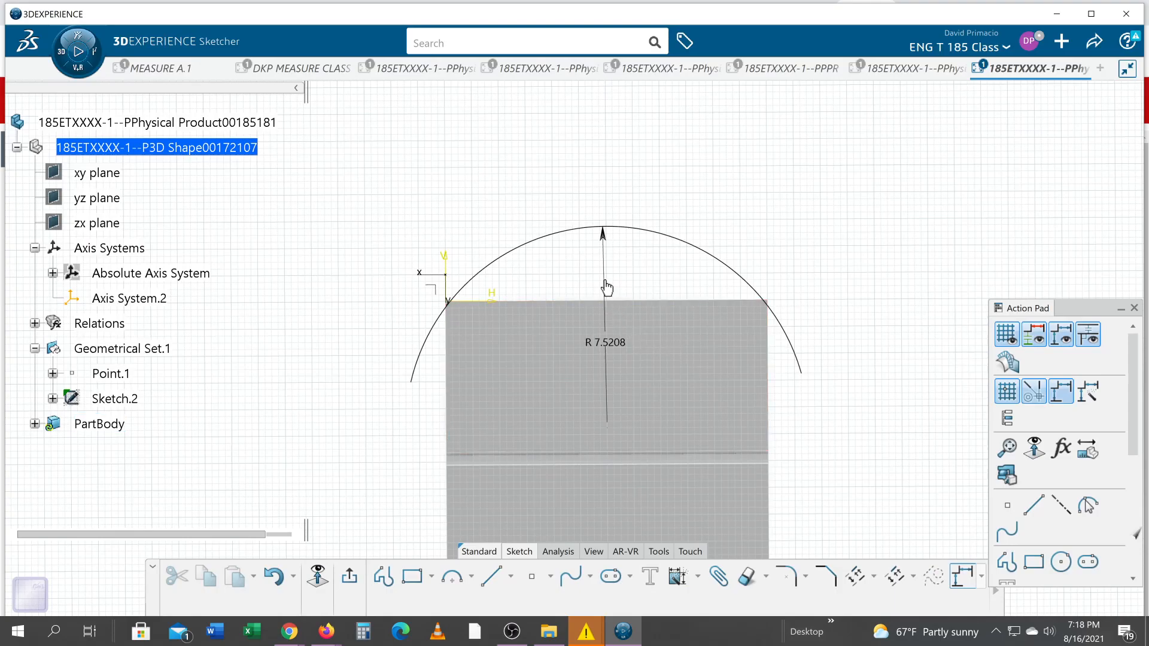
pyautogui.doubleClick(606, 342)
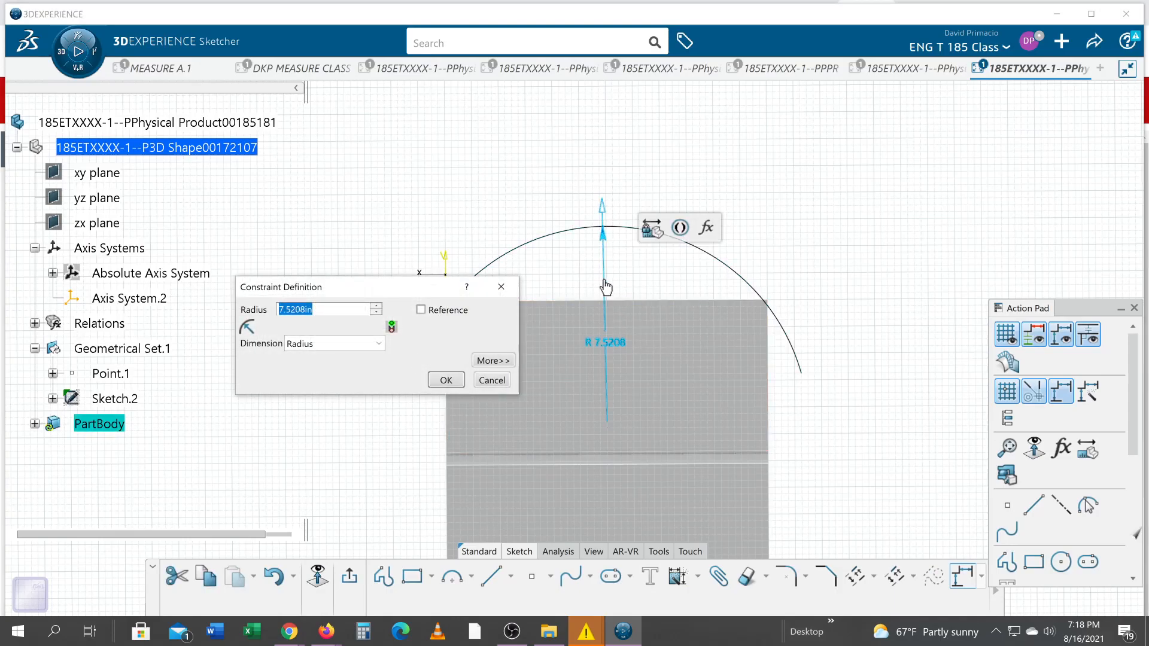
pyautogui.write('14.')
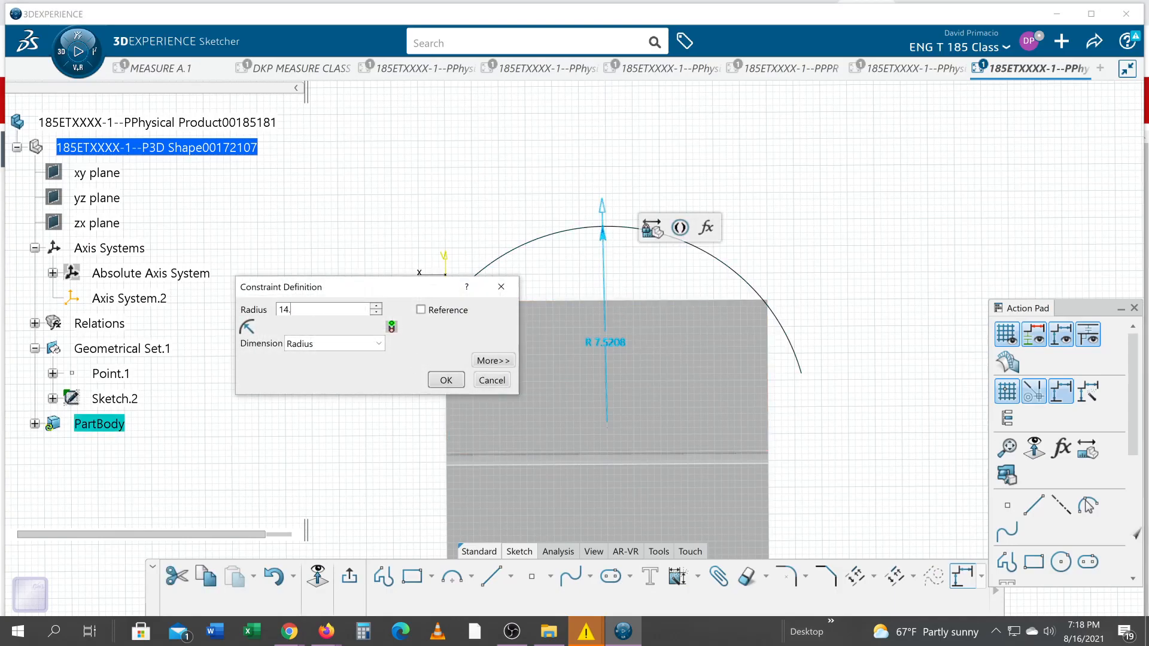
pyautogui.click(444, 379)
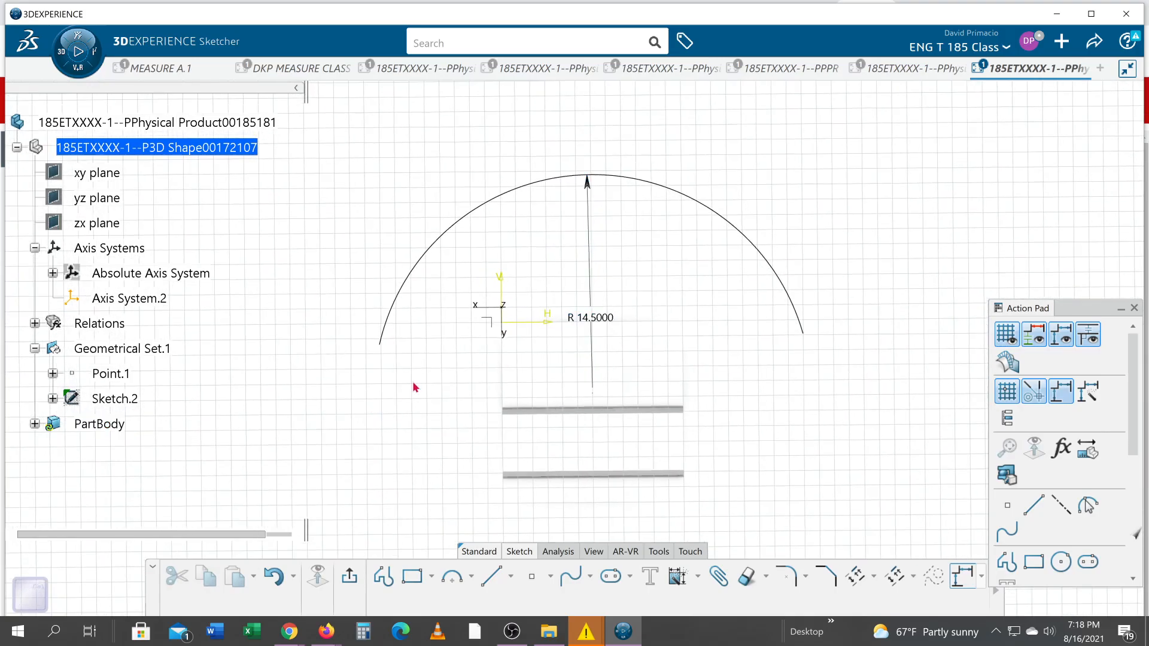
pyautogui.moveTo(729, 450)
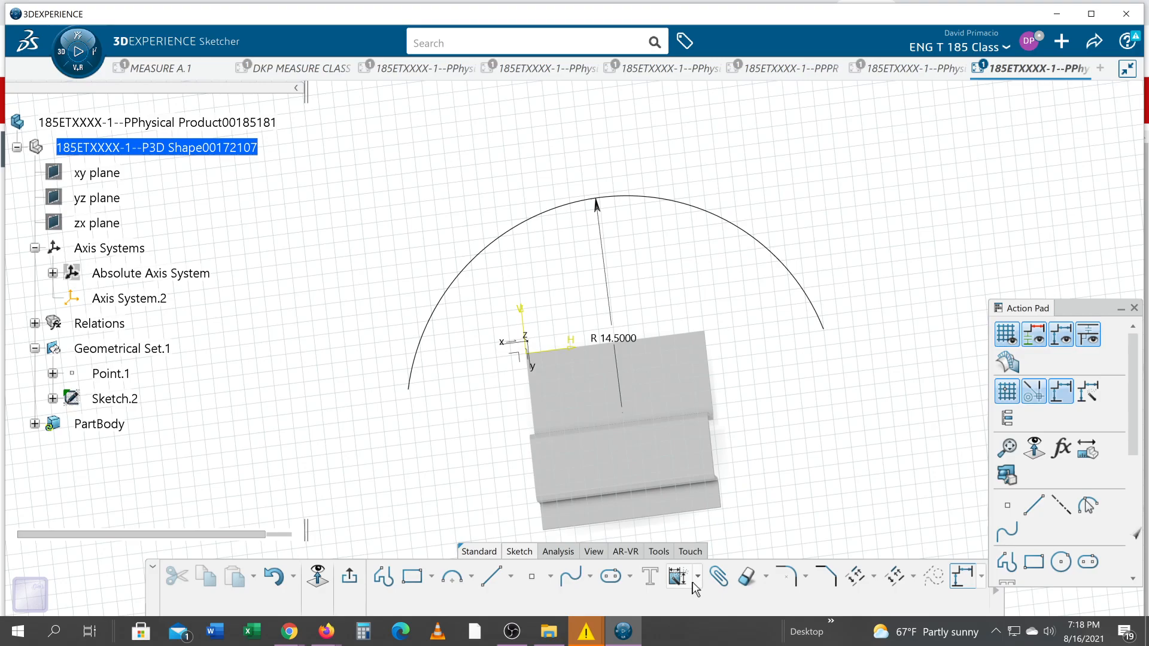
# Step: Project the flange edge and dimension the arc centre 6.0 from the sketch origin
pyautogui.click(696, 577)
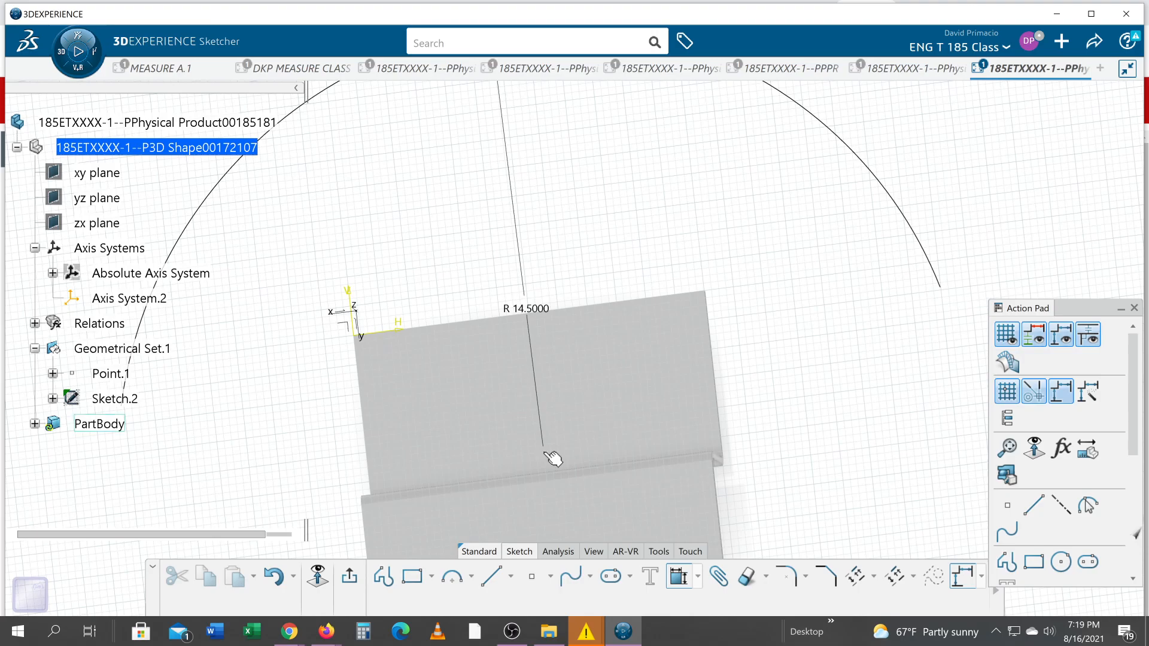
pyautogui.click(99, 423)
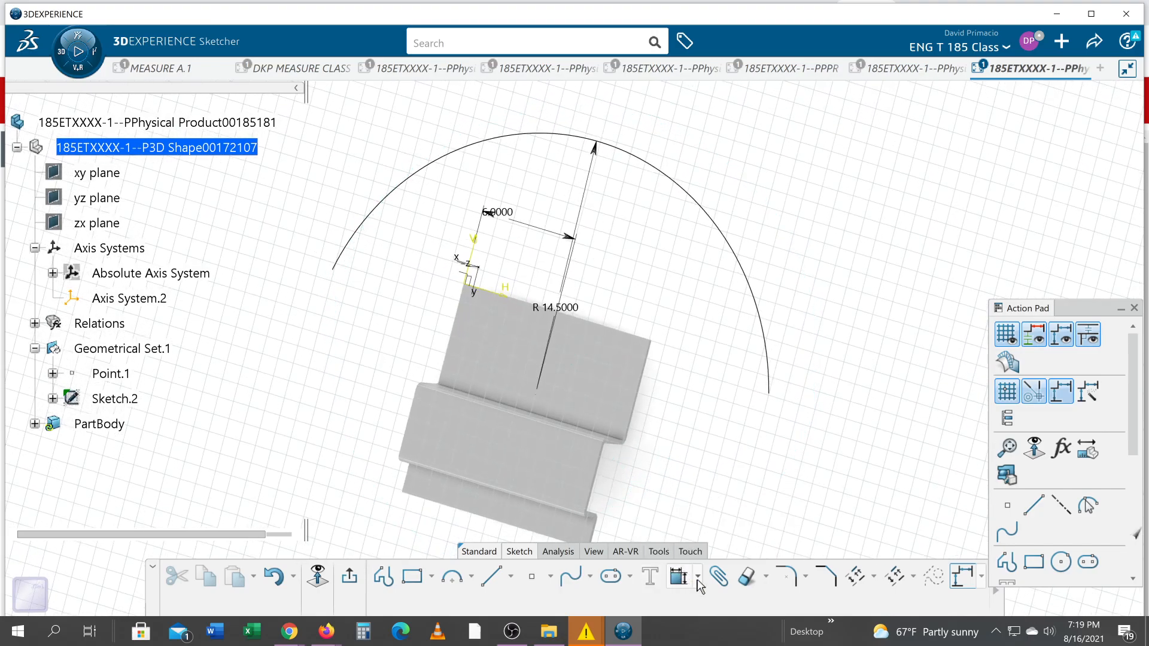
pyautogui.click(697, 578)
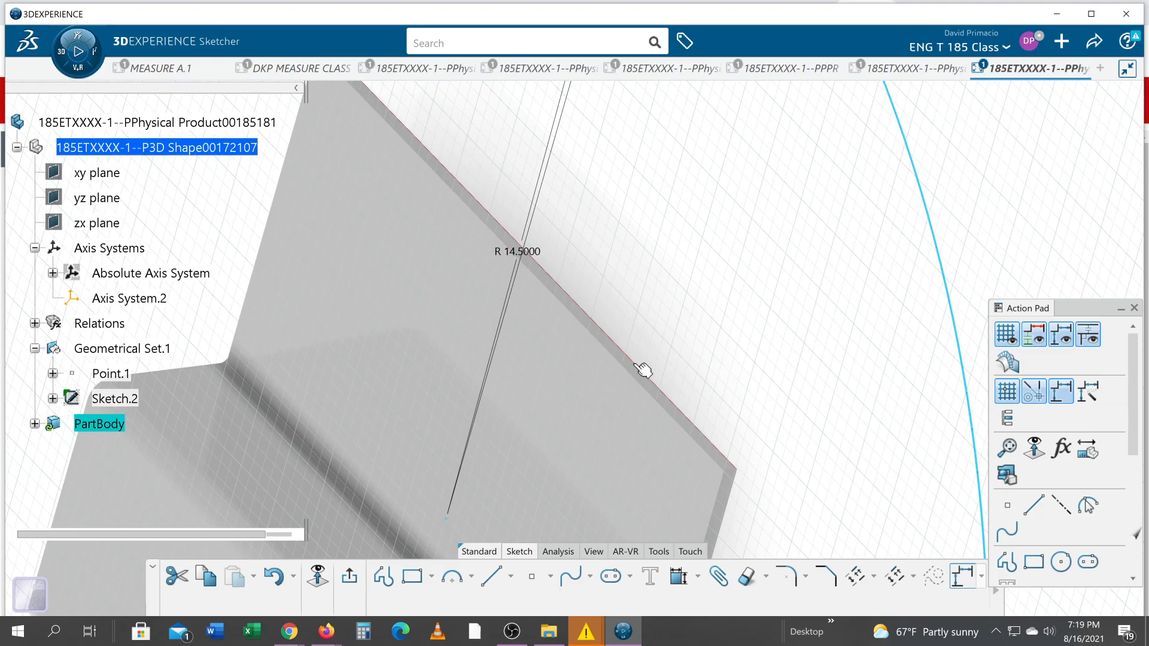
# Step: Constrain the 14.5-radius arc tangent to the bracket's top edge
pyautogui.click(645, 366)
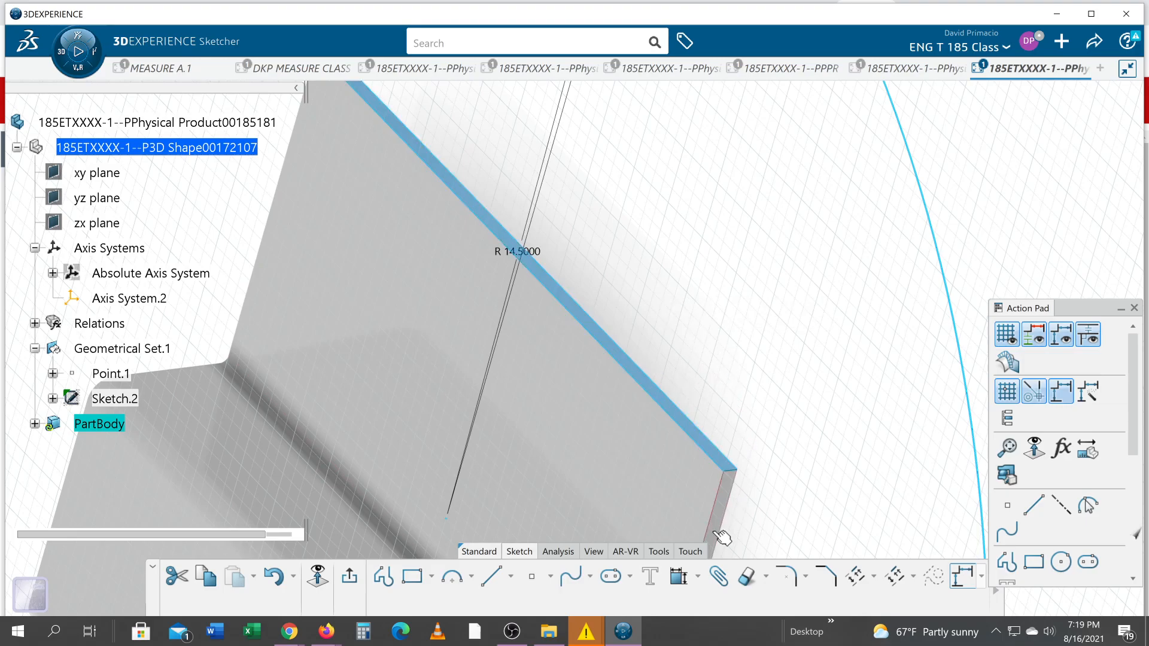
pyautogui.click(696, 578)
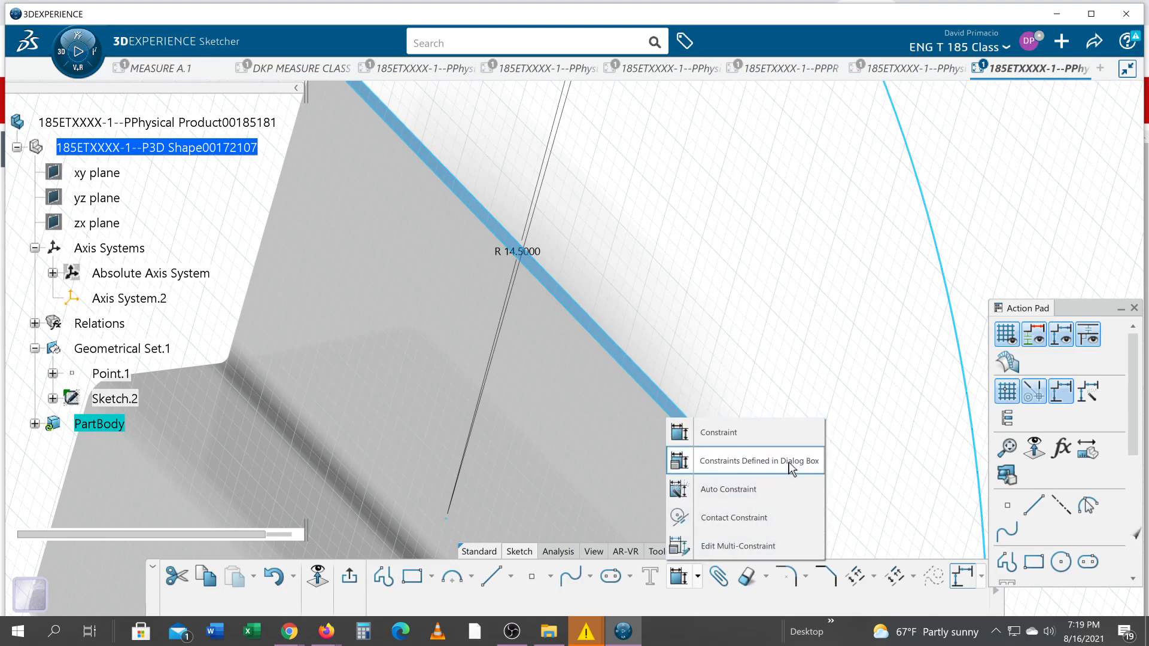
pyautogui.click(758, 460)
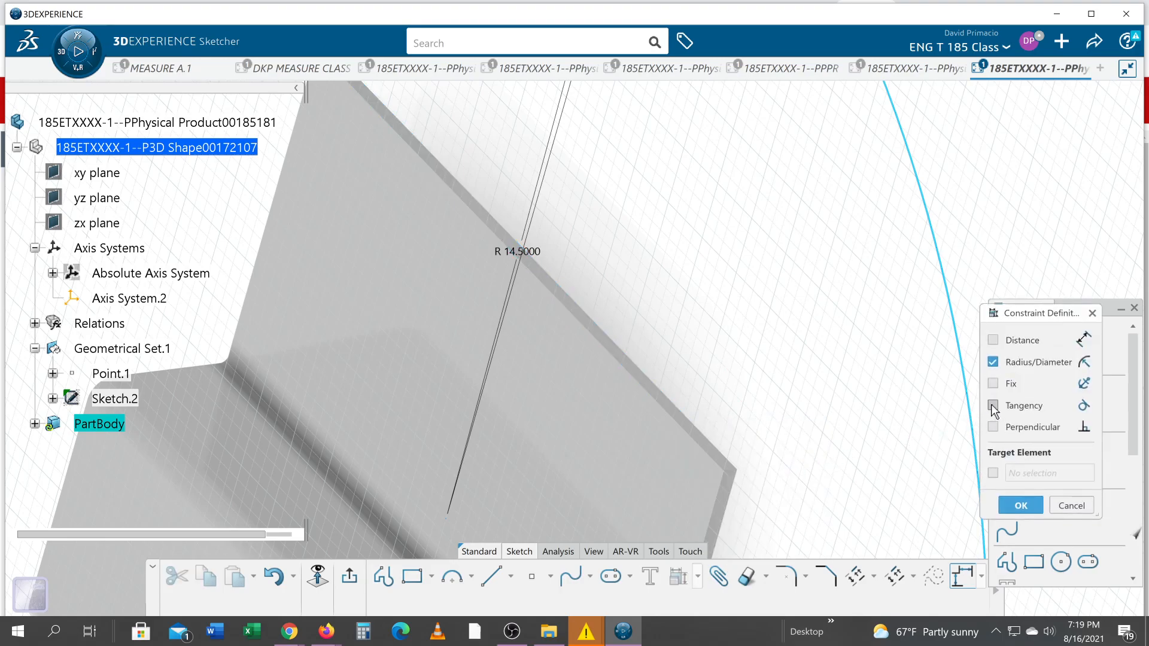
pyautogui.click(993, 406)
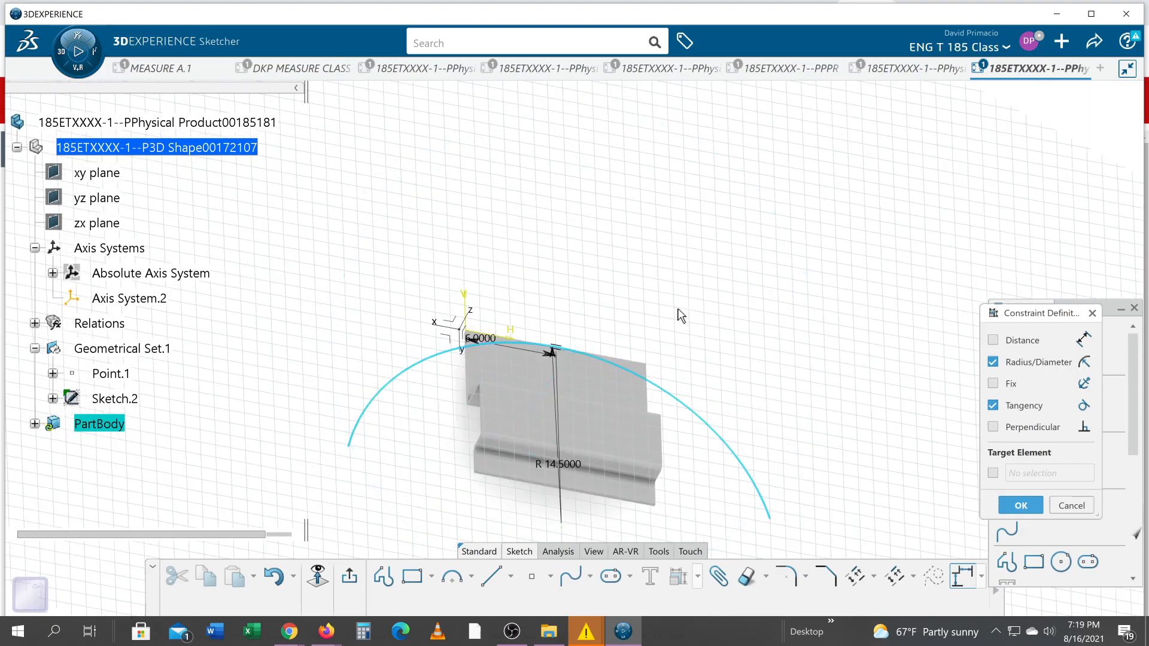
pyautogui.moveTo(711, 305)
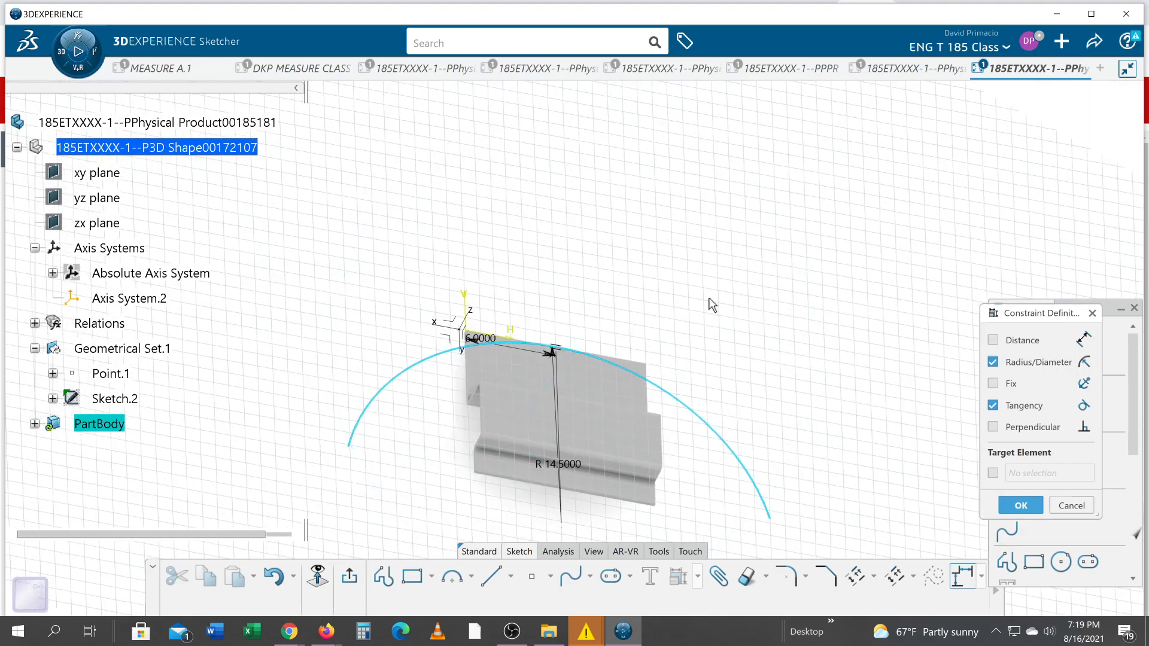
pyautogui.moveTo(453, 384)
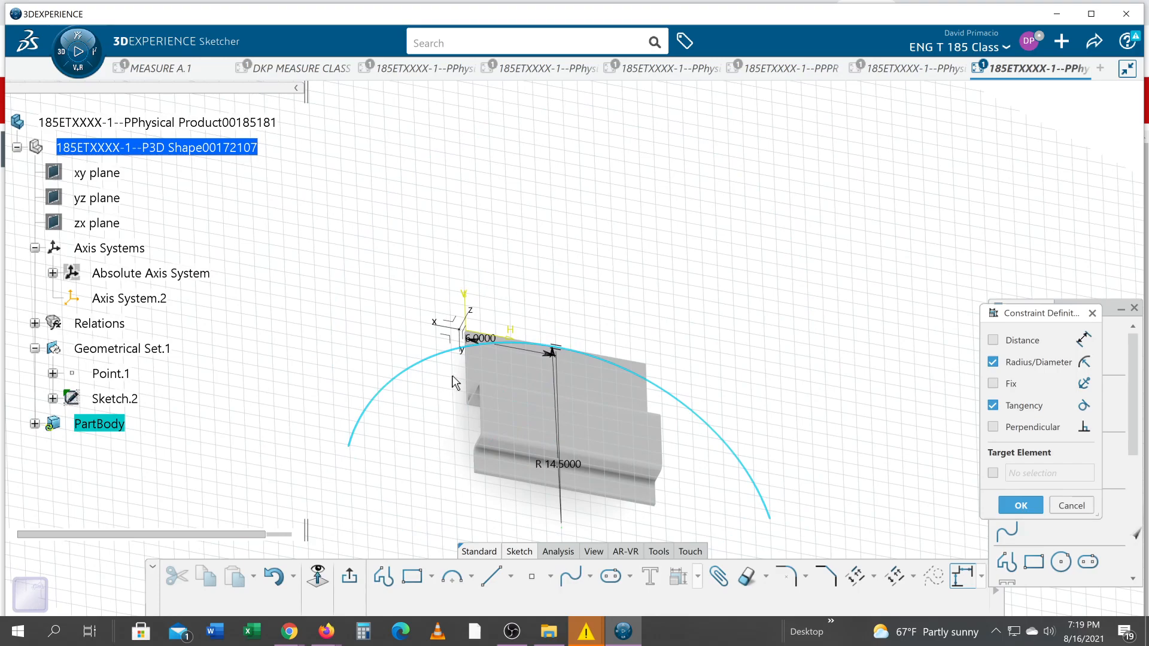
pyautogui.moveTo(529, 401)
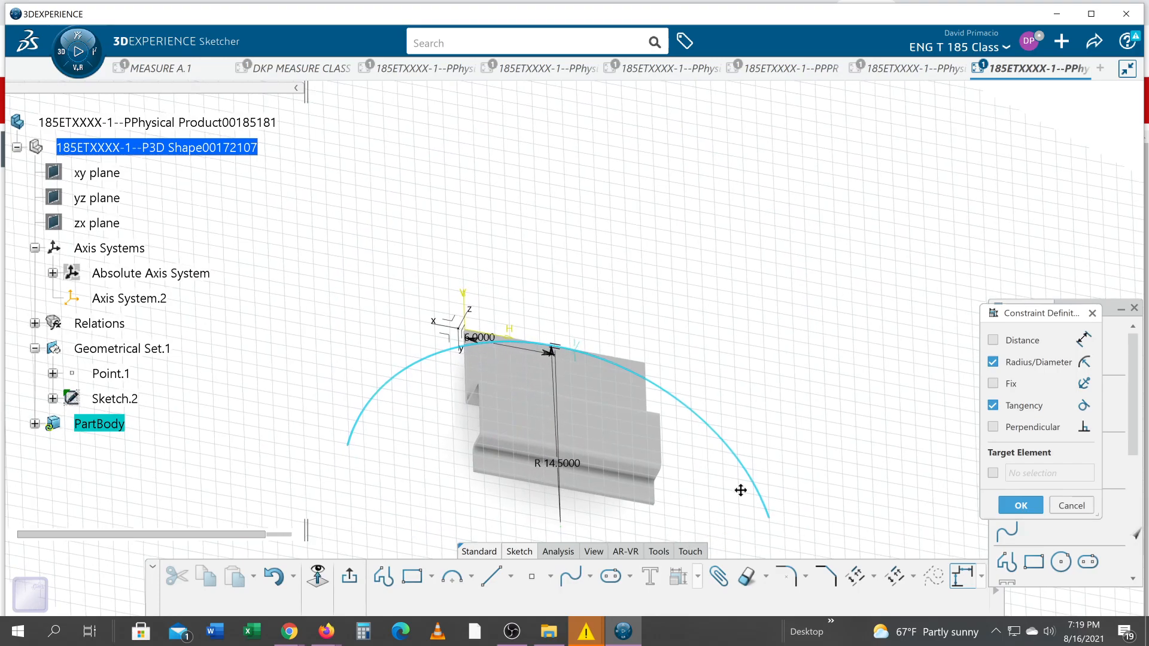
pyautogui.moveTo(740, 490); pyautogui.dragTo(812, 513)
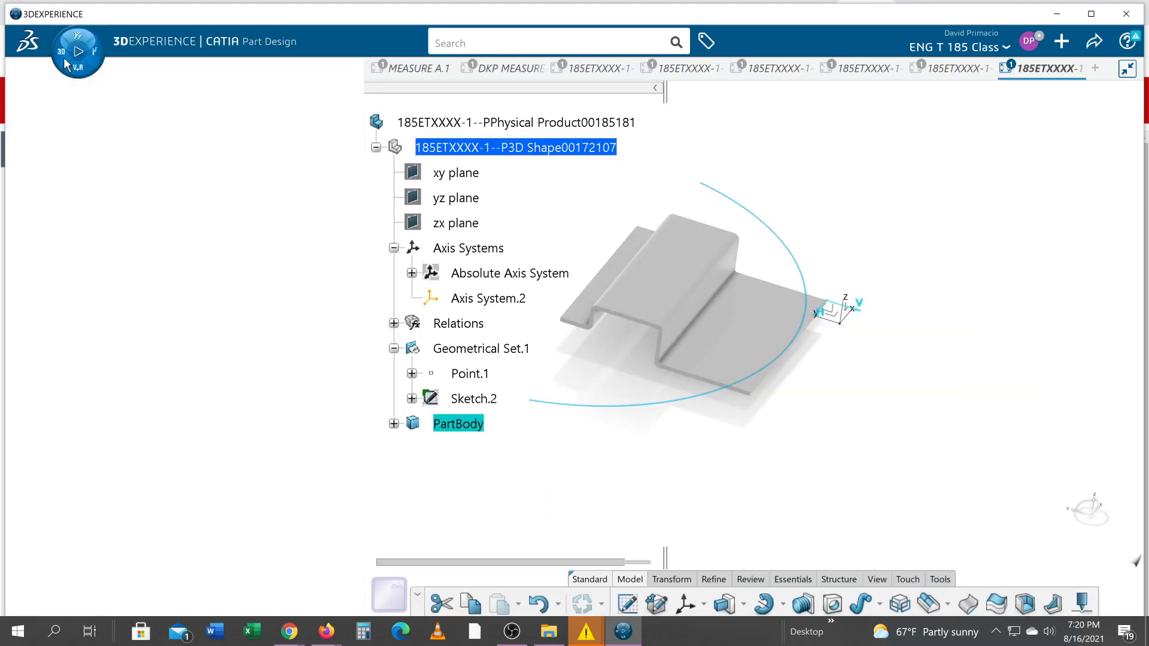
# Step: Open the app browser listing favorite apps from Part Design
pyautogui.click(77, 49)
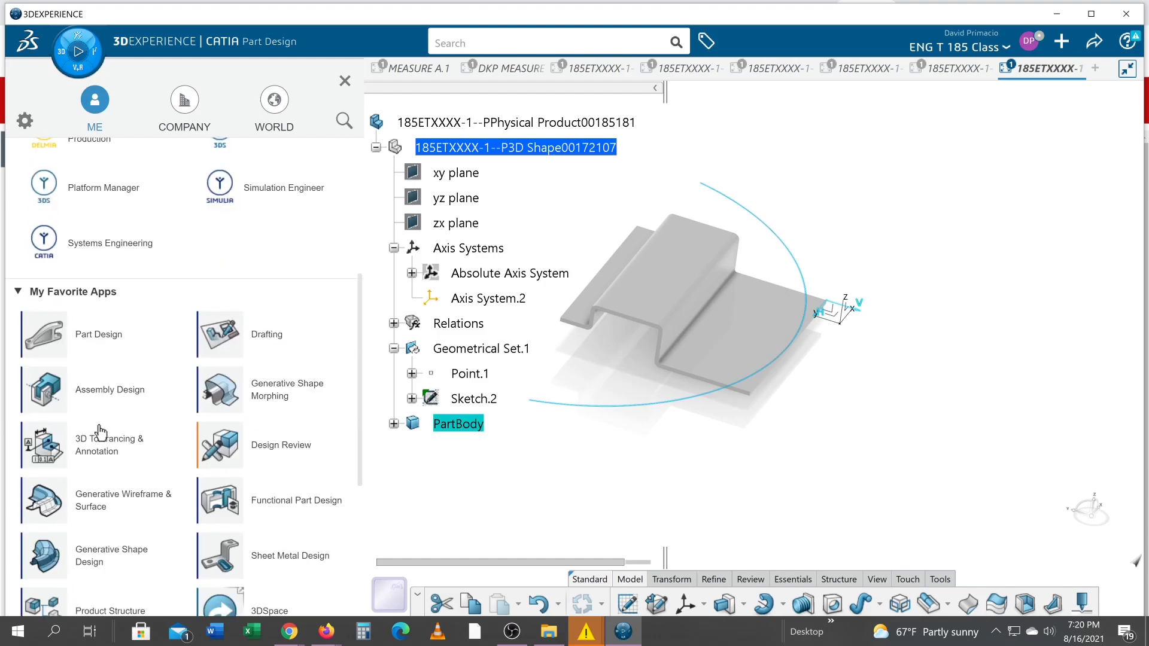
pyautogui.moveTo(46, 516)
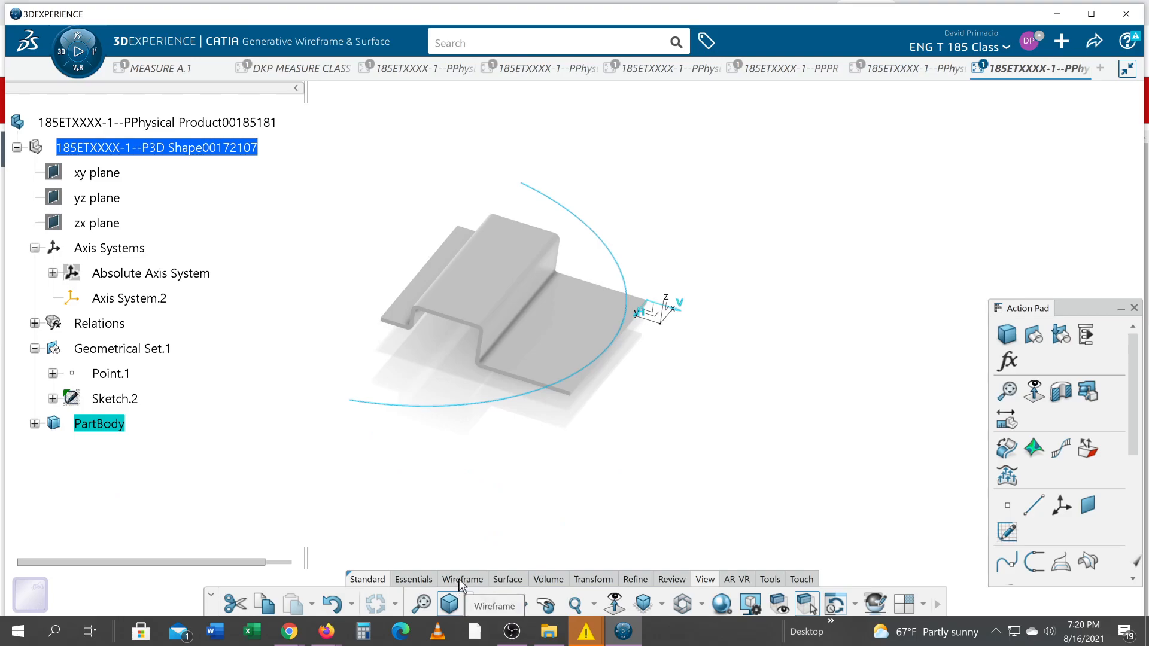
# Step: Extrude the arc sketch into a mirrored surface with 1 in length
pyautogui.click(507, 579)
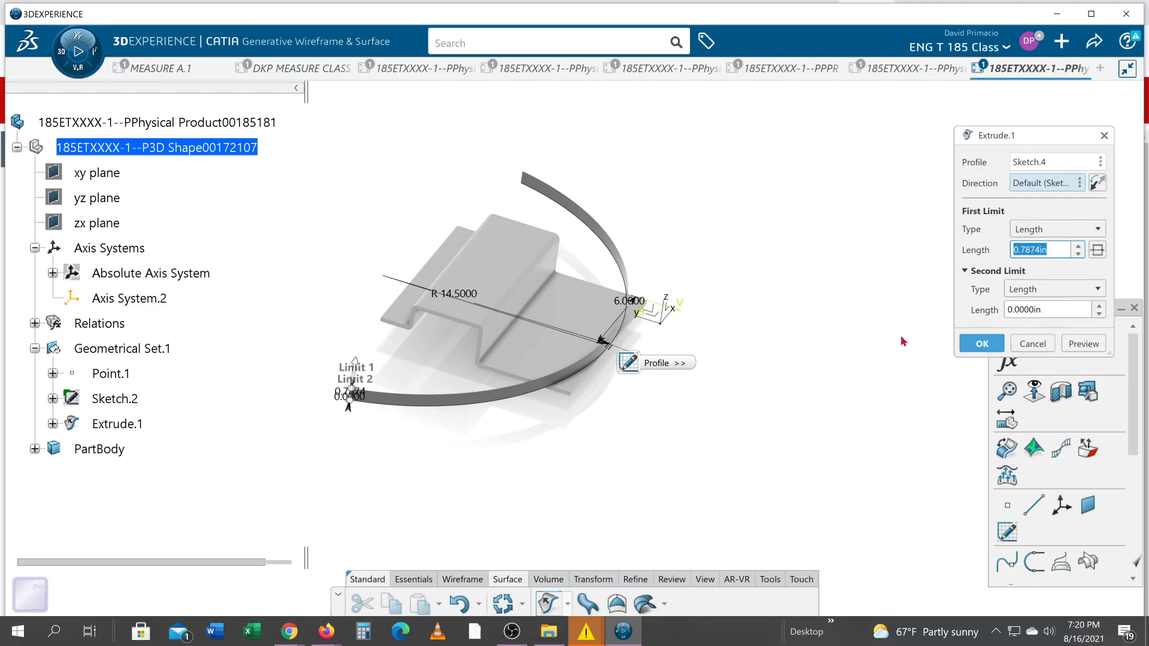
pyautogui.click(1098, 250)
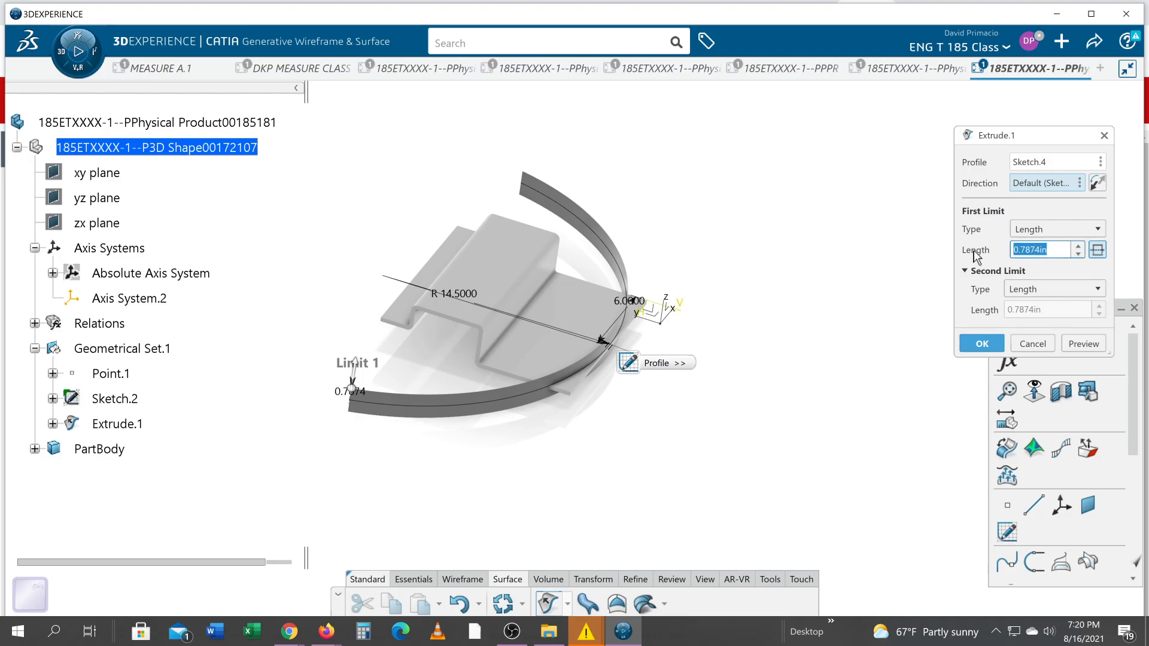
pyautogui.write('1.0000in')
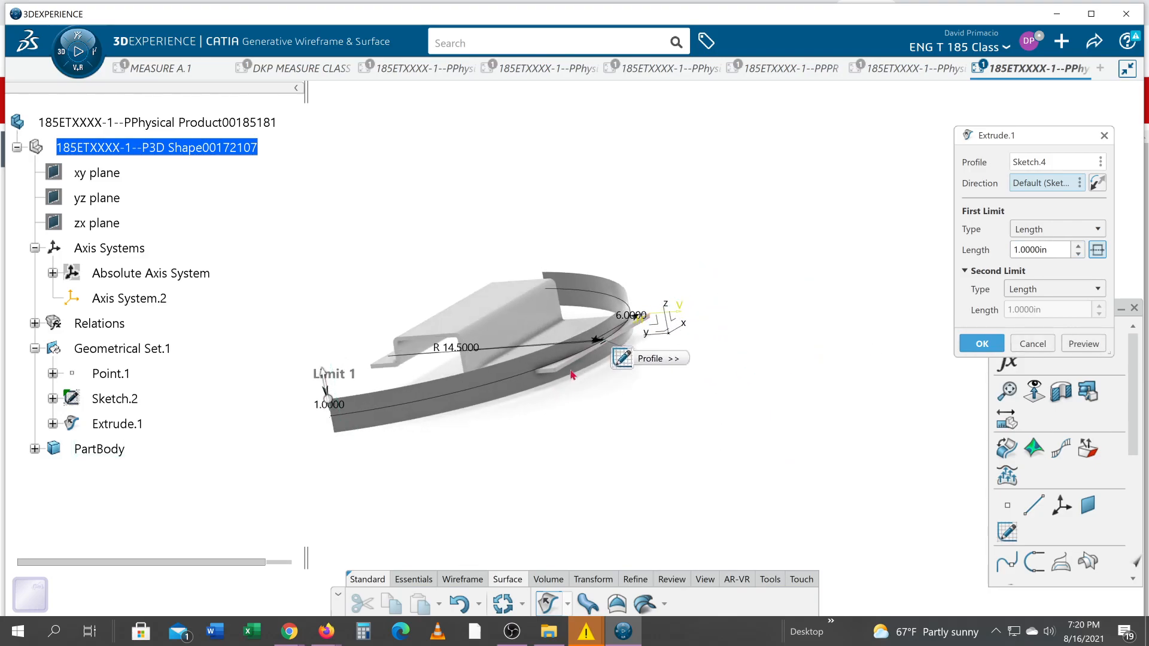
pyautogui.moveTo(627, 462)
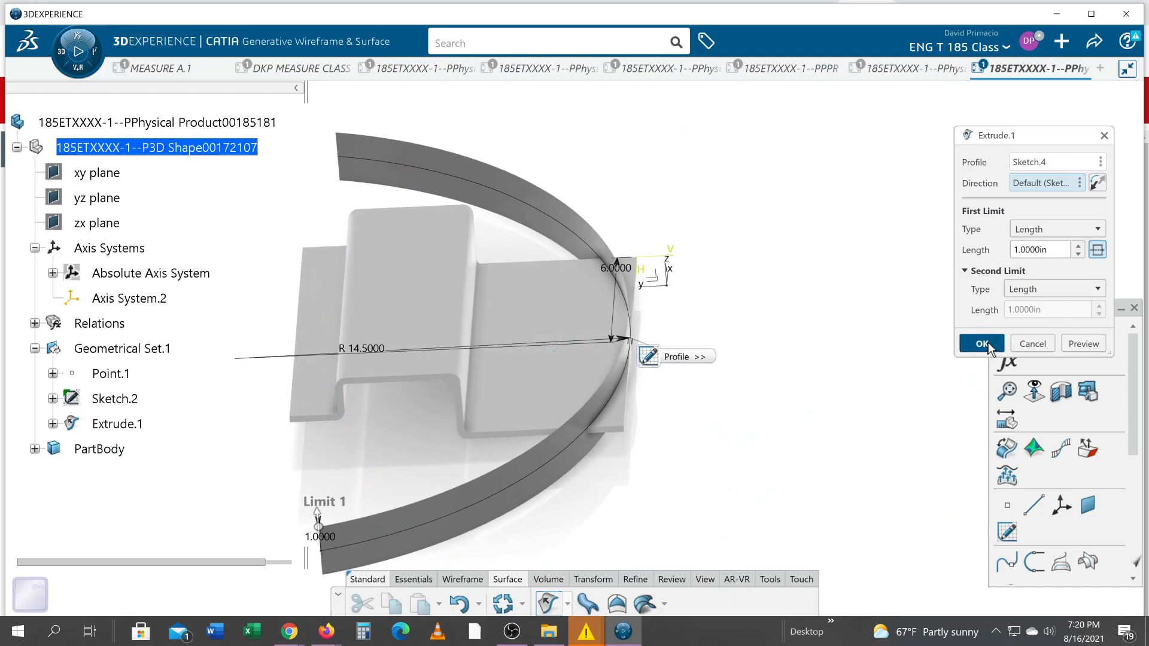
pyautogui.click(982, 344)
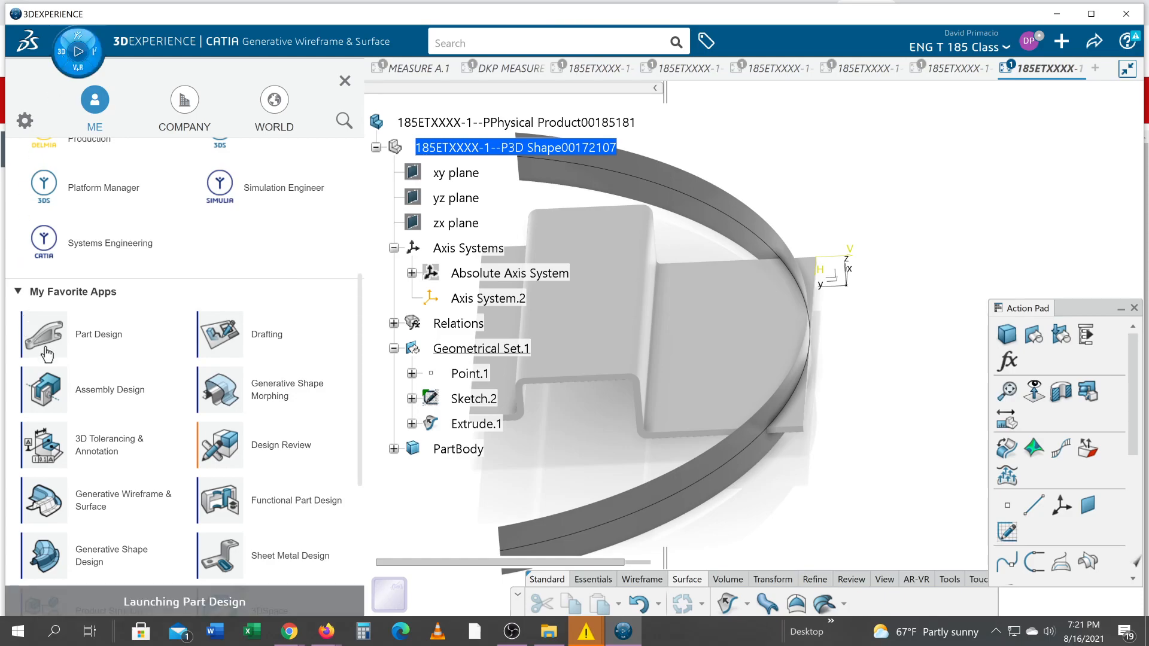
# Step: Switch to Part Design and orbit to view Extrude.1 crossing the bracket
pyautogui.click(43, 334)
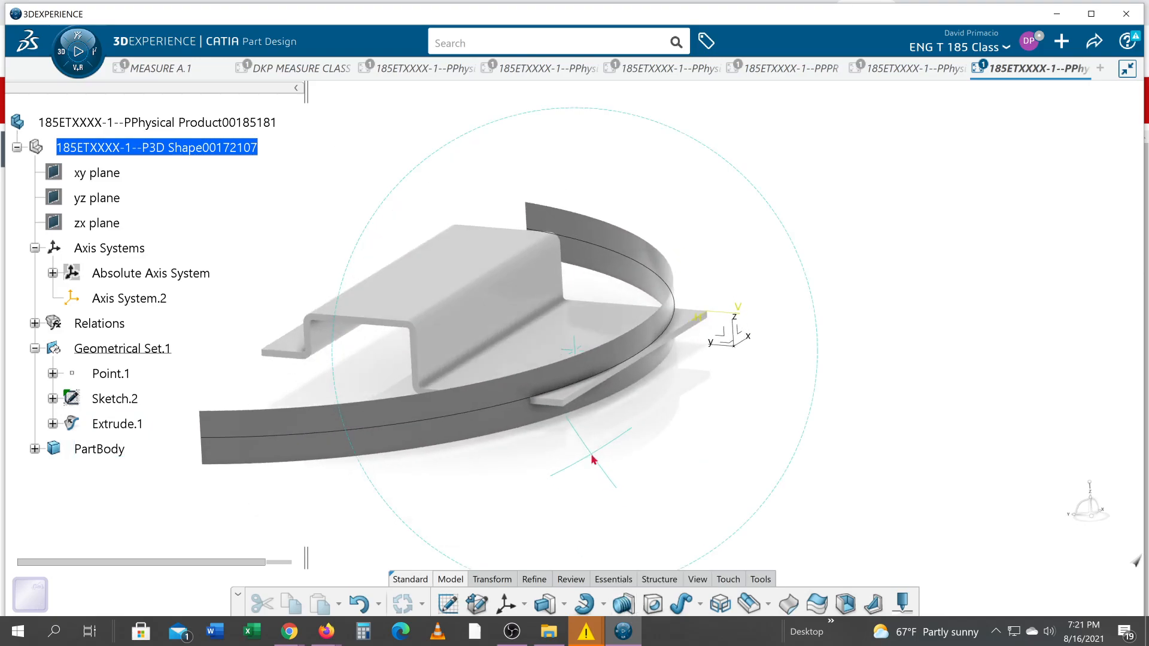
pyautogui.moveTo(593, 459); pyautogui.dragTo(742, 438)
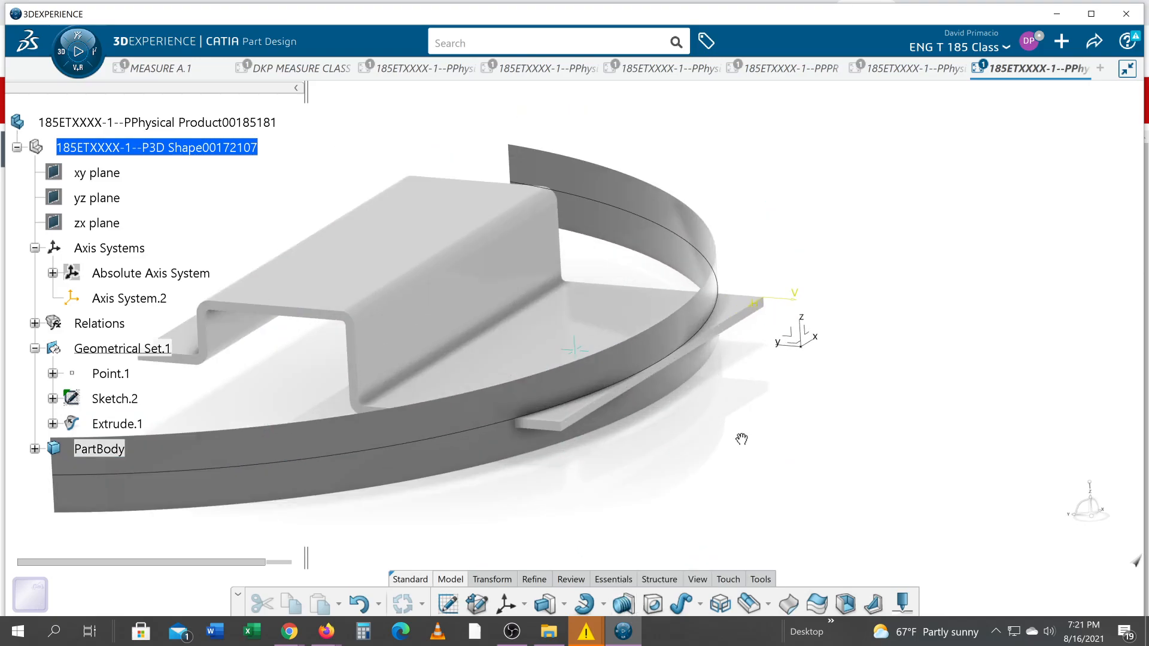
pyautogui.moveTo(740, 438); pyautogui.dragTo(728, 447)
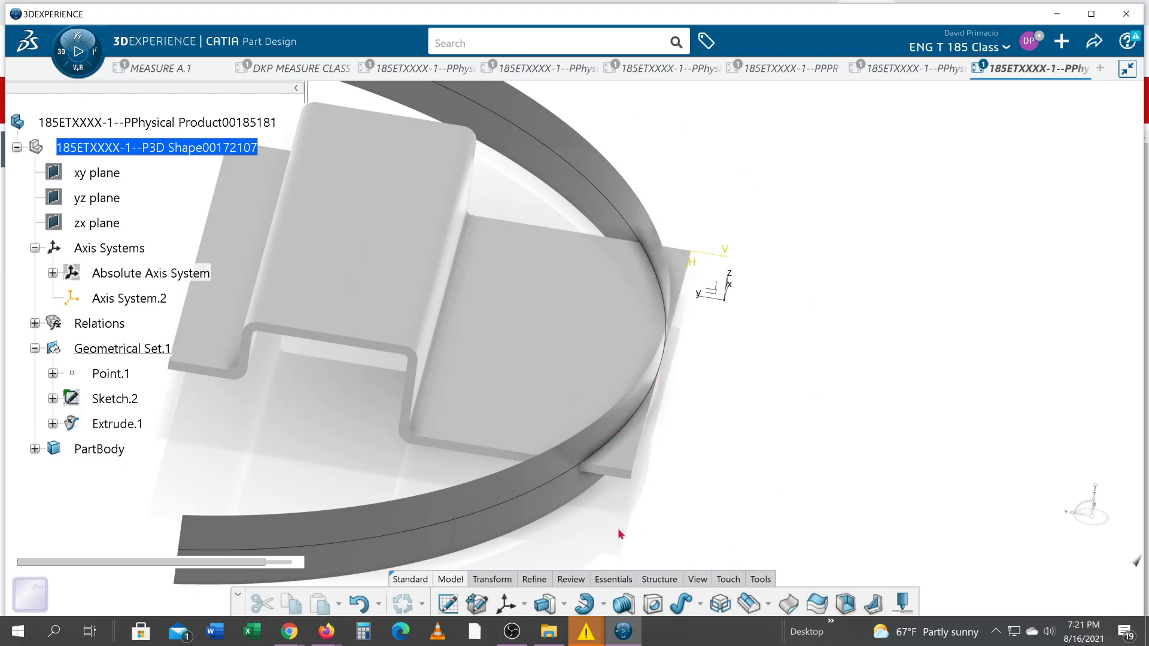
# Step: Browse the Part Design command sections toward the Transform Split command
pyautogui.click(492, 579)
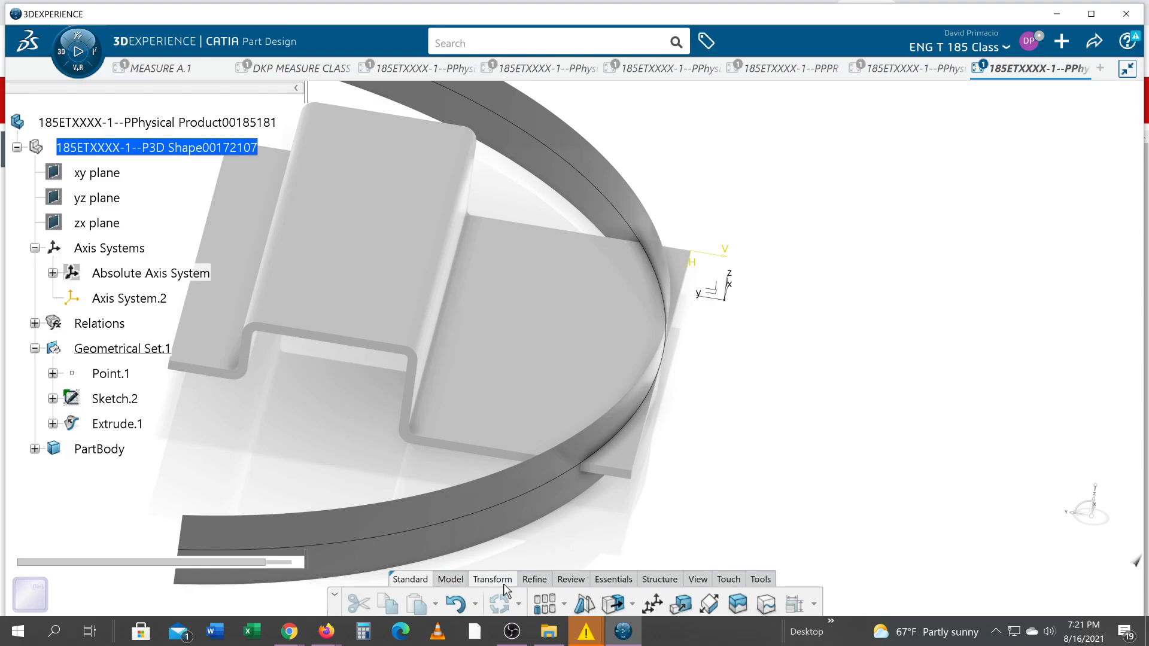
pyautogui.click(535, 579)
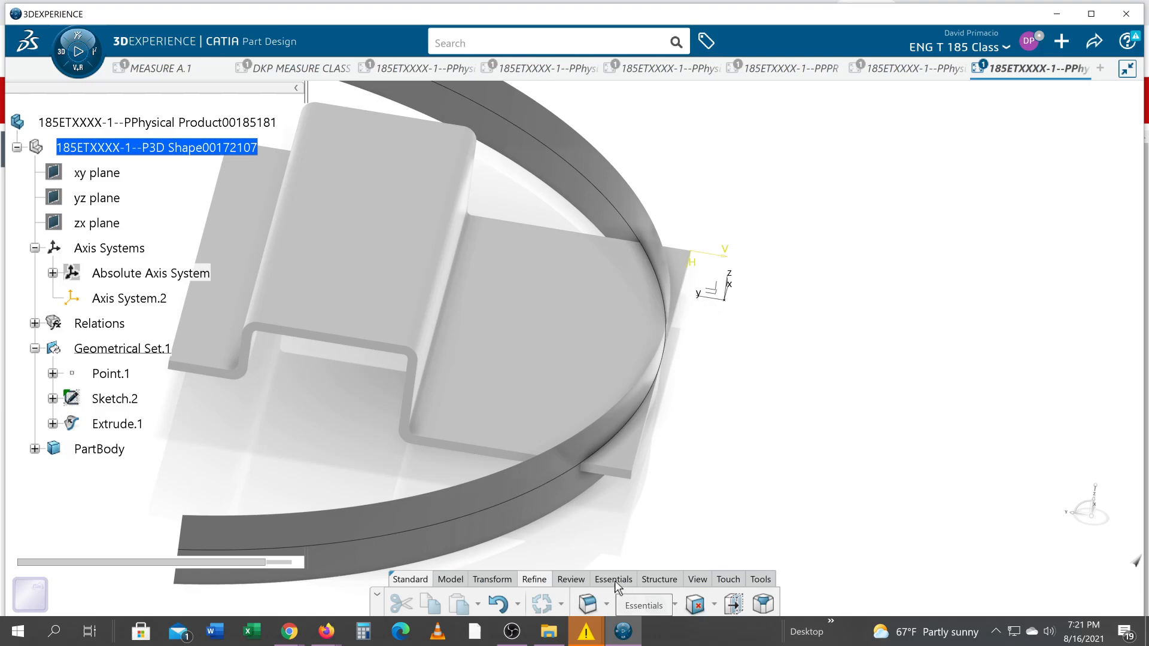
pyautogui.moveTo(545, 605)
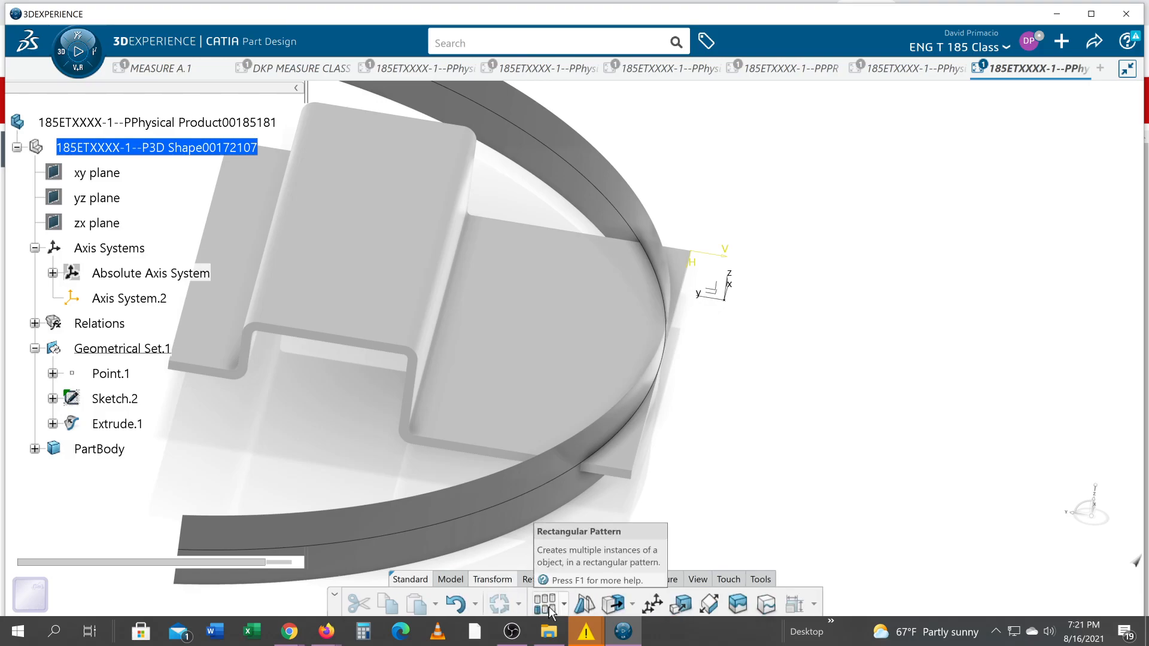
pyautogui.moveTo(738, 605)
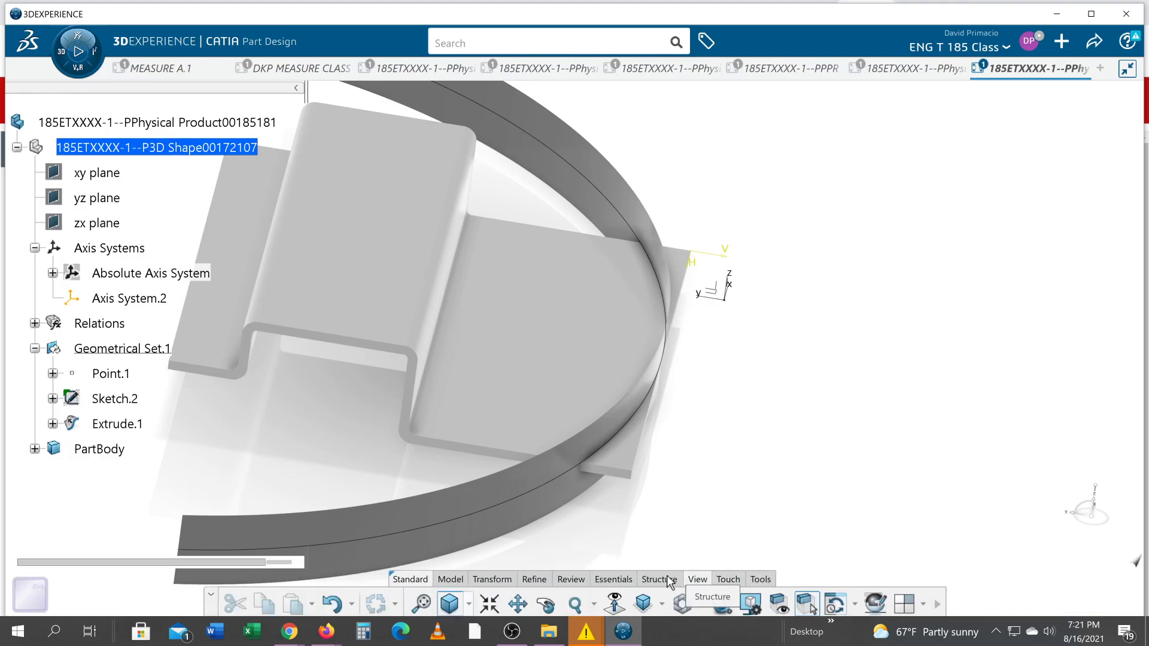
pyautogui.click(659, 579)
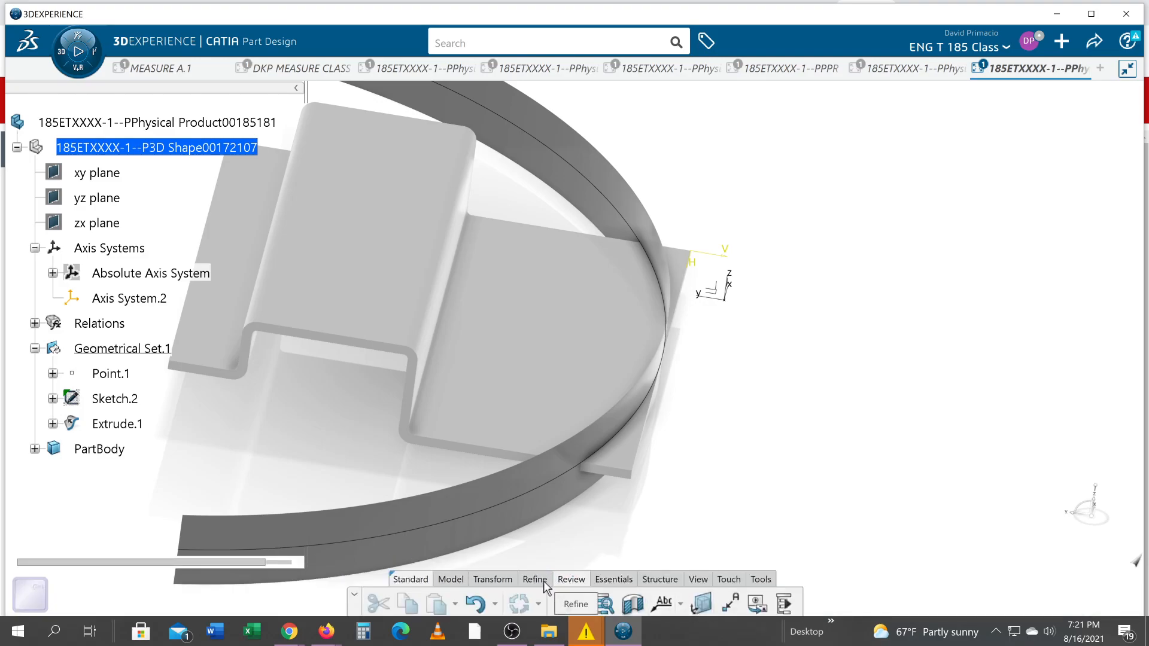
pyautogui.click(535, 579)
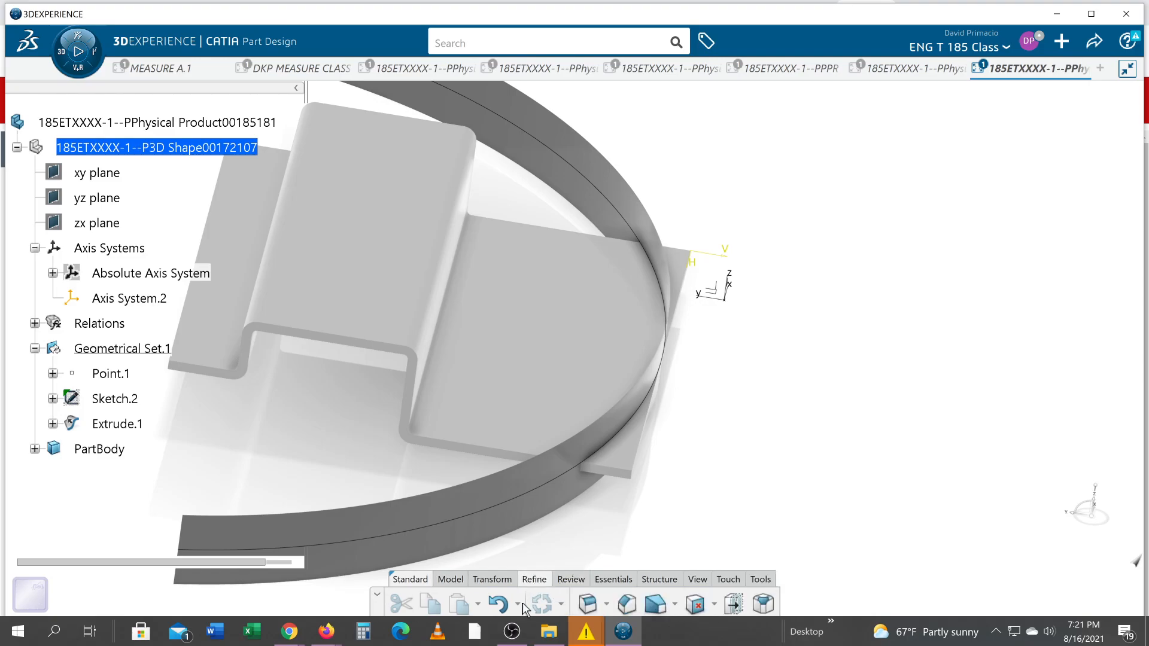
pyautogui.click(673, 604)
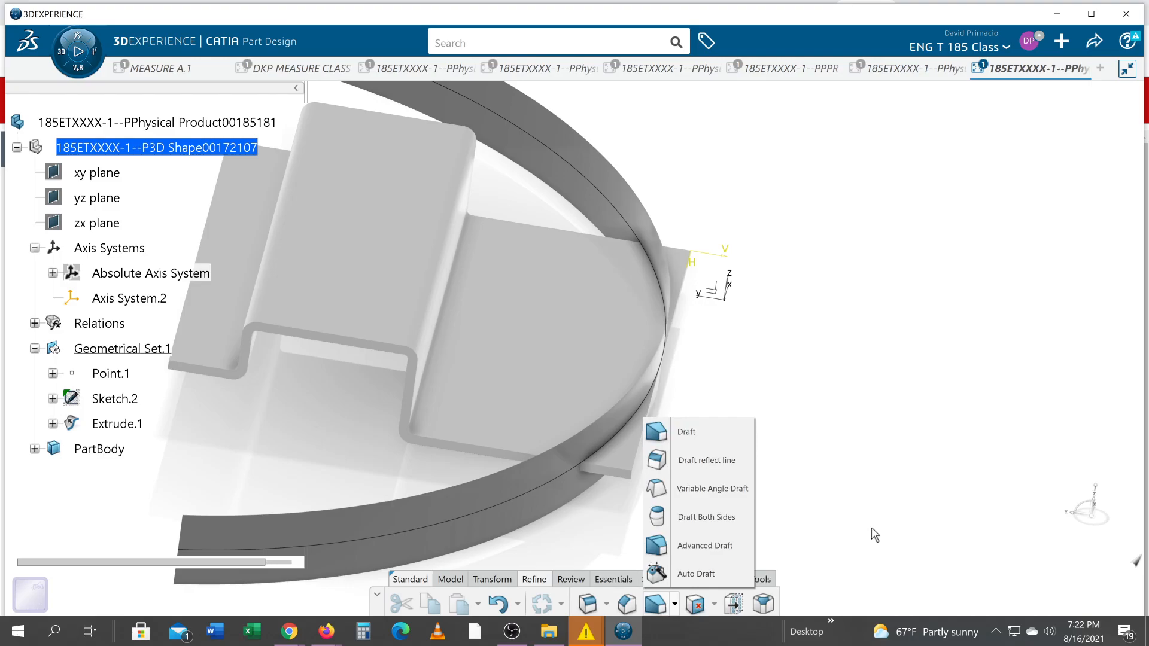
pyautogui.moveTo(732, 604)
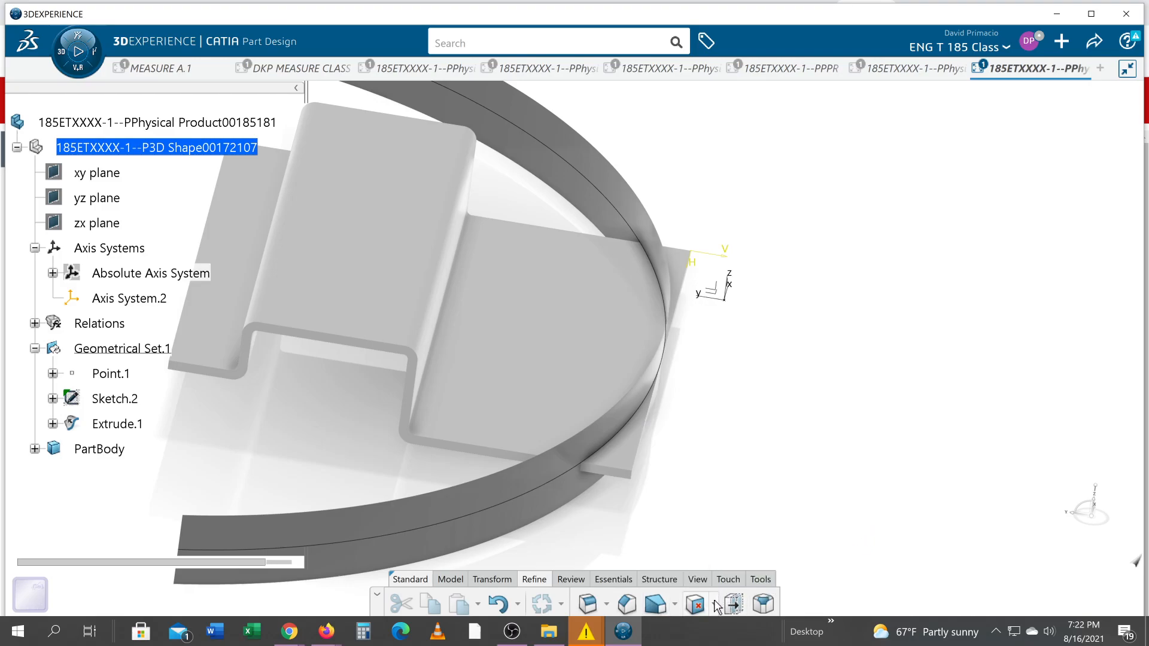
pyautogui.click(694, 603)
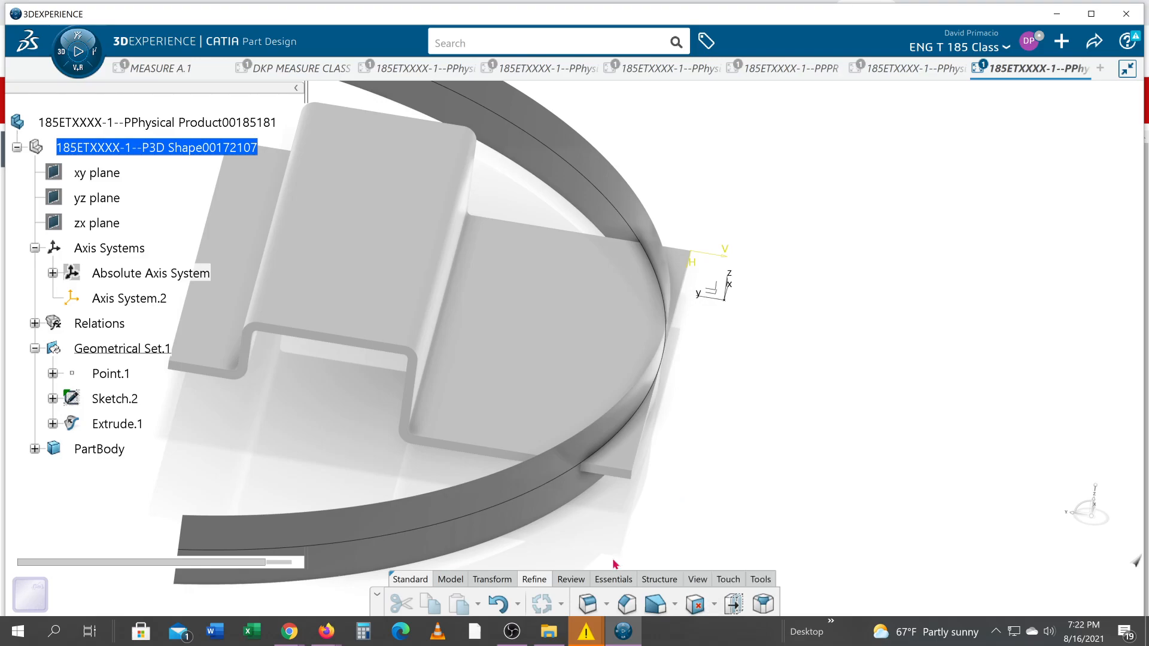
pyautogui.moveTo(500, 604)
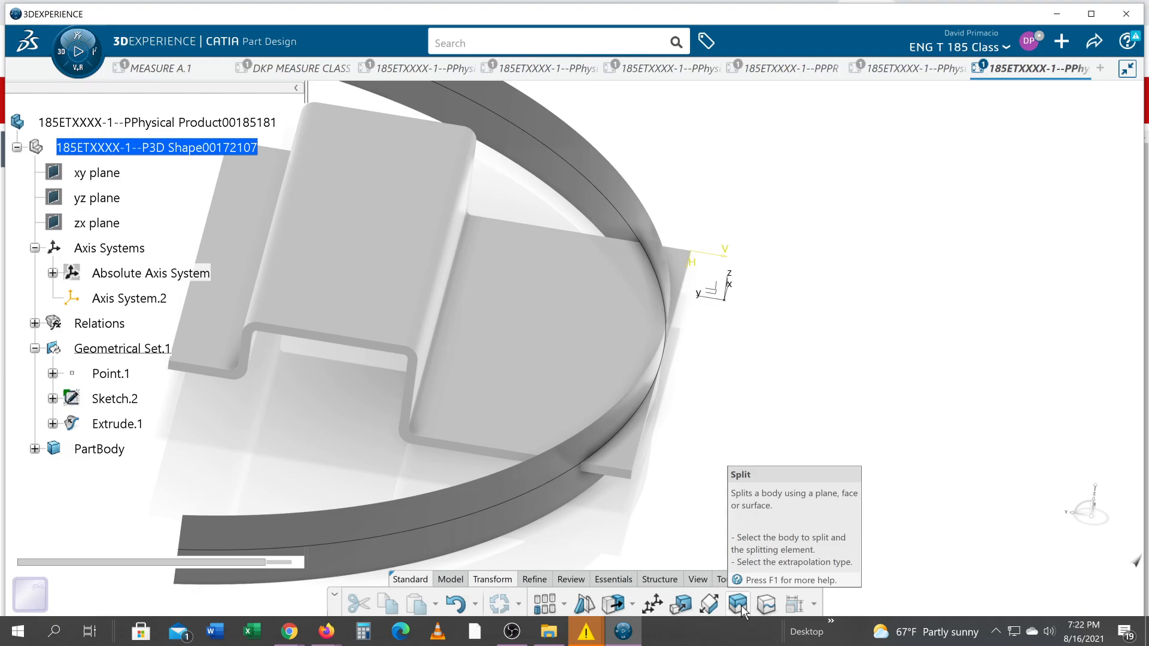
# Step: Trim the bracket flange with Split.1 using the curved Extrude.1 surface, then start hiding Extrude.1
pyautogui.click(737, 603)
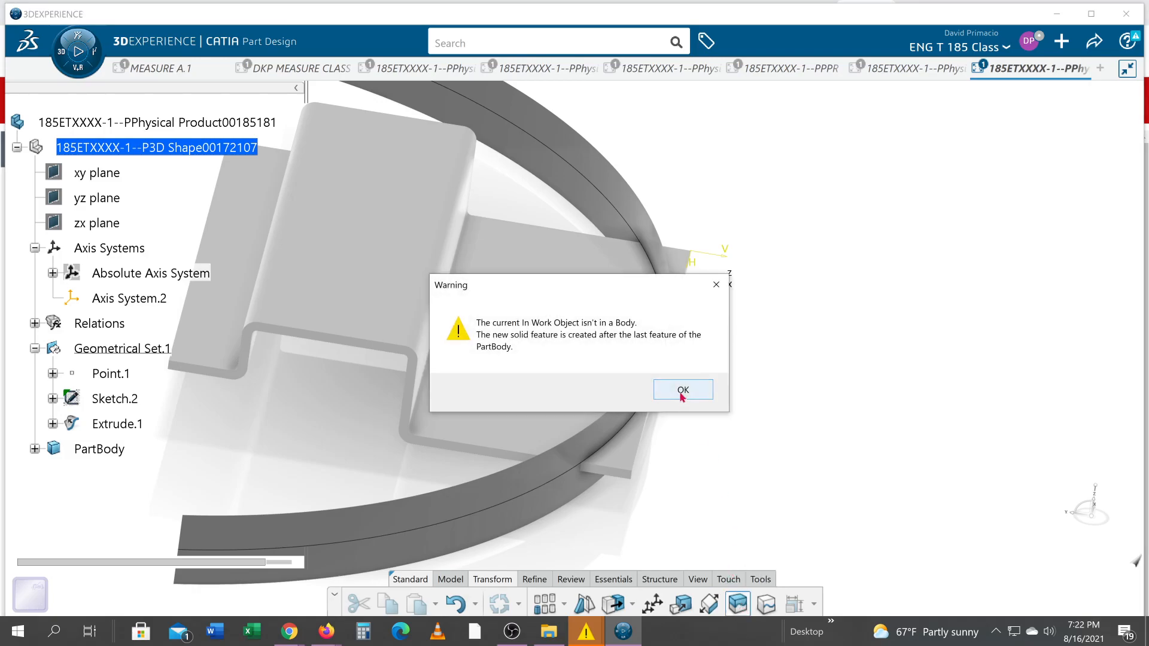
pyautogui.click(682, 389)
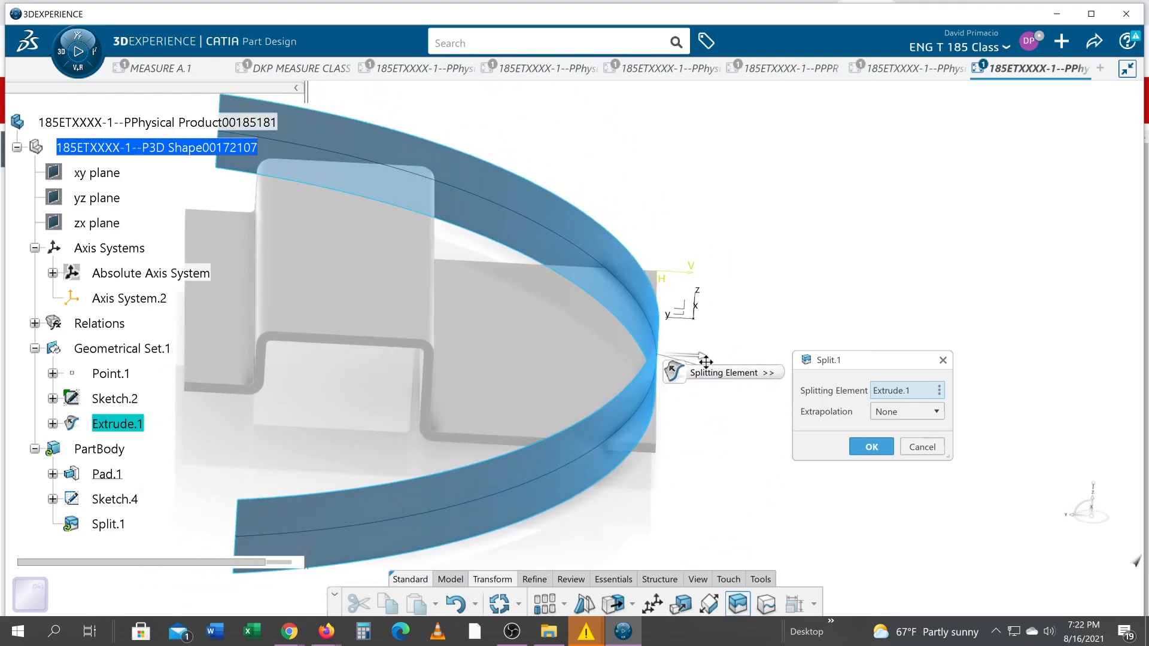
pyautogui.click(870, 447)
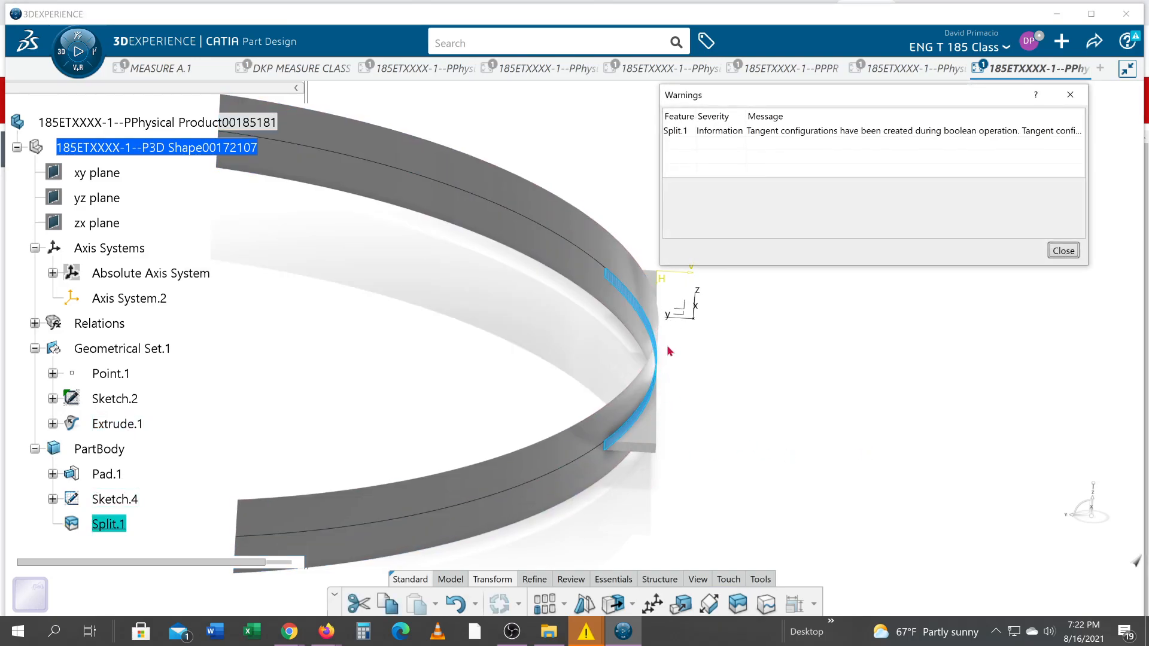
pyautogui.click(1062, 250)
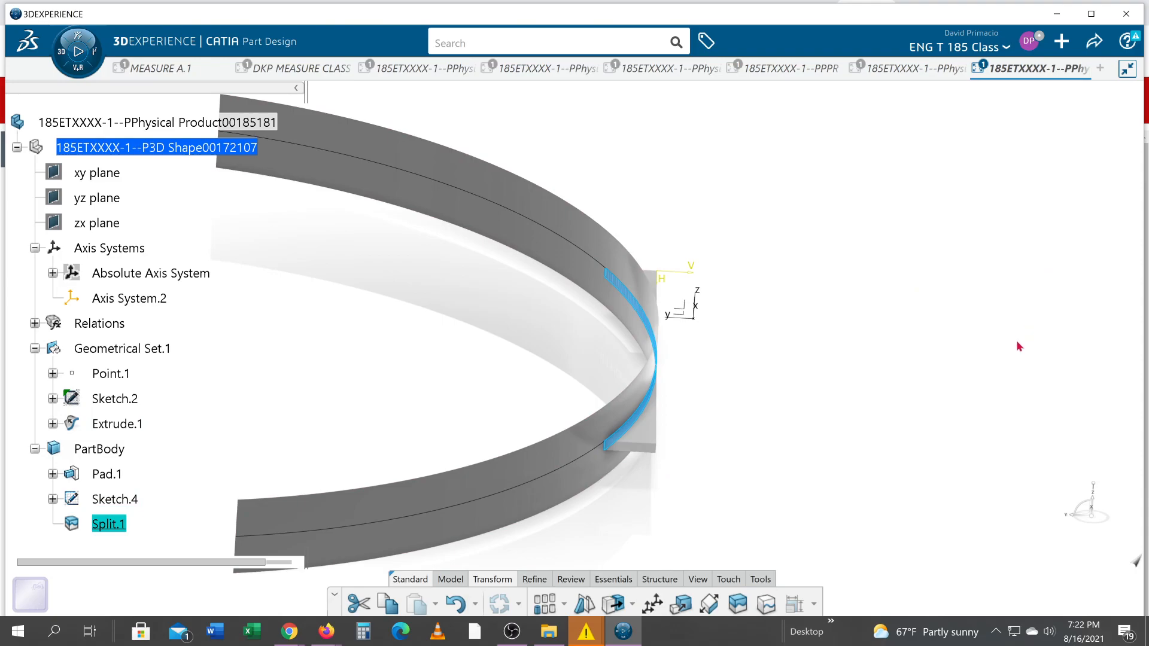
pyautogui.doubleClick(108, 523)
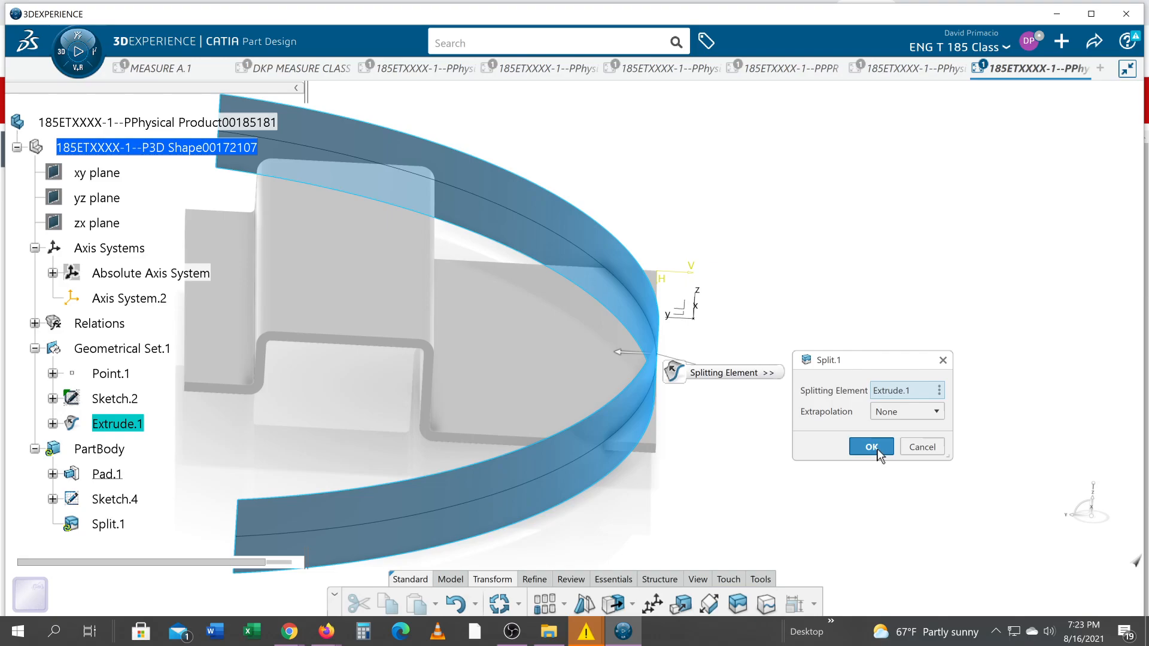
pyautogui.click(871, 447)
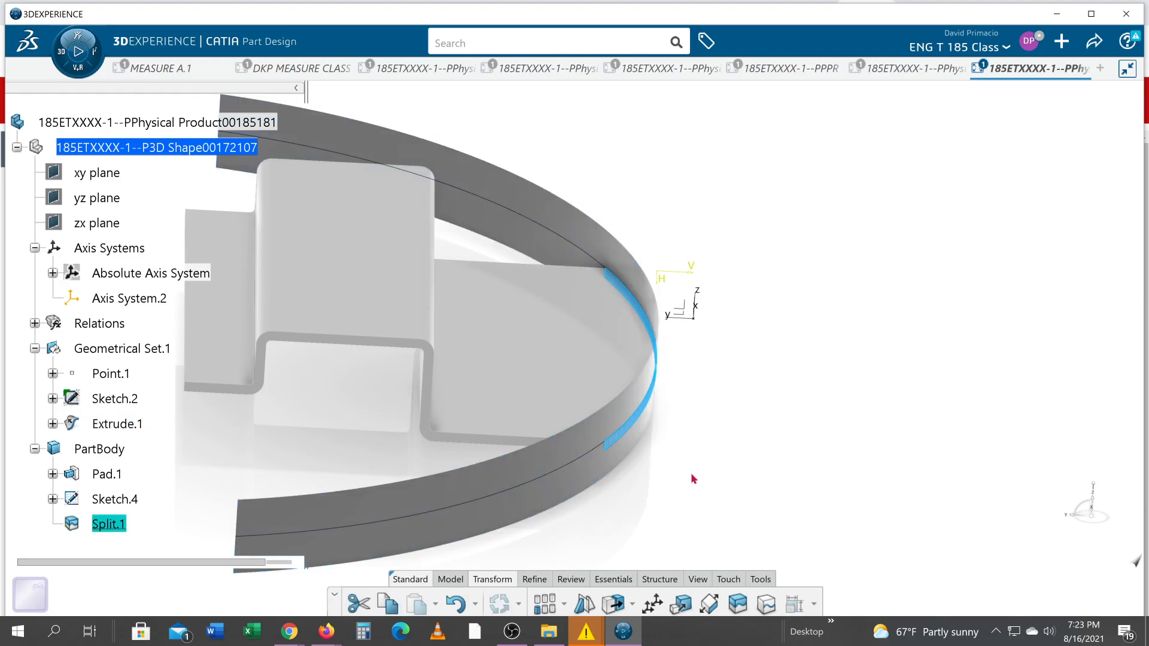
pyautogui.rightClick(121, 348)
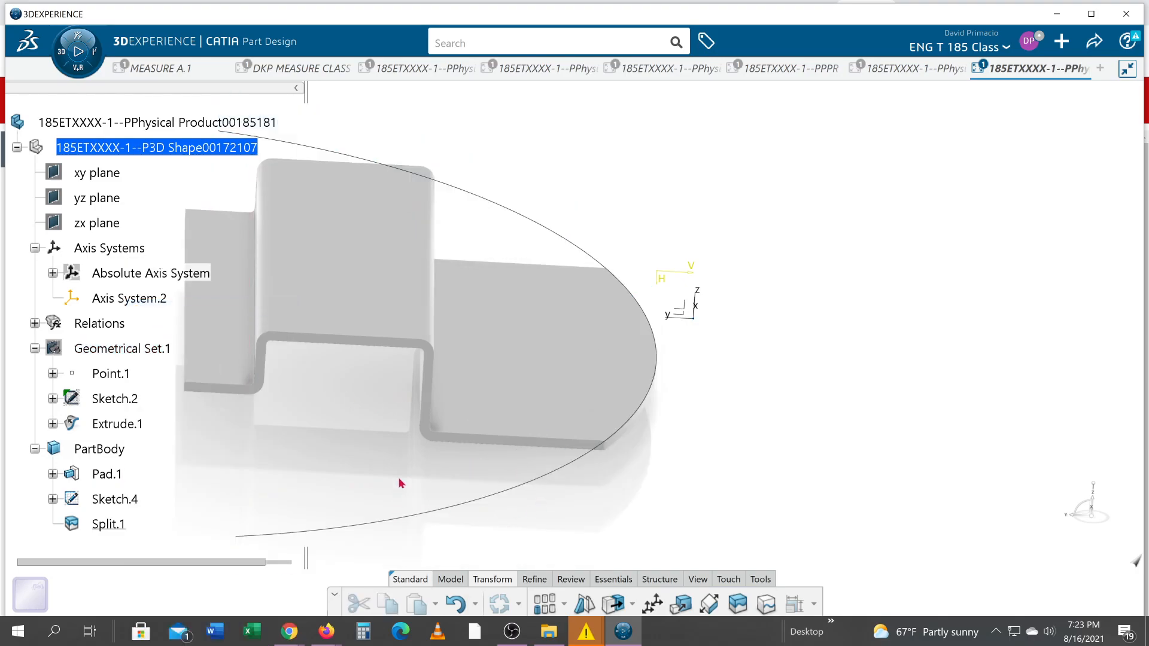
# Step: Hide the arc sketch Sketch.4 from the specification tree
pyautogui.moveTo(400, 483); pyautogui.dragTo(633, 422)
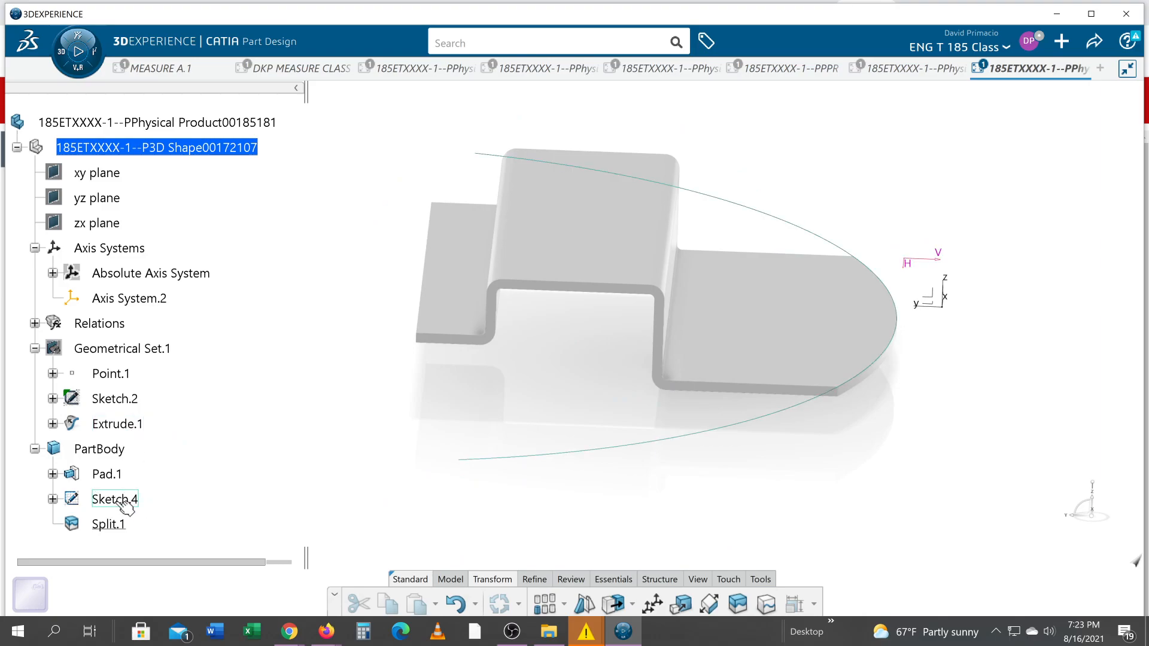
pyautogui.click(115, 499)
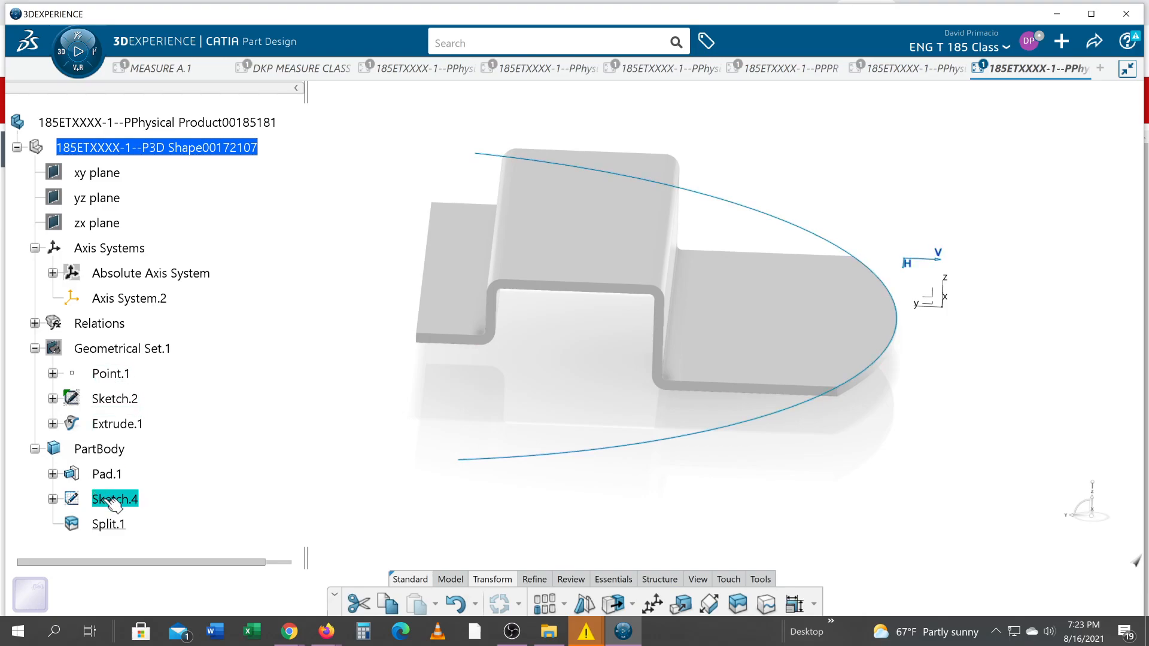
pyautogui.rightClick(114, 499)
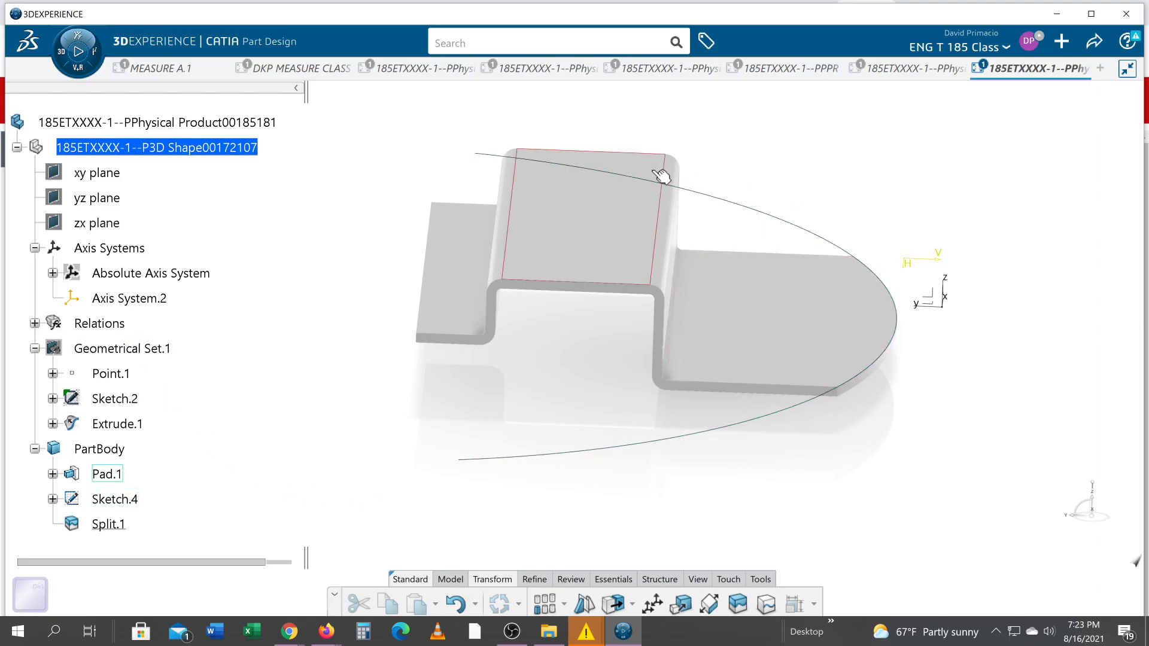
pyautogui.click(594, 487)
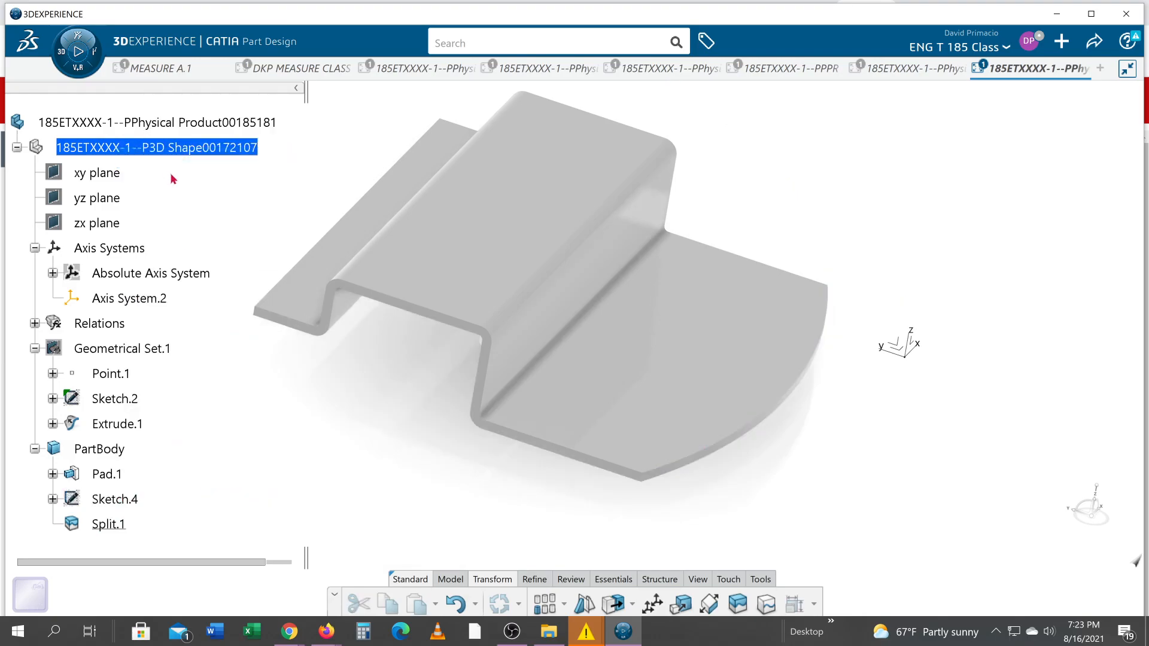
pyautogui.rightClick(114, 499)
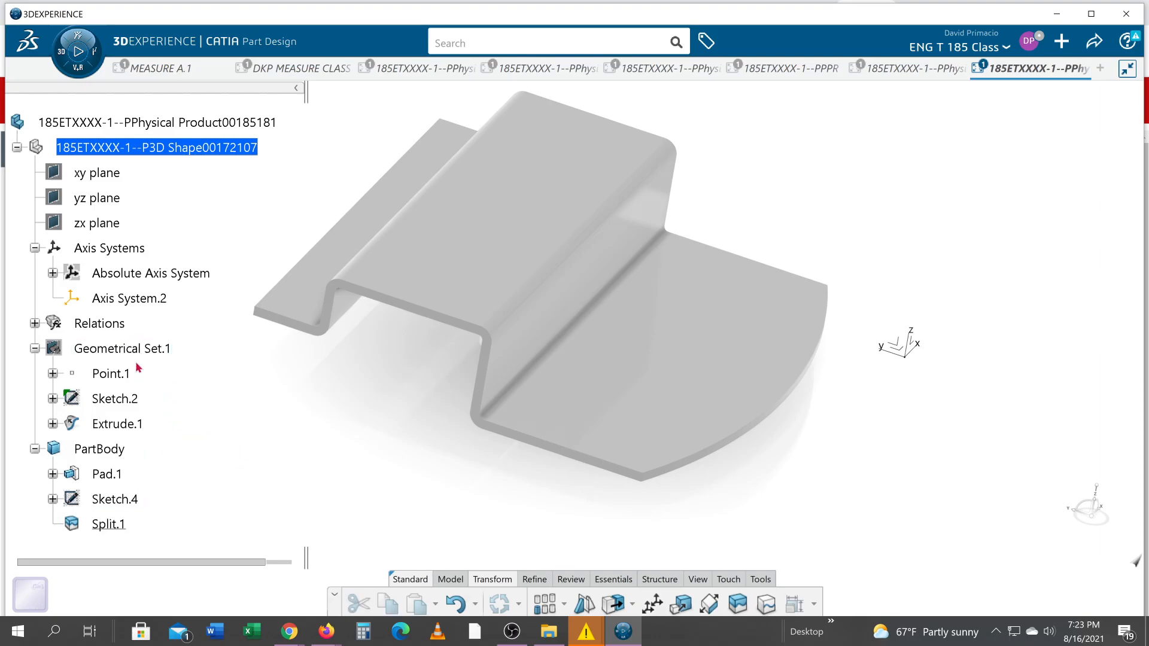
# Step: Set Geometrical Set.1's Feature Name to CONSTRUCTION_GEOMETRY in its Properties
pyautogui.rightClick(121, 348)
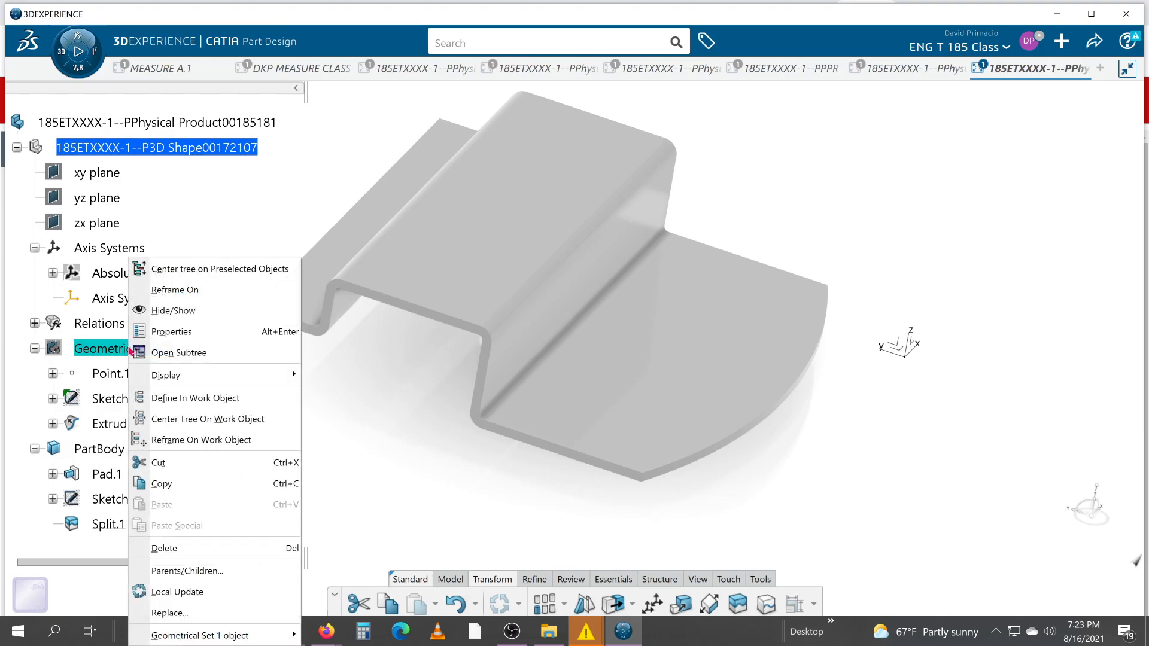
pyautogui.click(172, 331)
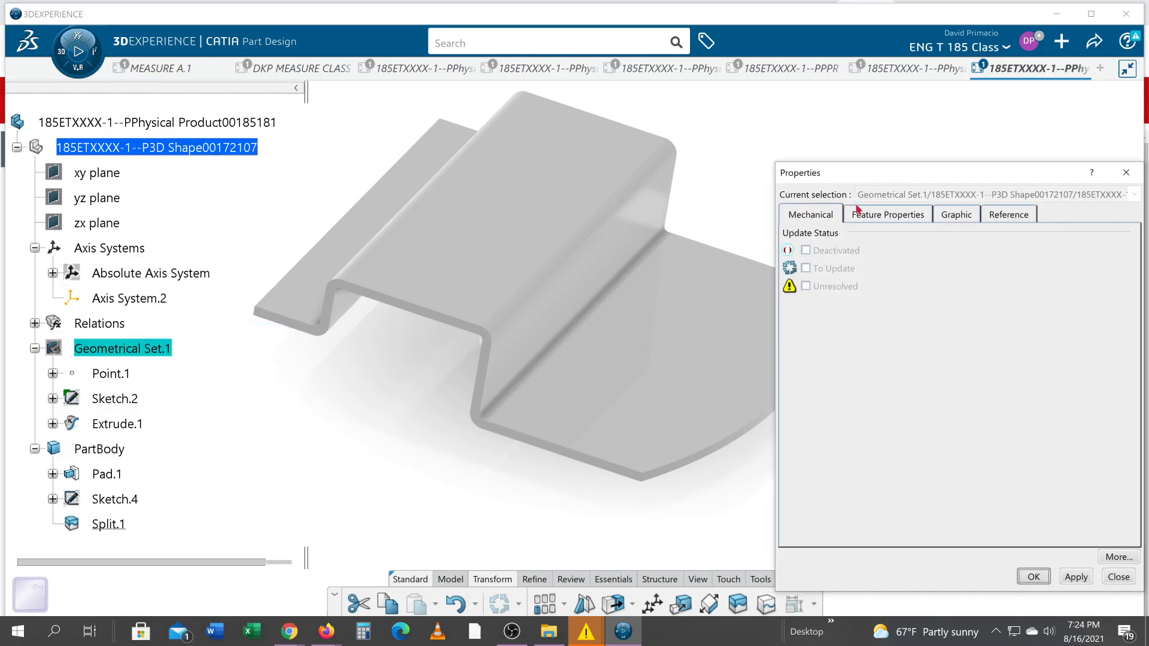
pyautogui.click(887, 215)
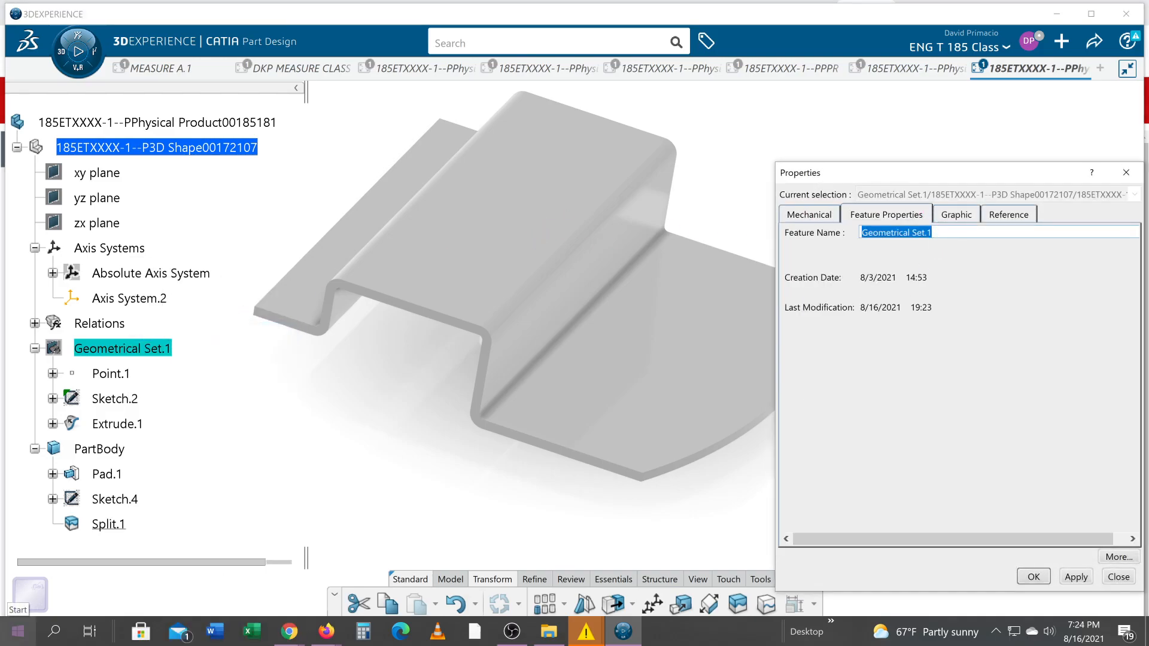
pyautogui.write('CONSTRUC')
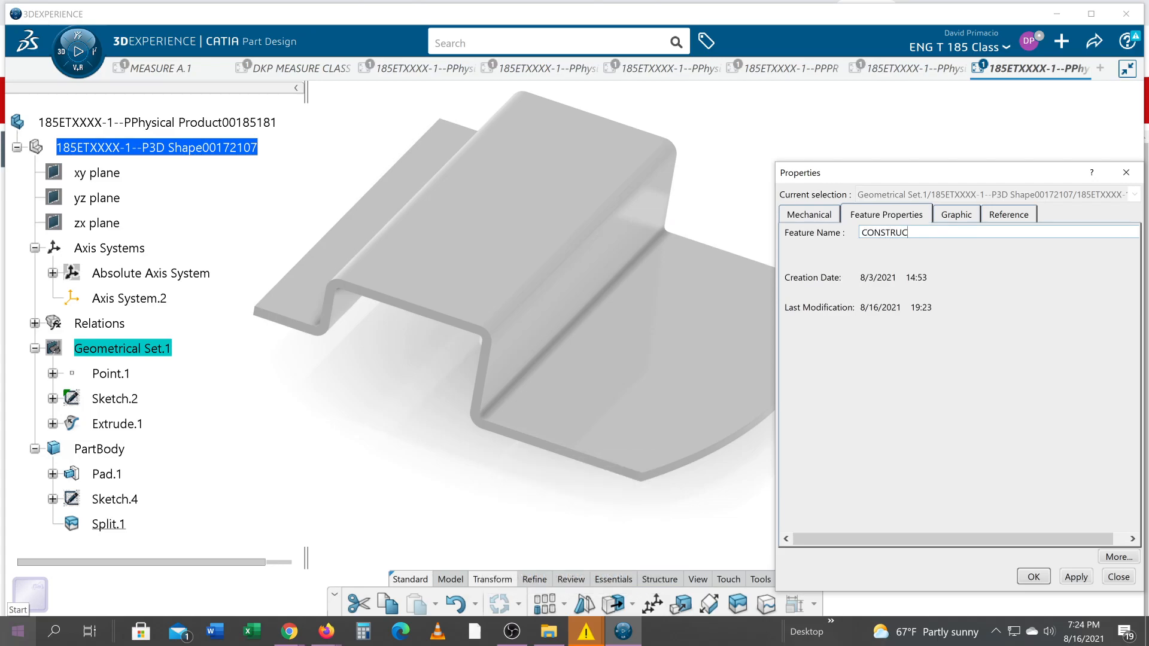
pyautogui.write('TION')
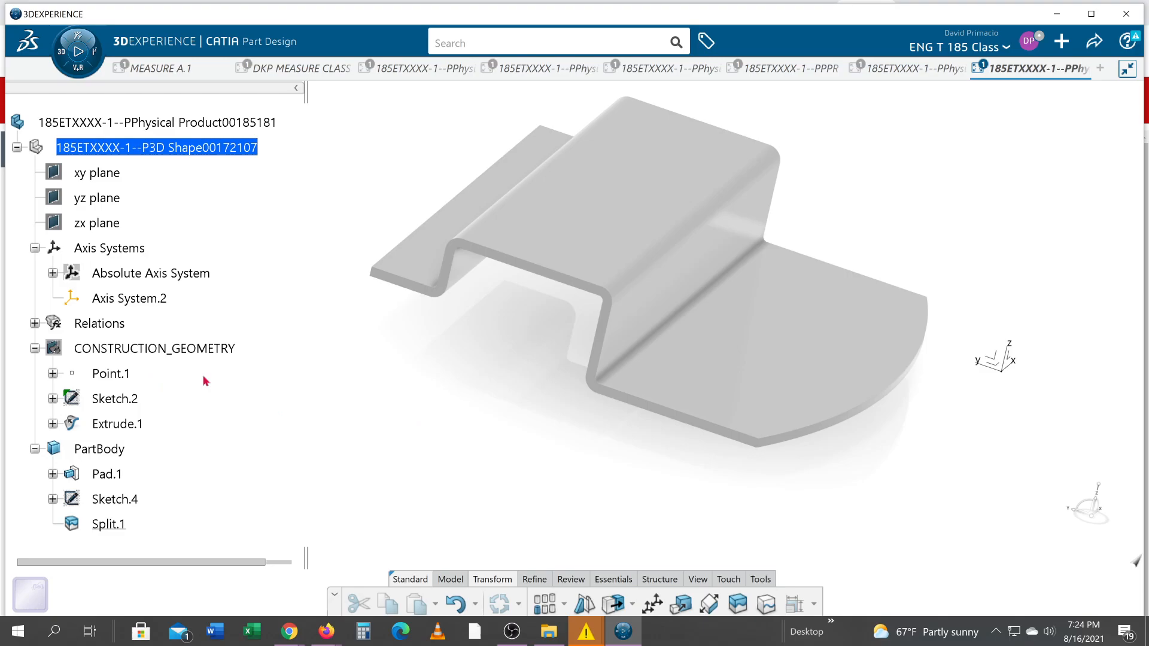
pyautogui.moveTo(443, 525)
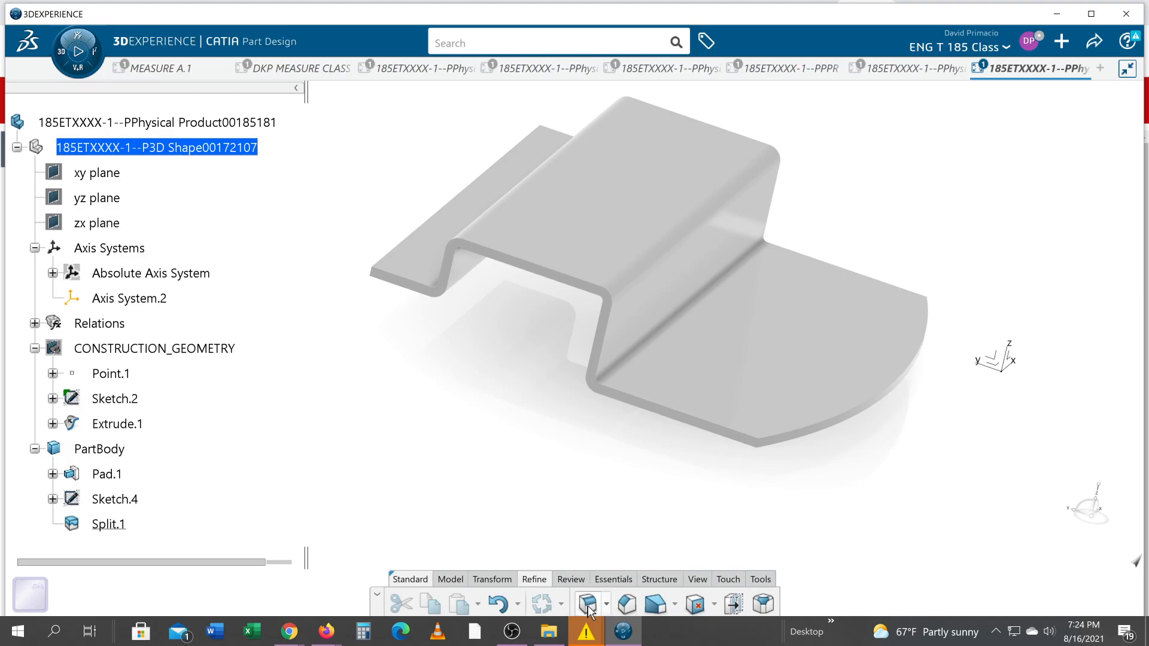
# Step: Begin an Edge Fillet on the curved flange corner edge with radius 1+3/8 inch
pyautogui.click(581, 604)
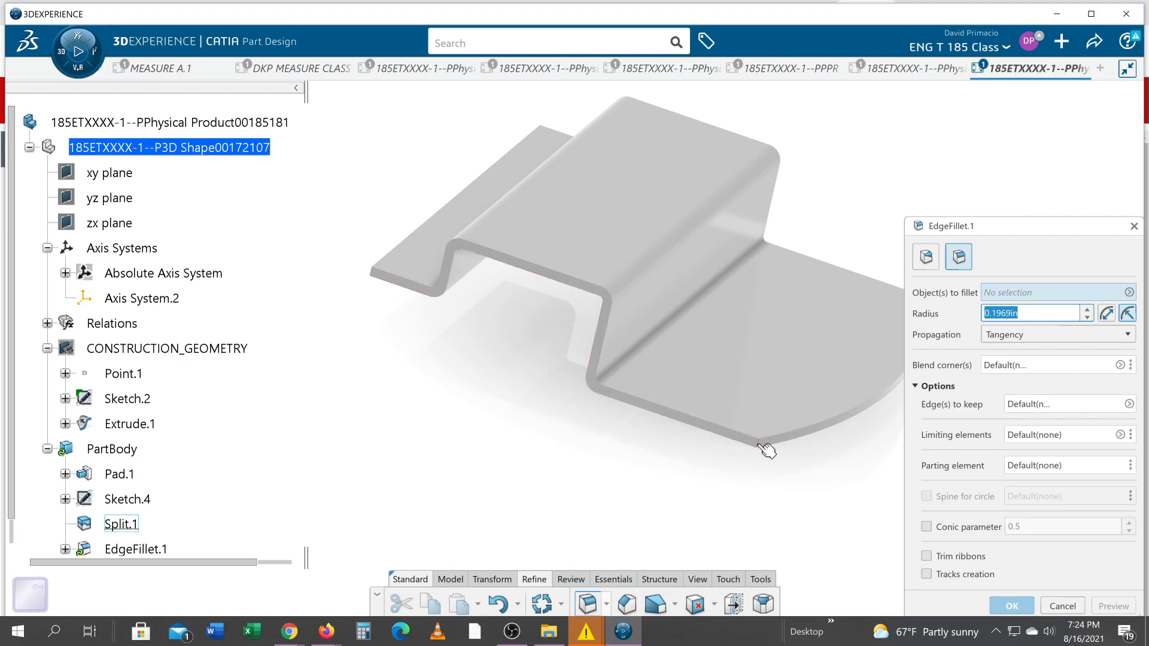
pyautogui.click(758, 443)
pyautogui.write('1')
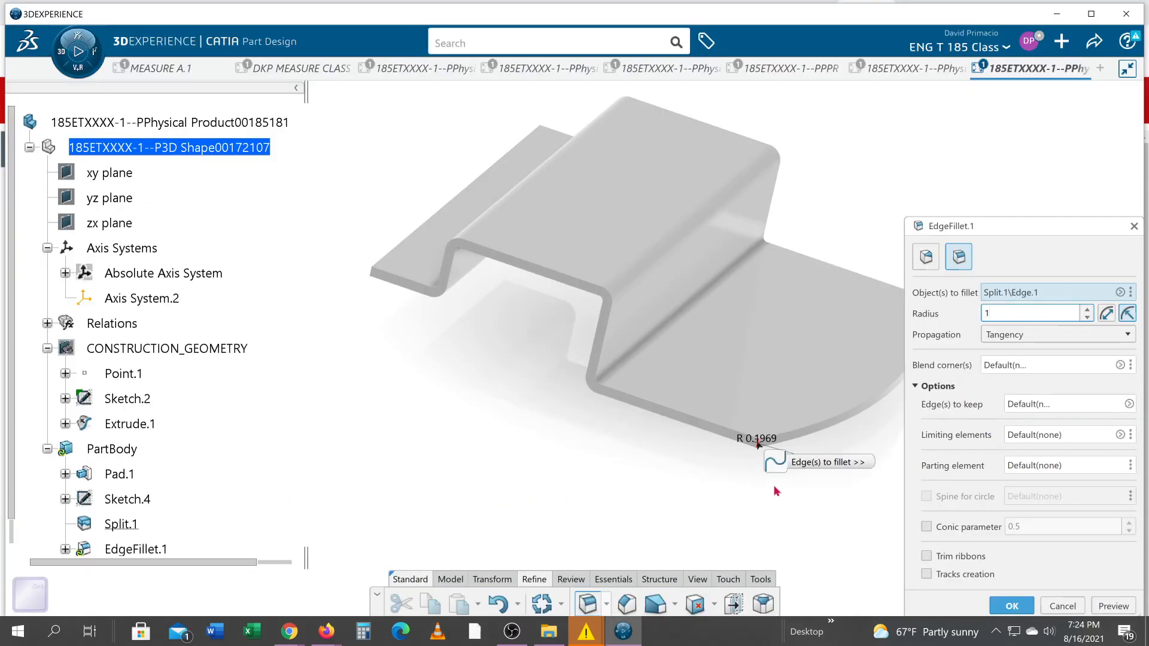
pyautogui.write('+3/8')
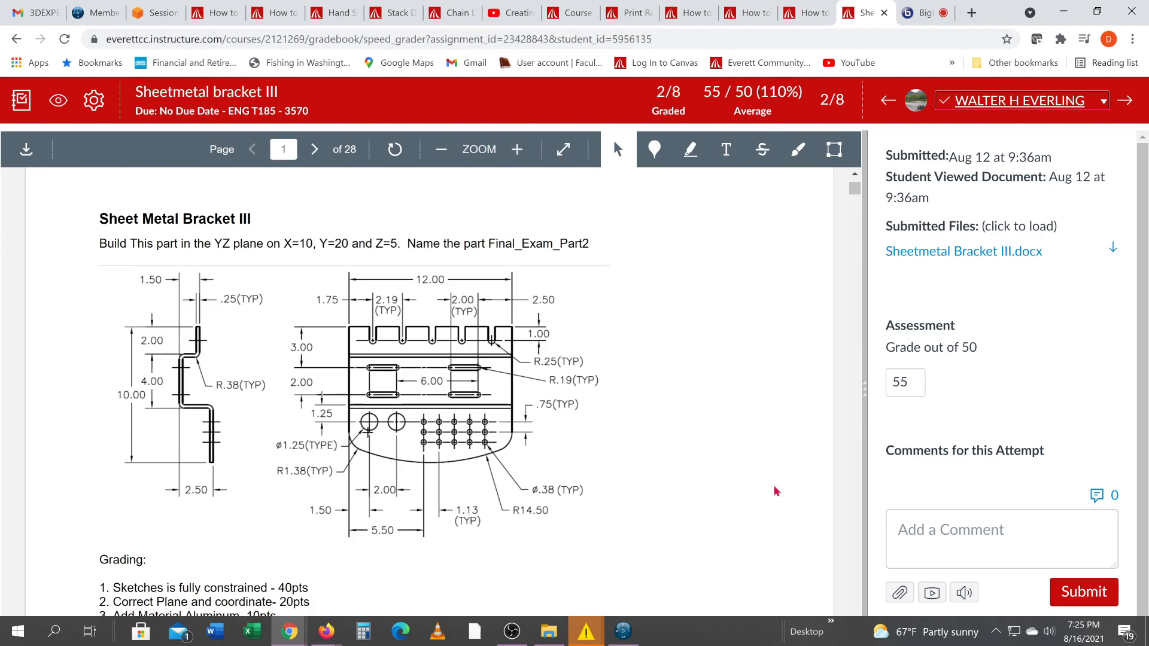
pyautogui.moveTo(470, 524)
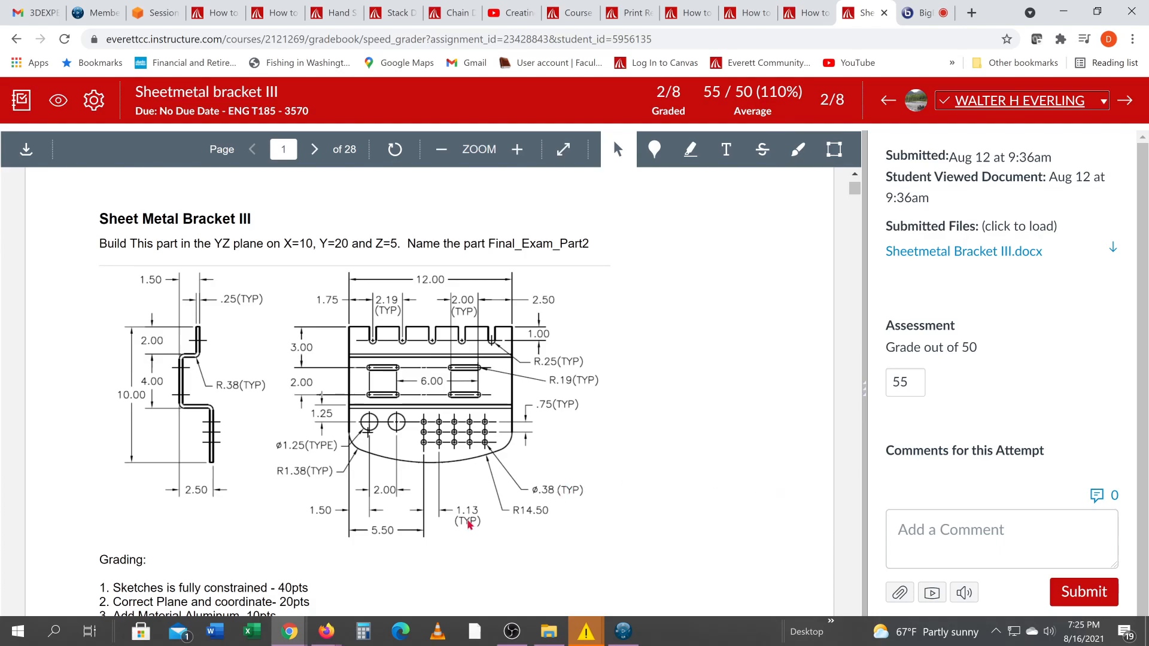
pyautogui.moveTo(401, 491)
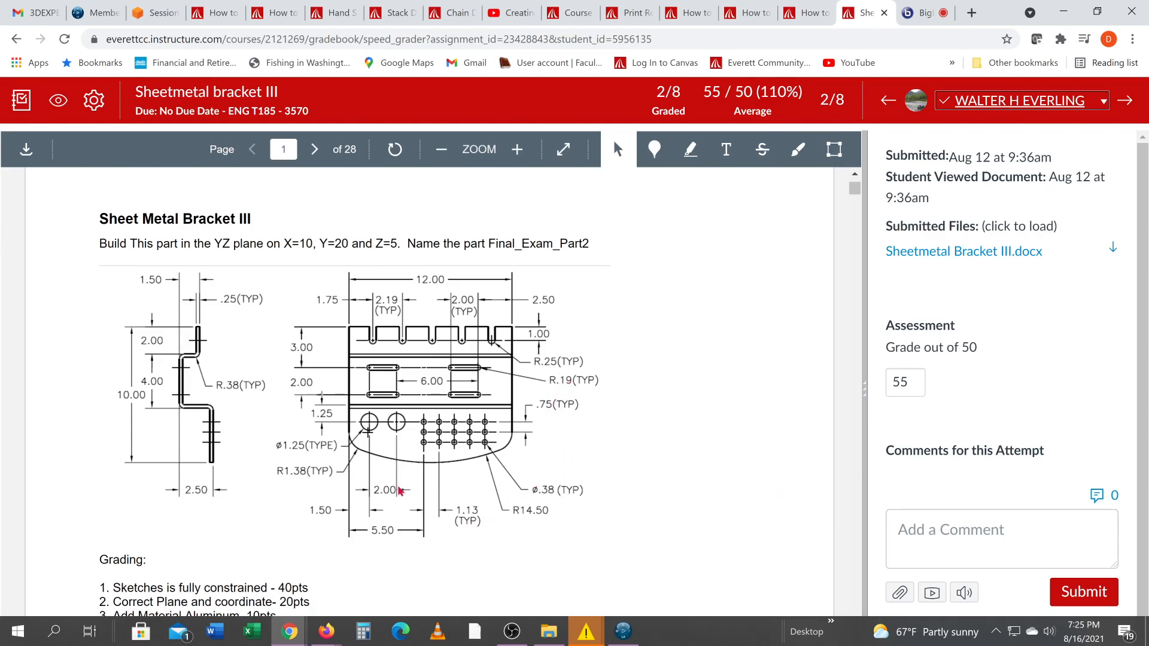
pyautogui.moveTo(321, 424)
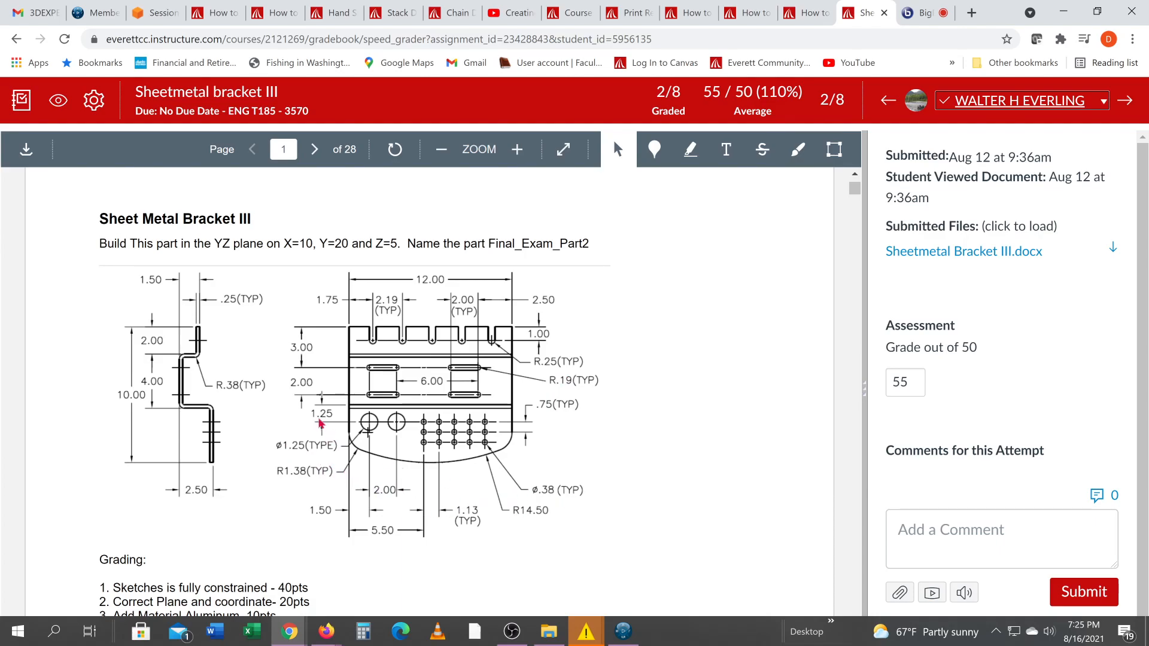
pyautogui.moveTo(321, 377)
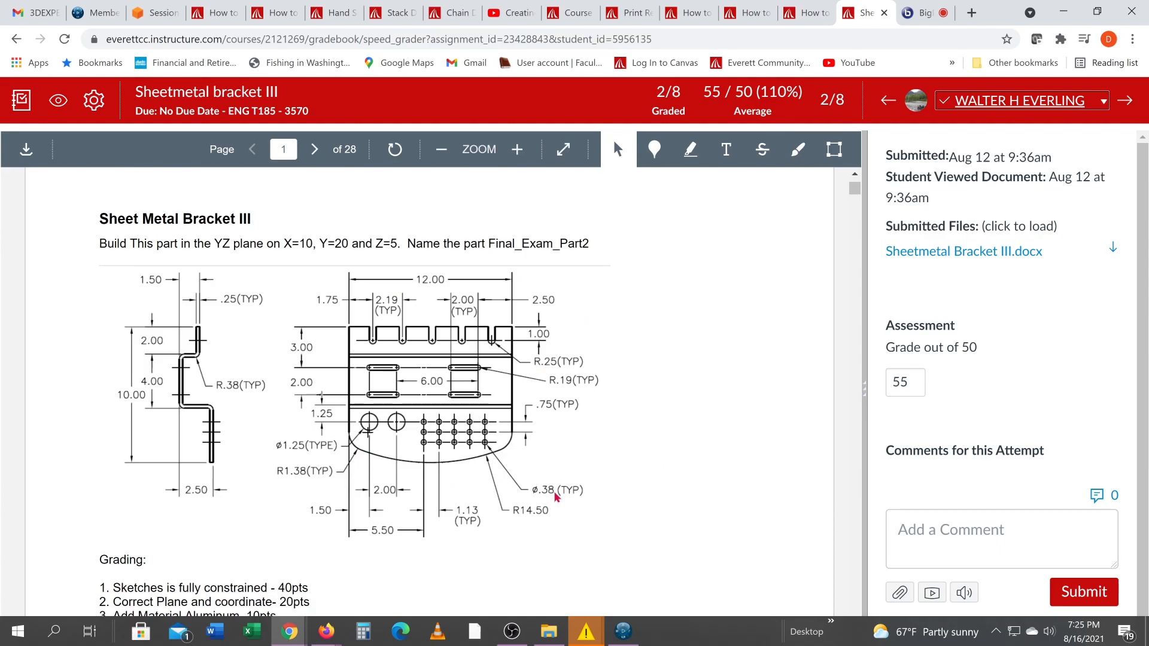
pyautogui.moveTo(518, 544)
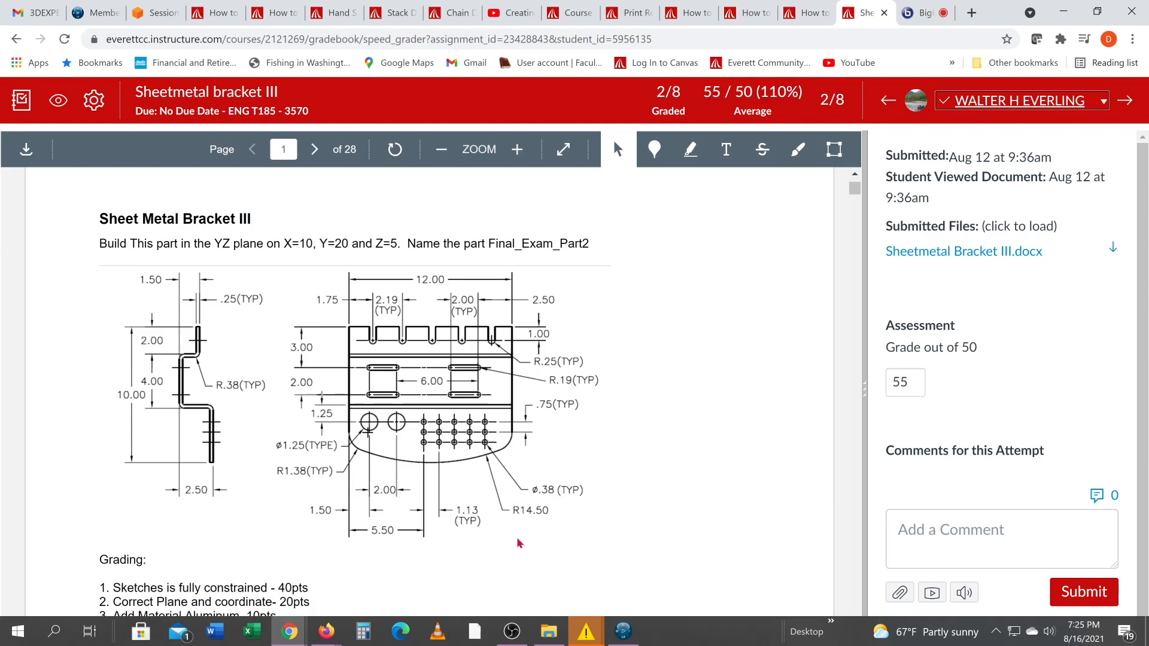
pyautogui.moveTo(489, 518)
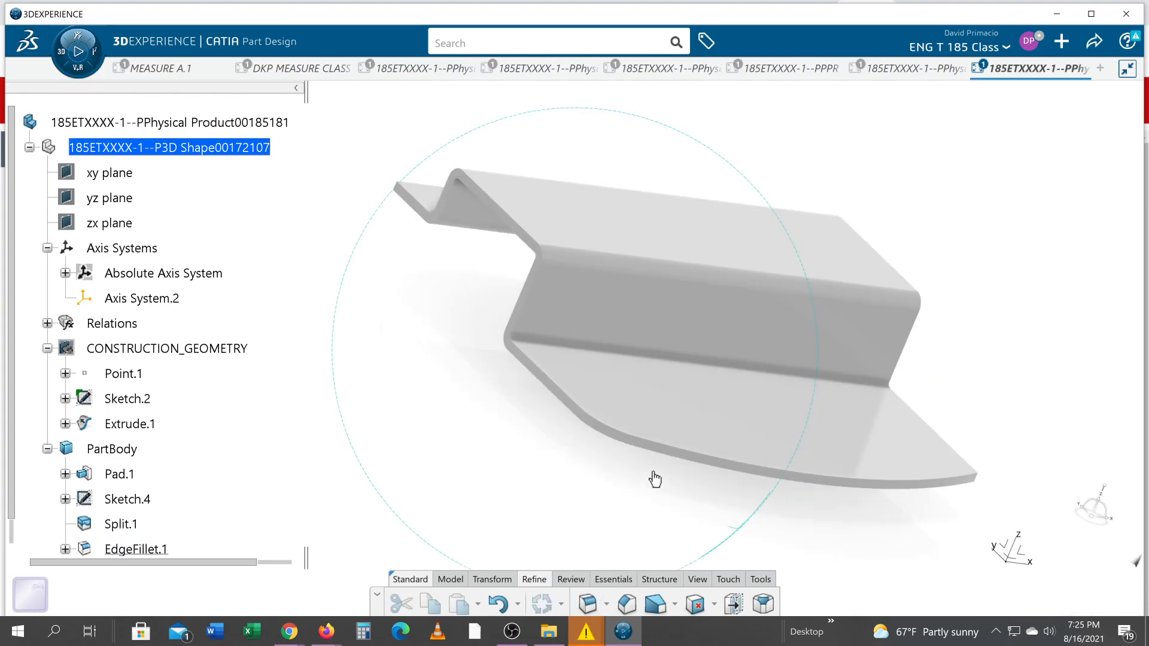
# Step: Switch the bracket to Shading with Edges after trying Shading with Hidden Edges
pyautogui.moveTo(654, 480); pyautogui.dragTo(678, 428)
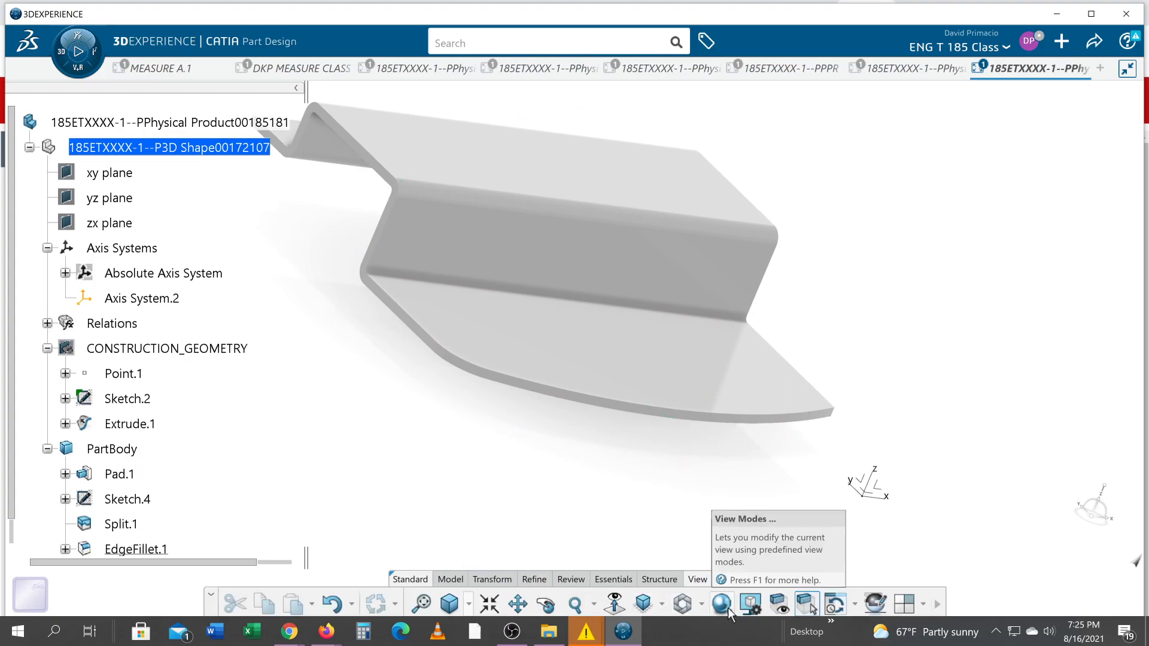
pyautogui.click(722, 605)
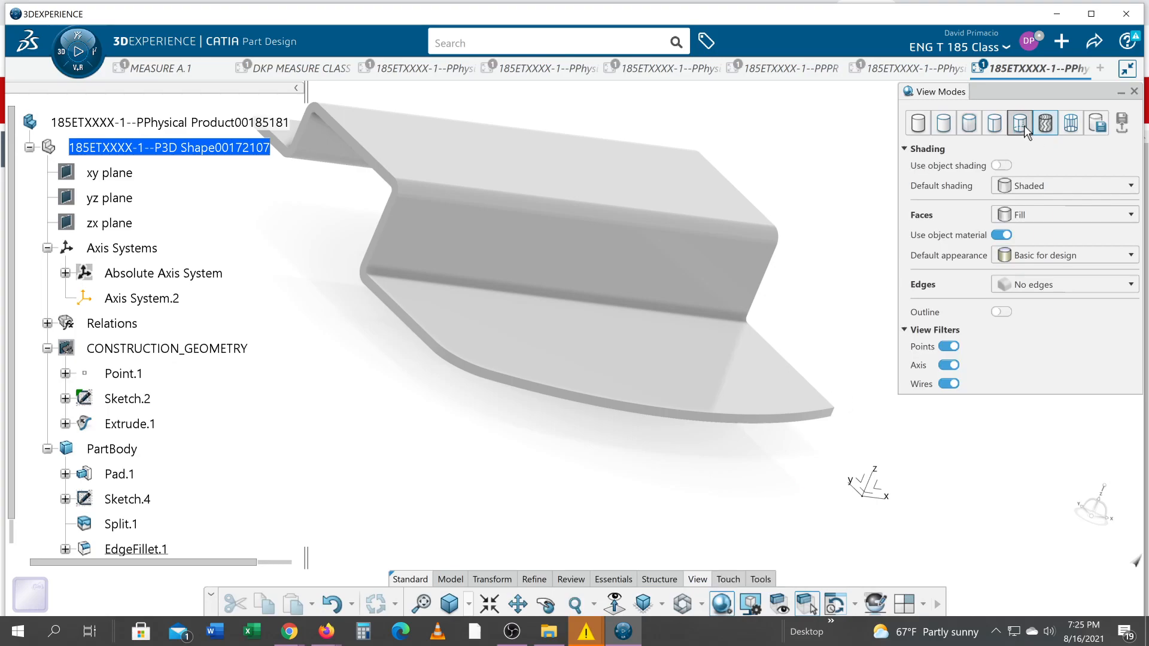
pyautogui.click(1019, 123)
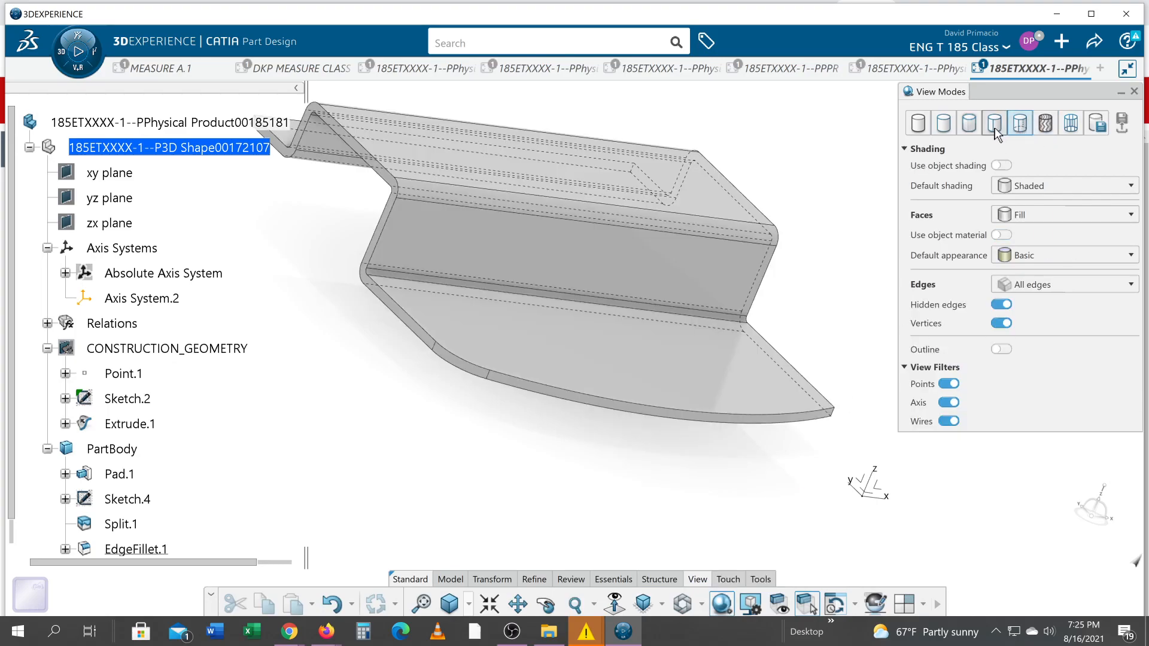
pyautogui.click(993, 122)
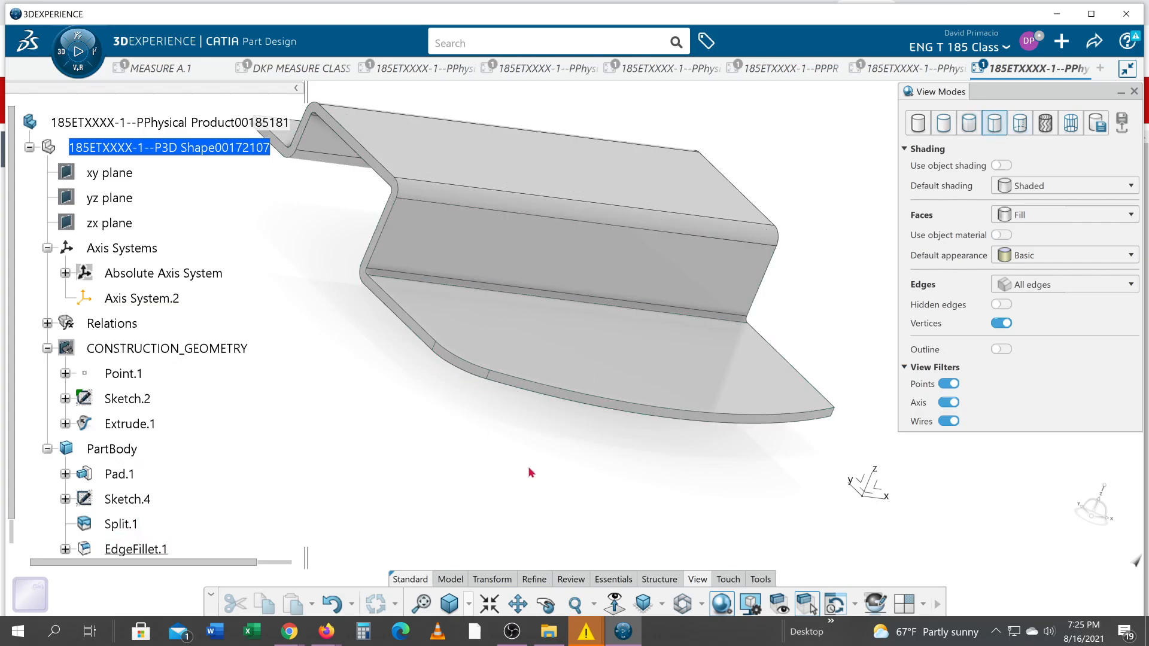
pyautogui.moveTo(532, 473); pyautogui.dragTo(529, 423)
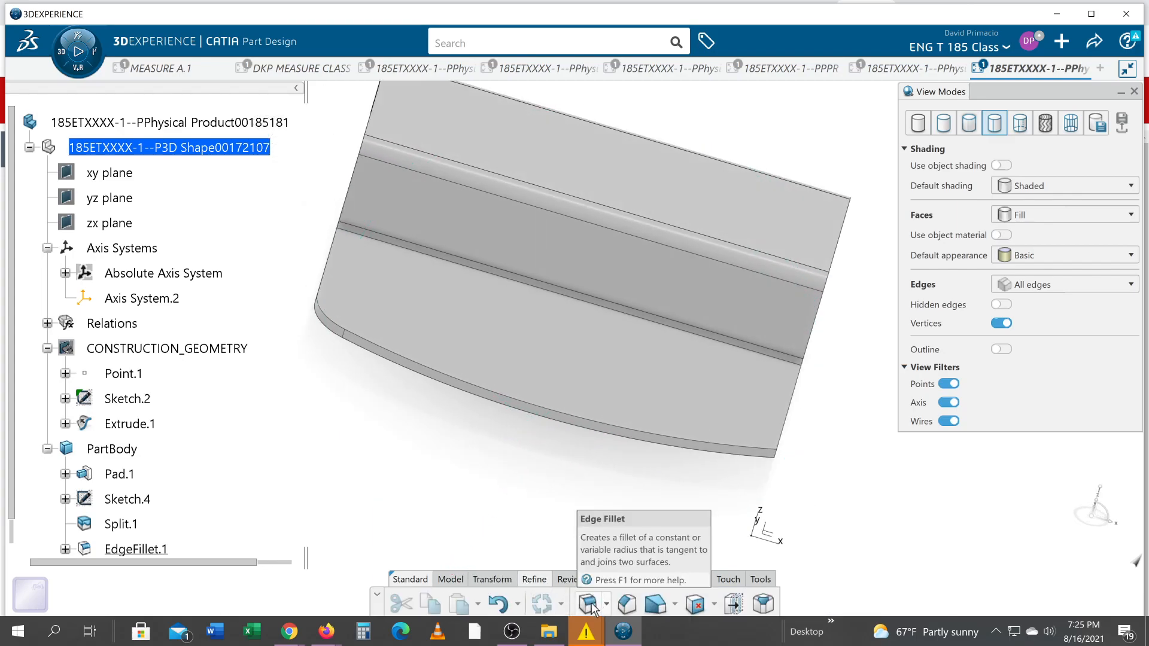
# Step: Add EdgeFillet.2 rounding the flange's other corner at 1.375 inch
pyautogui.click(592, 603)
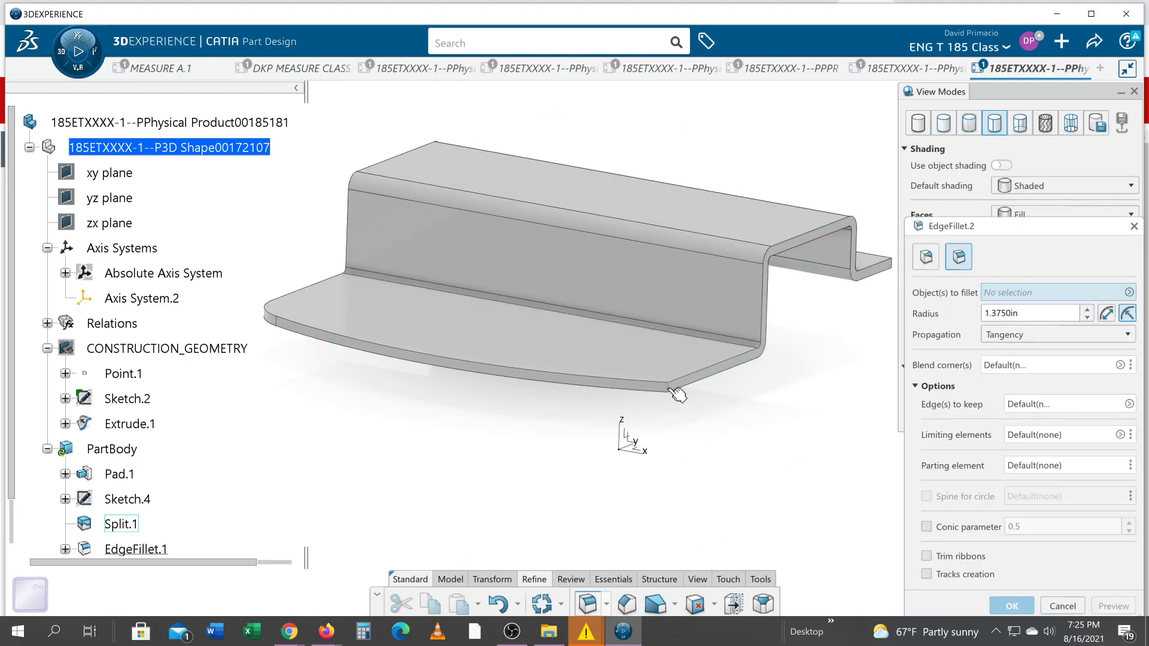
pyautogui.click(675, 392)
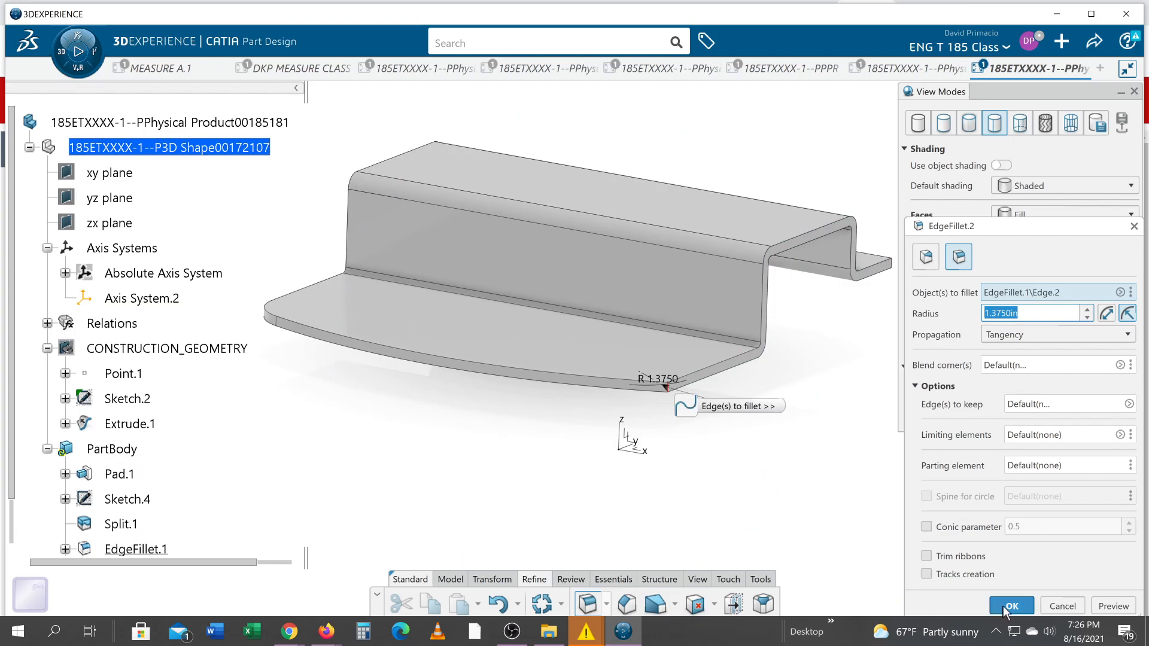
pyautogui.click(1011, 606)
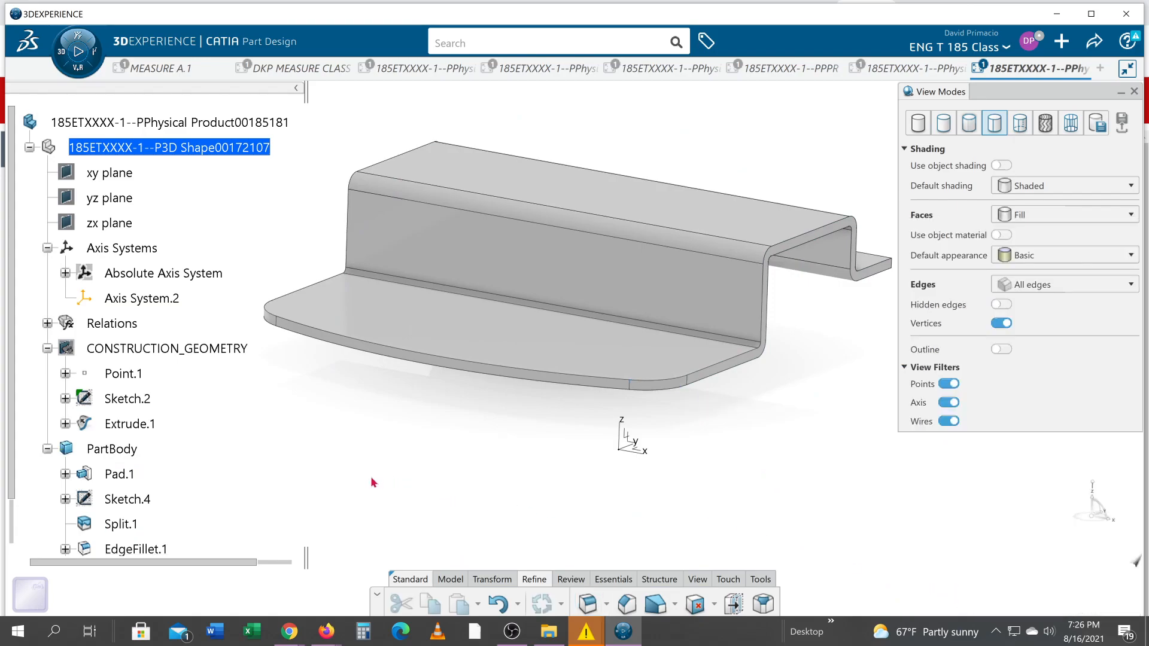
# Step: Orbit the bracket to inspect both flange corners and expand the tree
pyautogui.moveTo(372, 482); pyautogui.dragTo(444, 484)
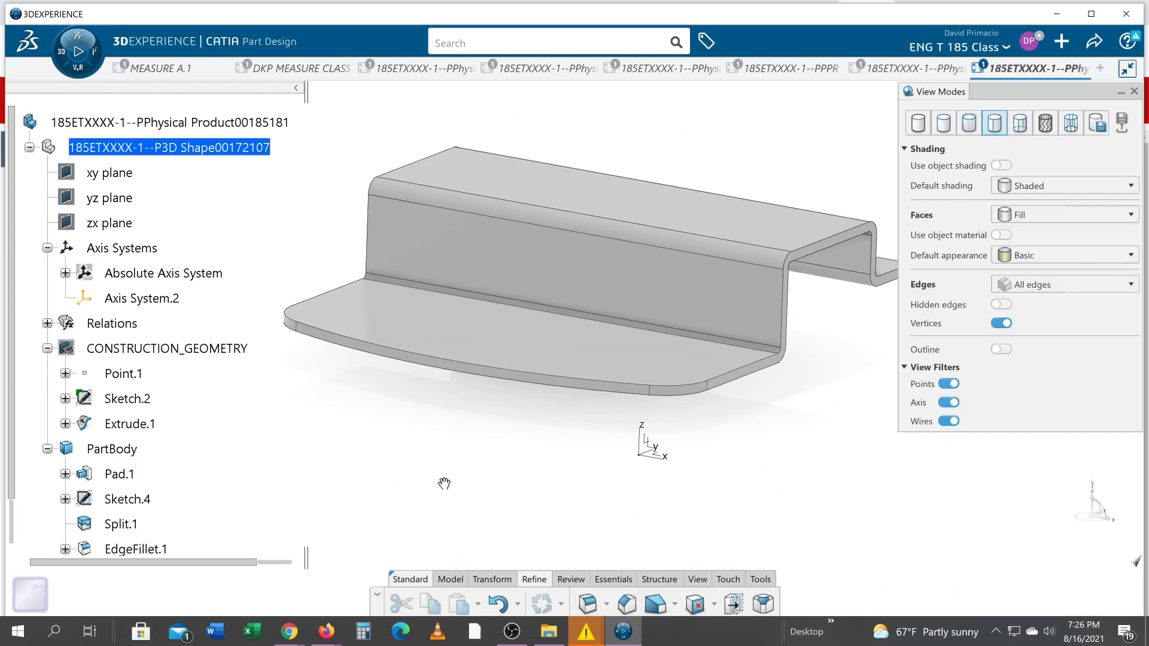
pyautogui.moveTo(445, 483); pyautogui.dragTo(408, 394)
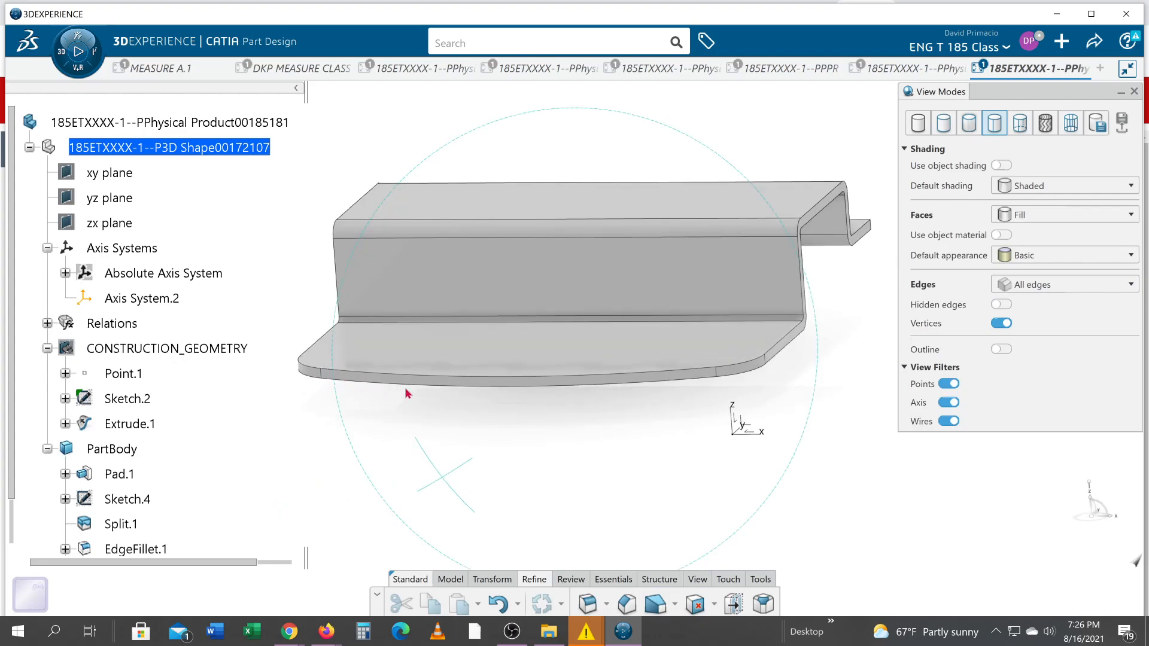
pyautogui.moveTo(407, 394); pyautogui.dragTo(416, 429)
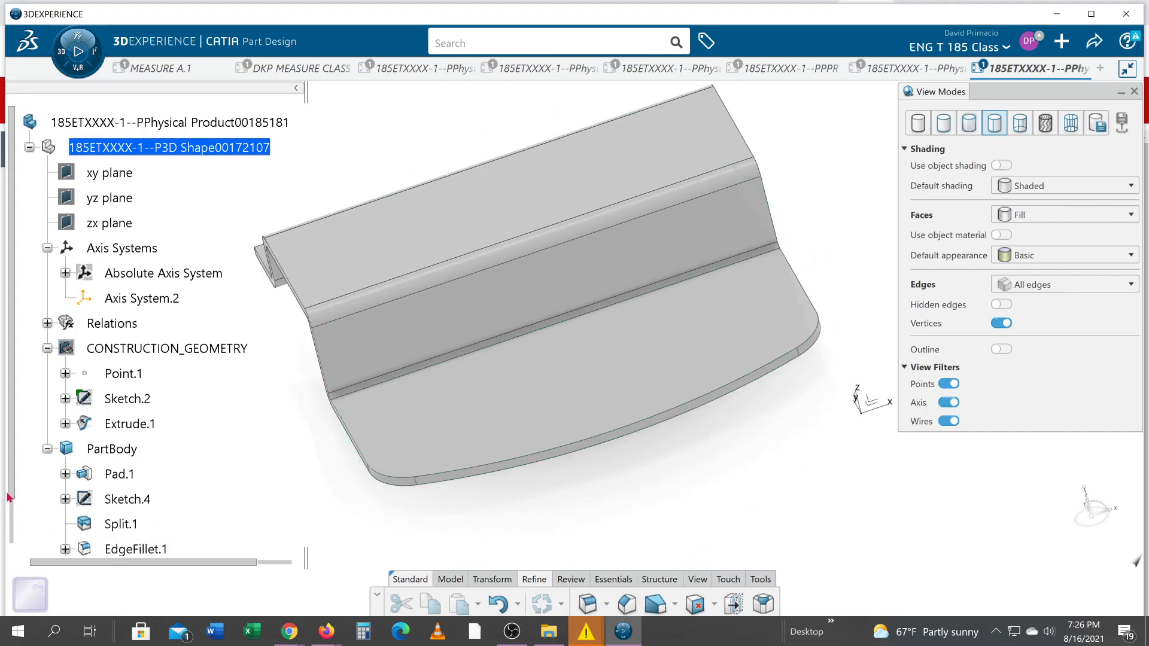
pyautogui.scroll(-3)
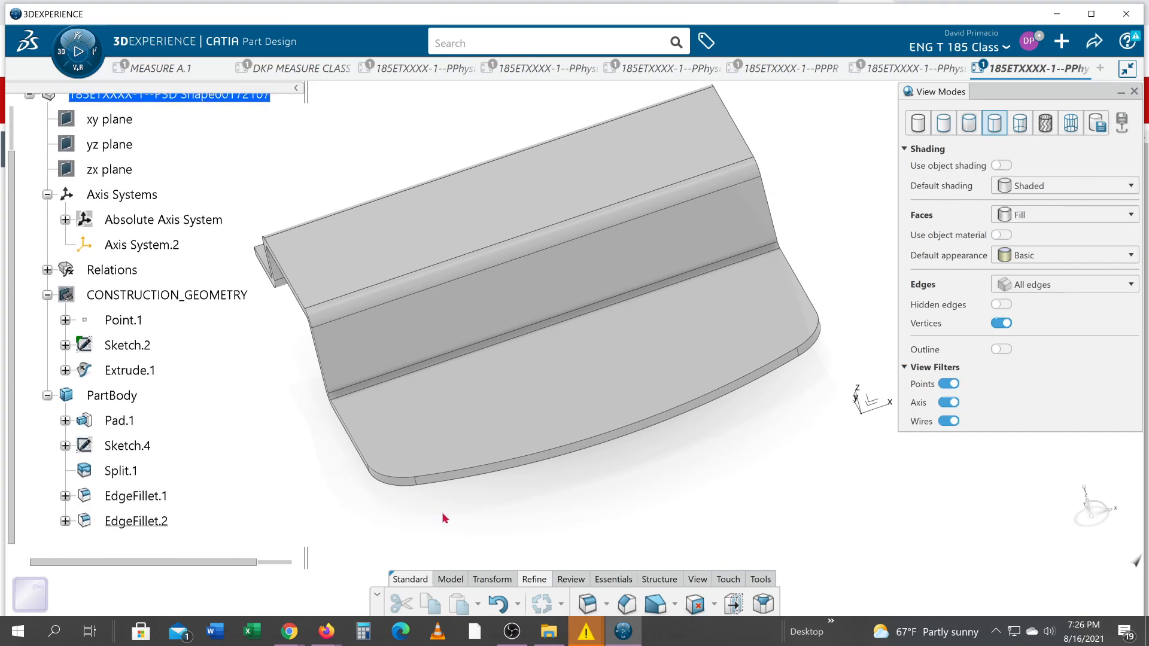
pyautogui.moveTo(444, 519); pyautogui.dragTo(520, 493)
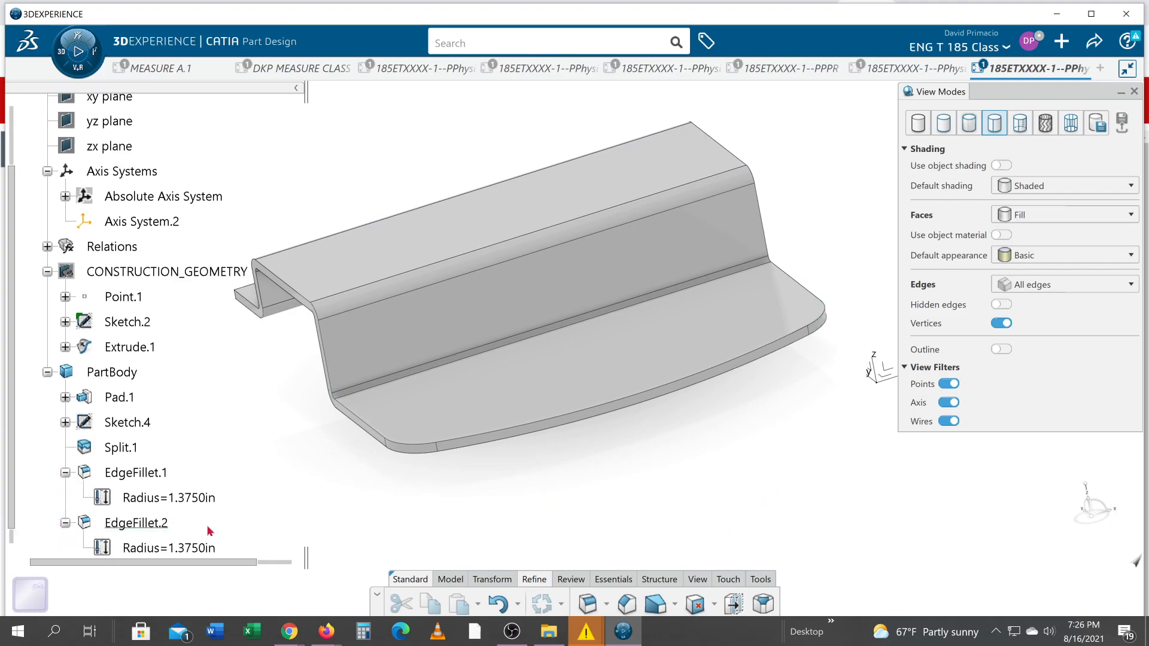
pyautogui.moveTo(386, 561)
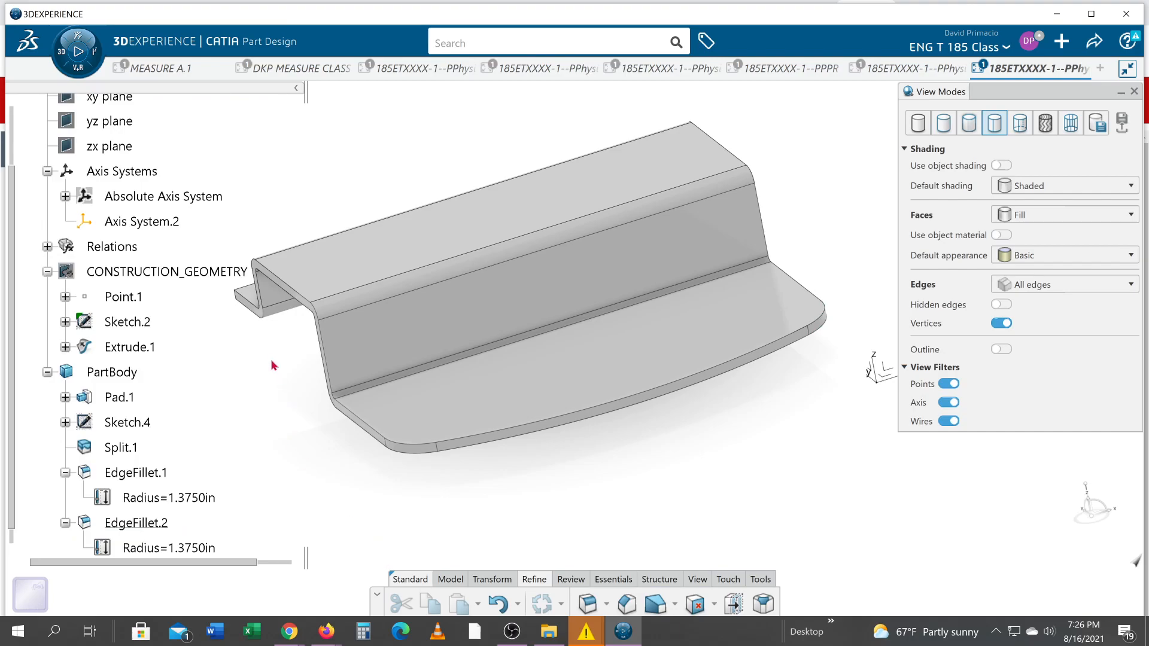
pyautogui.click(170, 498)
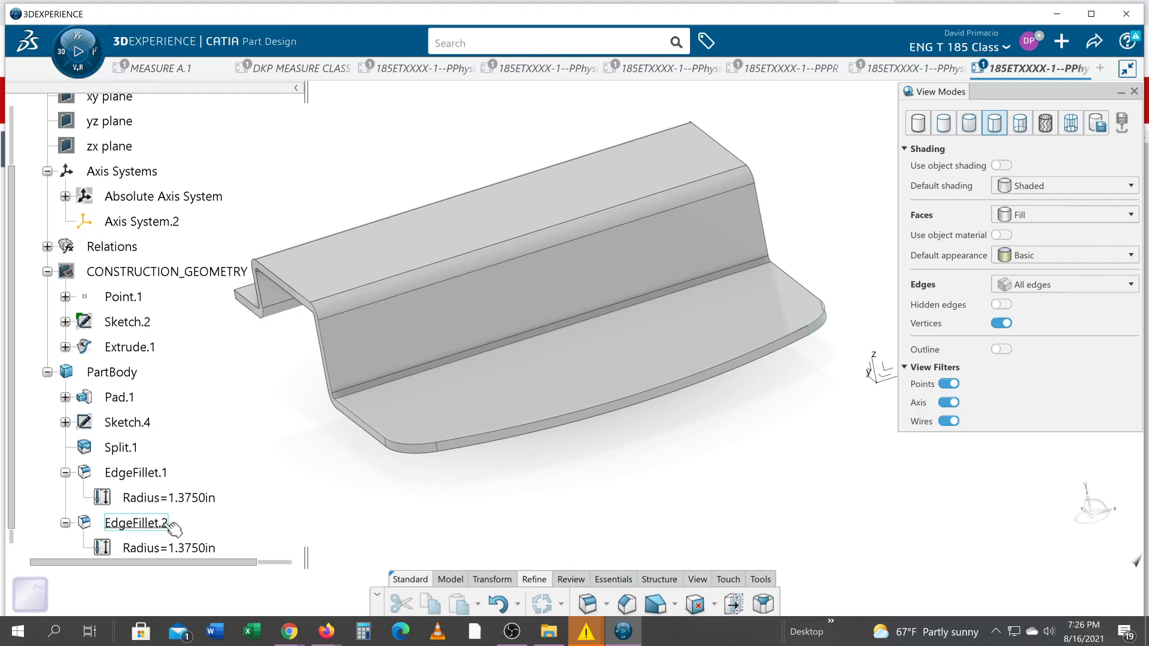
# Step: Delete EdgeFillet.2 from the specification tree
pyautogui.click(136, 522)
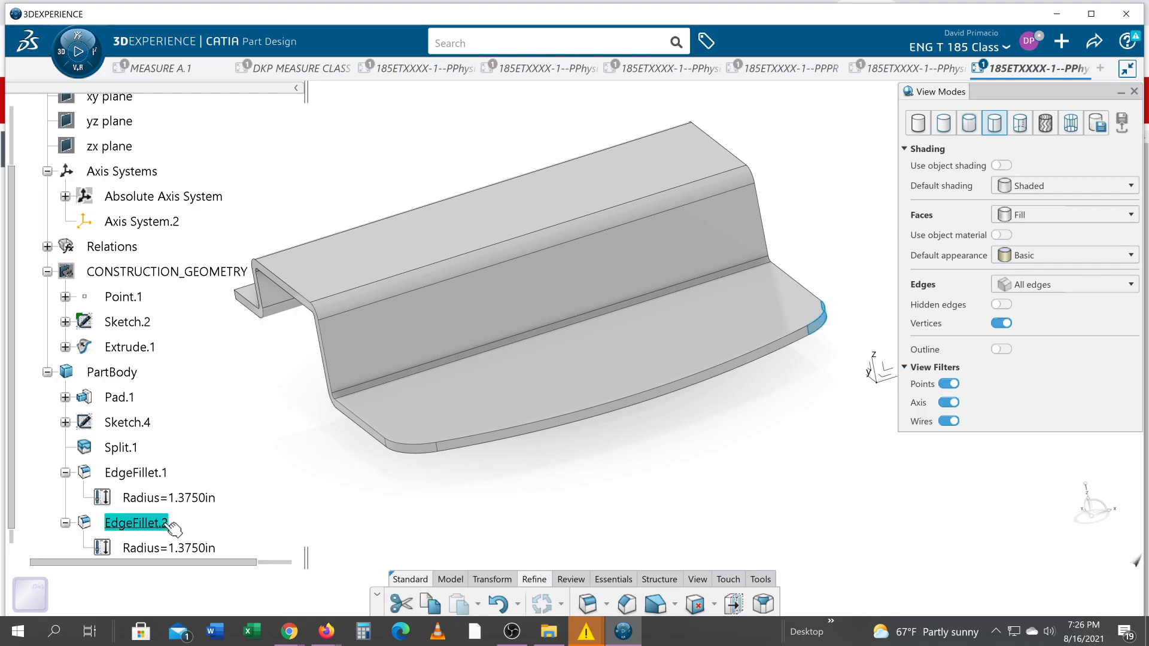
pyautogui.rightClick(136, 523)
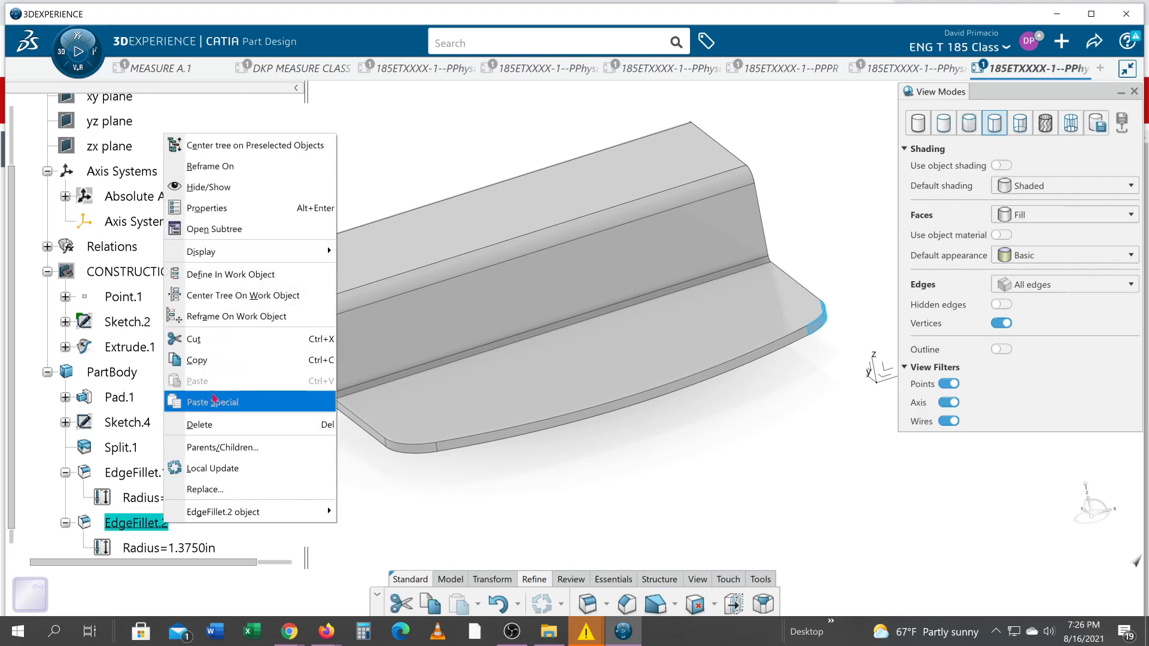
pyautogui.click(199, 424)
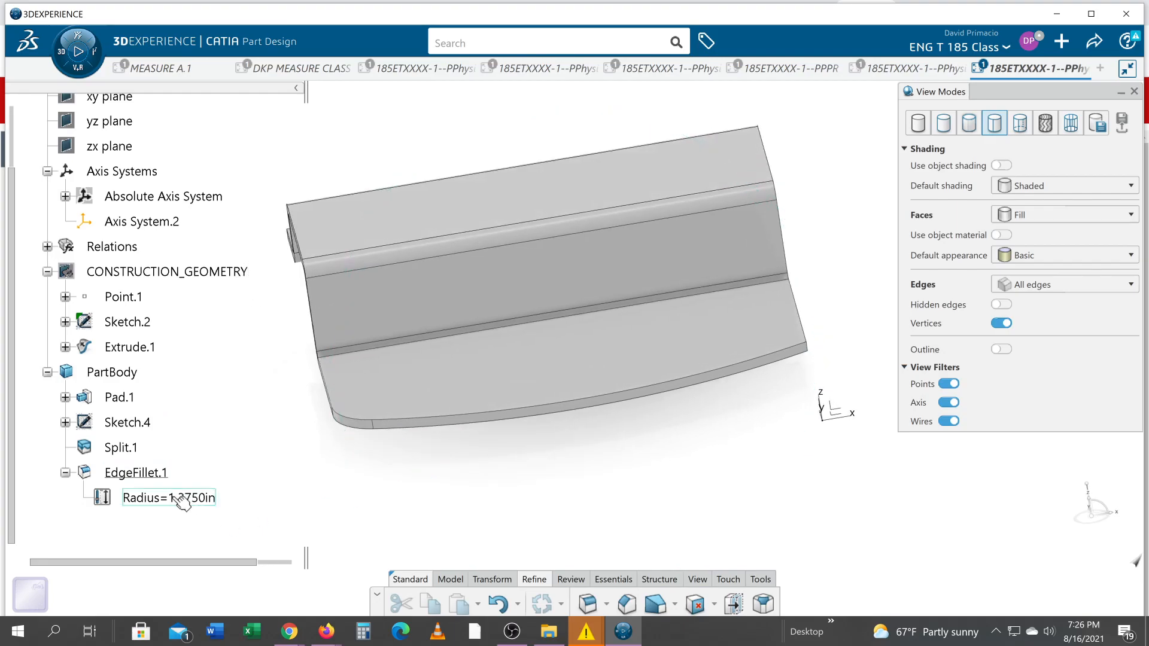
pyautogui.click(635, 459)
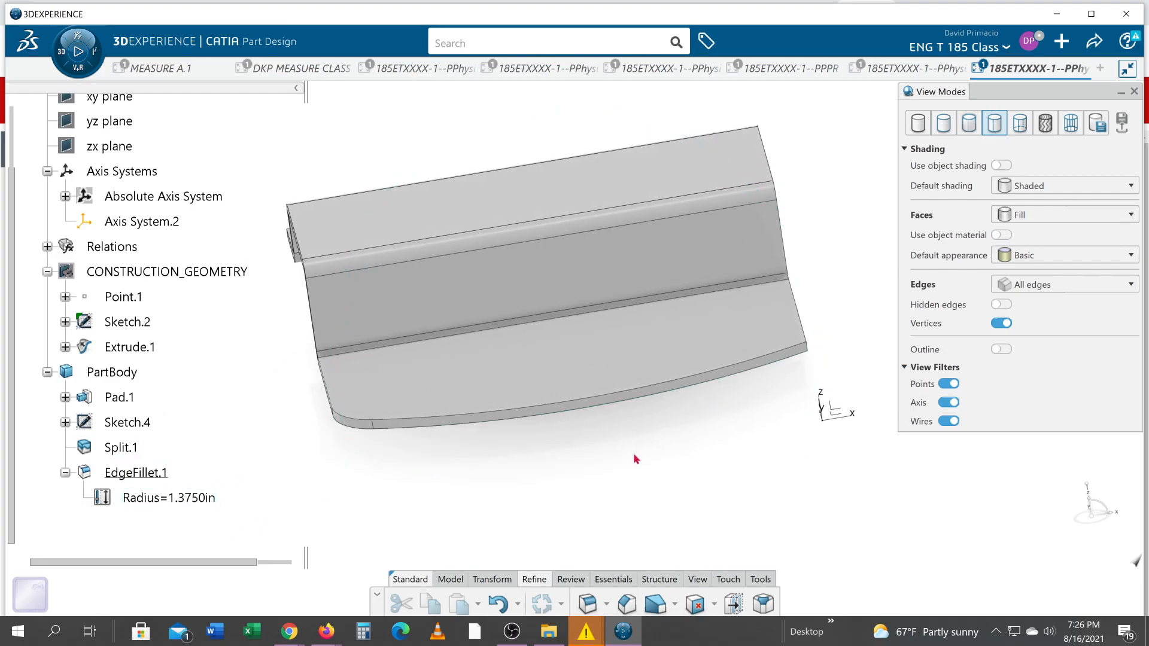
pyautogui.click(136, 473)
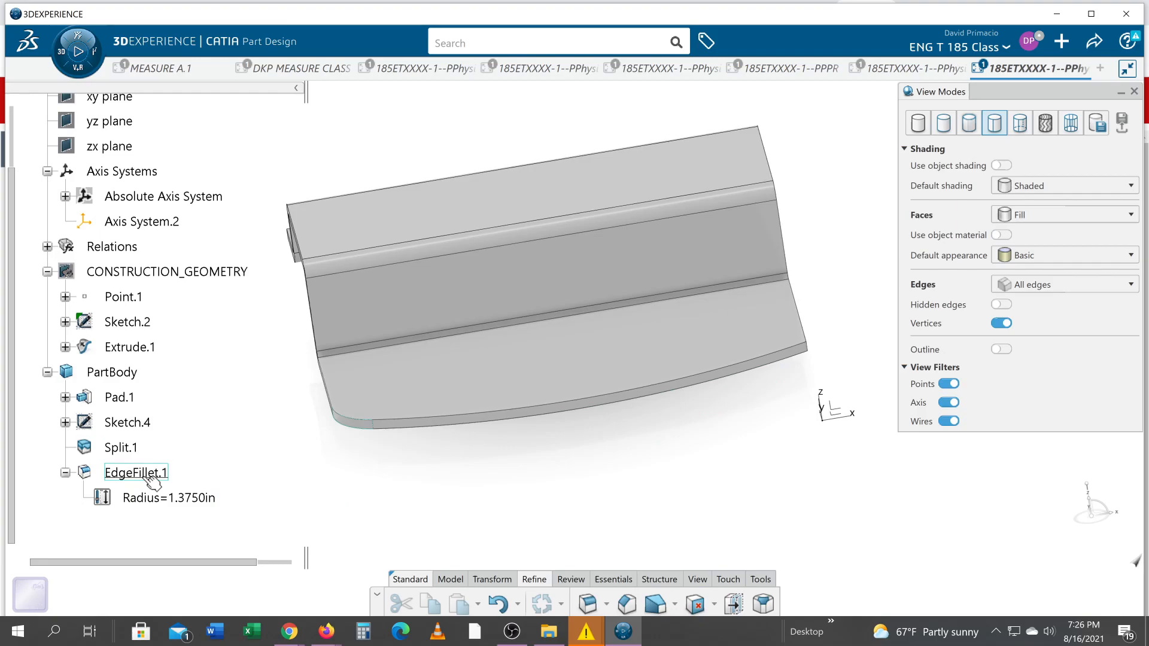
# Step: Add the second flange corner edge to EdgeFillet.1, then orbit to inspect both corners
pyautogui.click(136, 472)
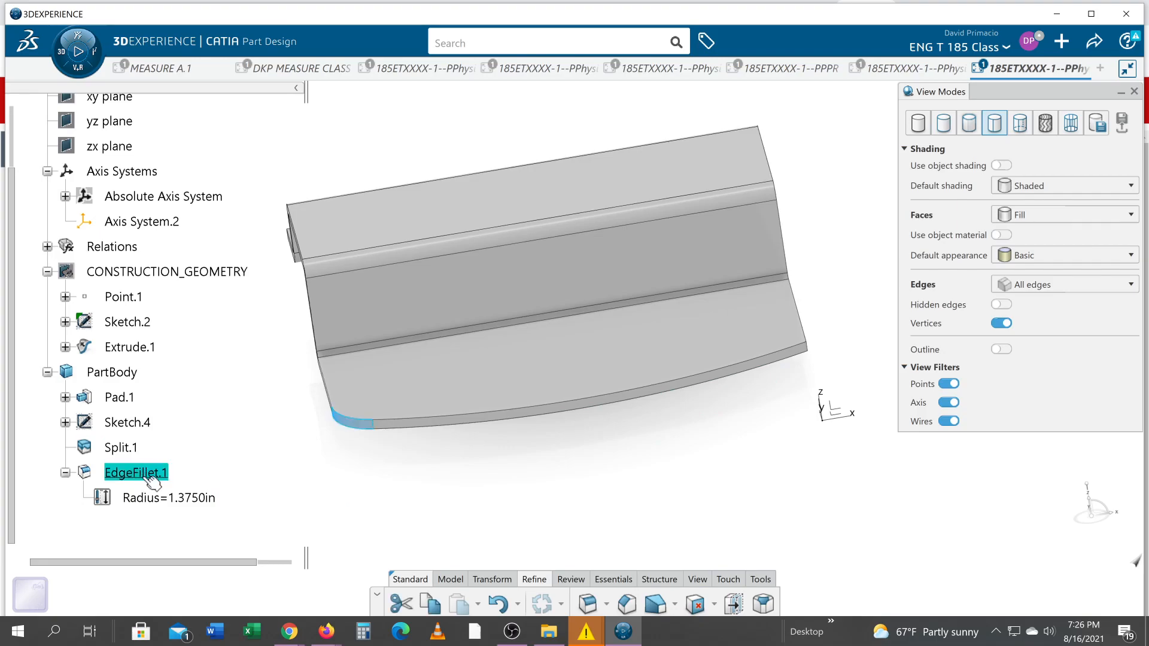
pyautogui.doubleClick(136, 472)
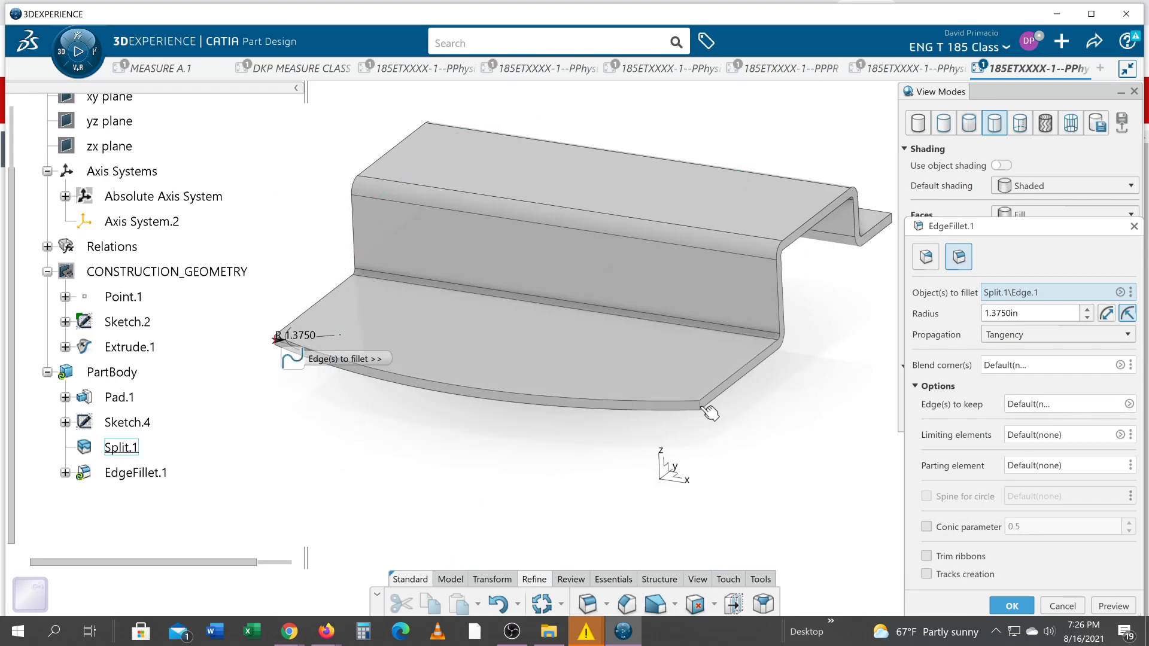
pyautogui.click(704, 411)
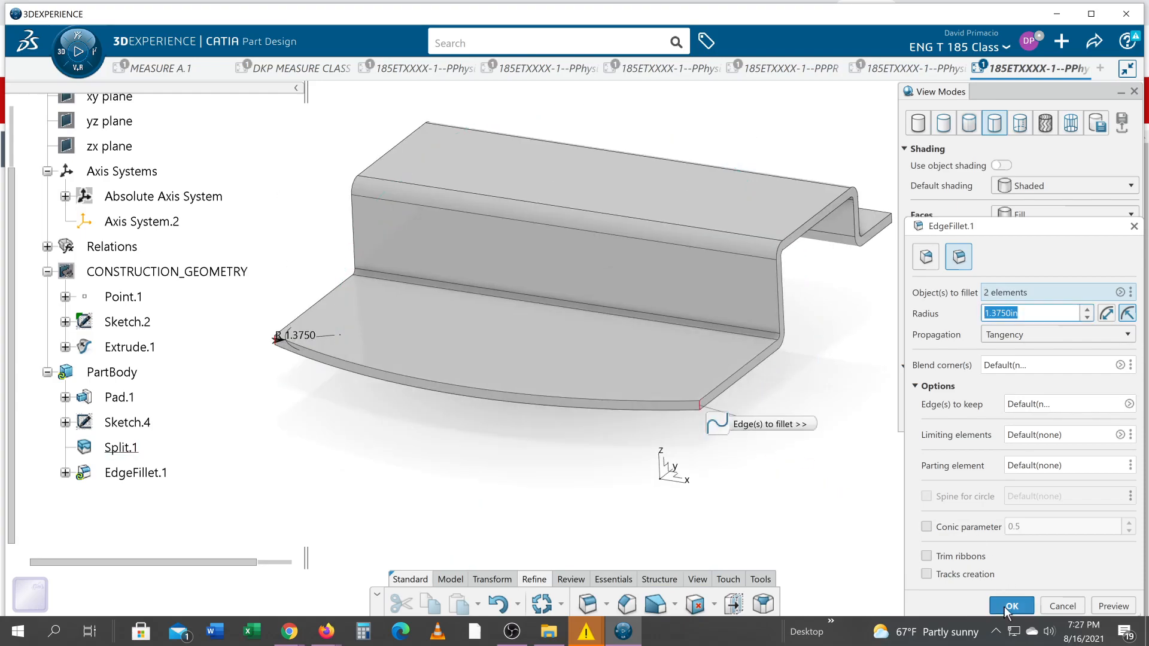
pyautogui.click(1011, 606)
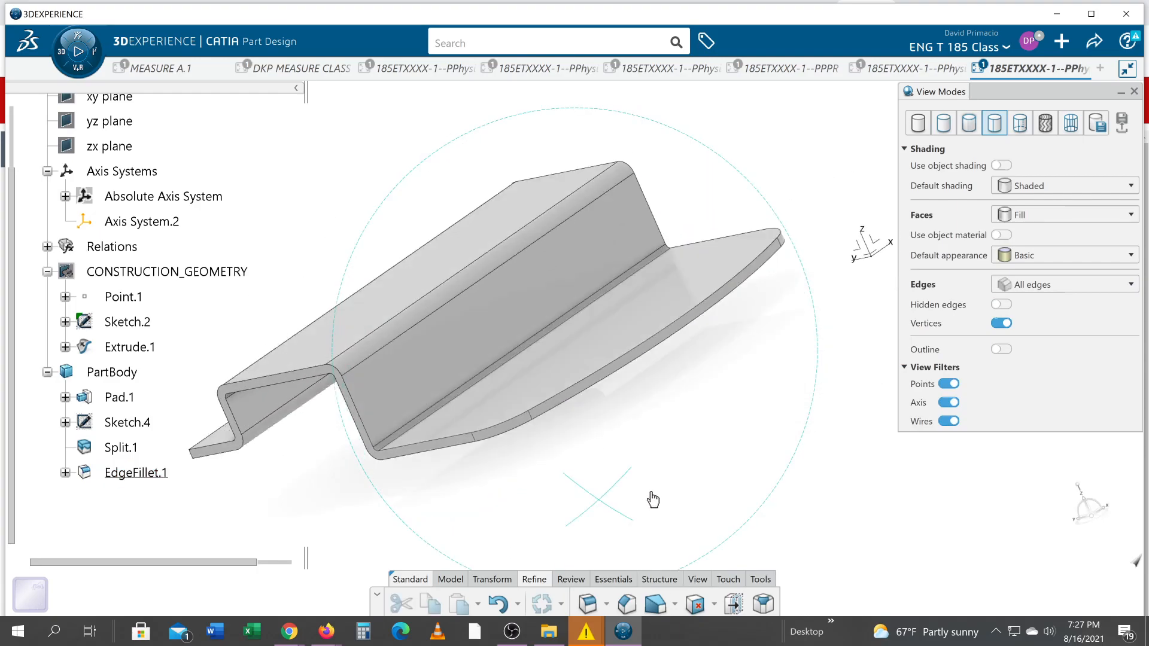
pyautogui.click(136, 473)
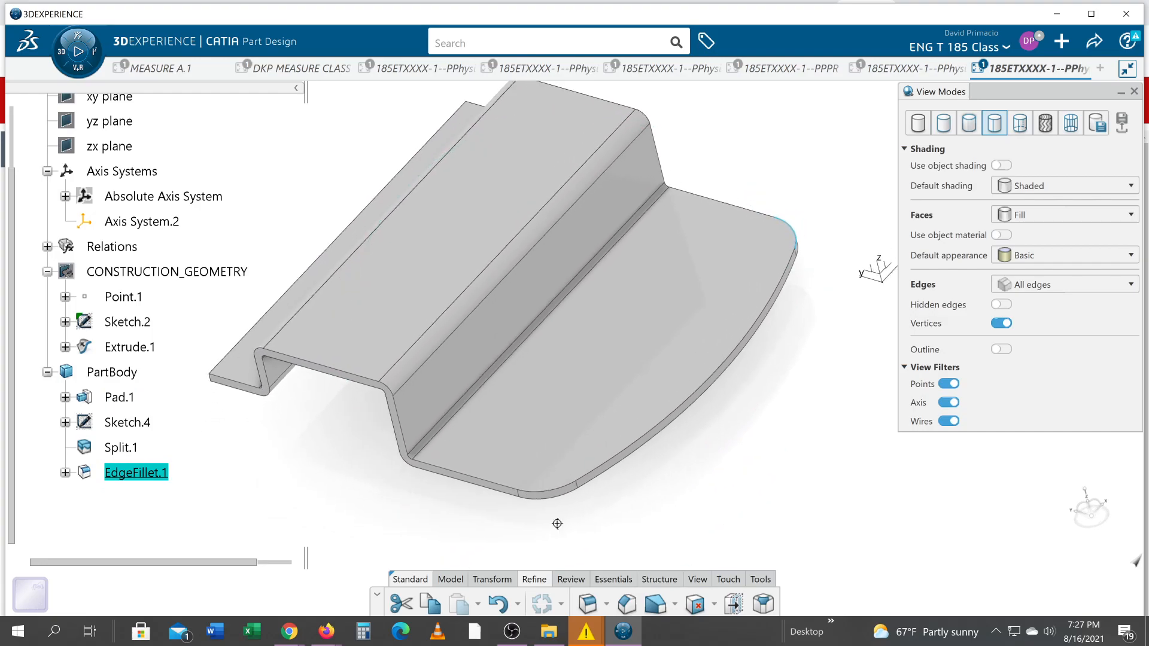
pyautogui.moveTo(558, 524); pyautogui.dragTo(709, 510)
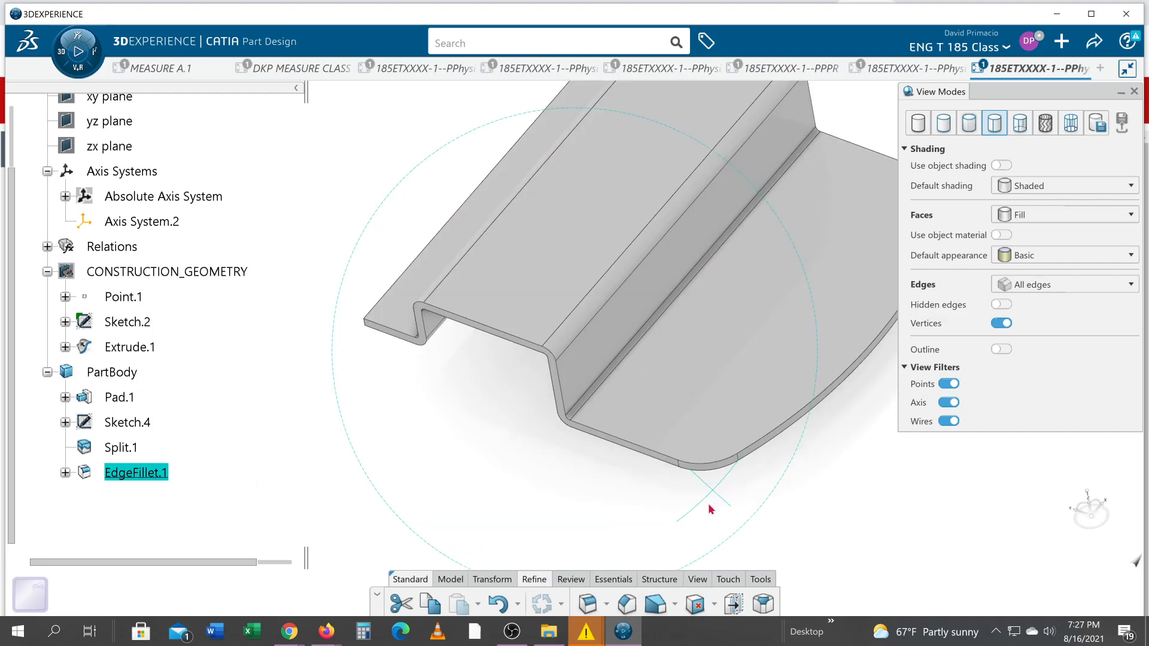
pyautogui.moveTo(711, 509); pyautogui.dragTo(594, 510)
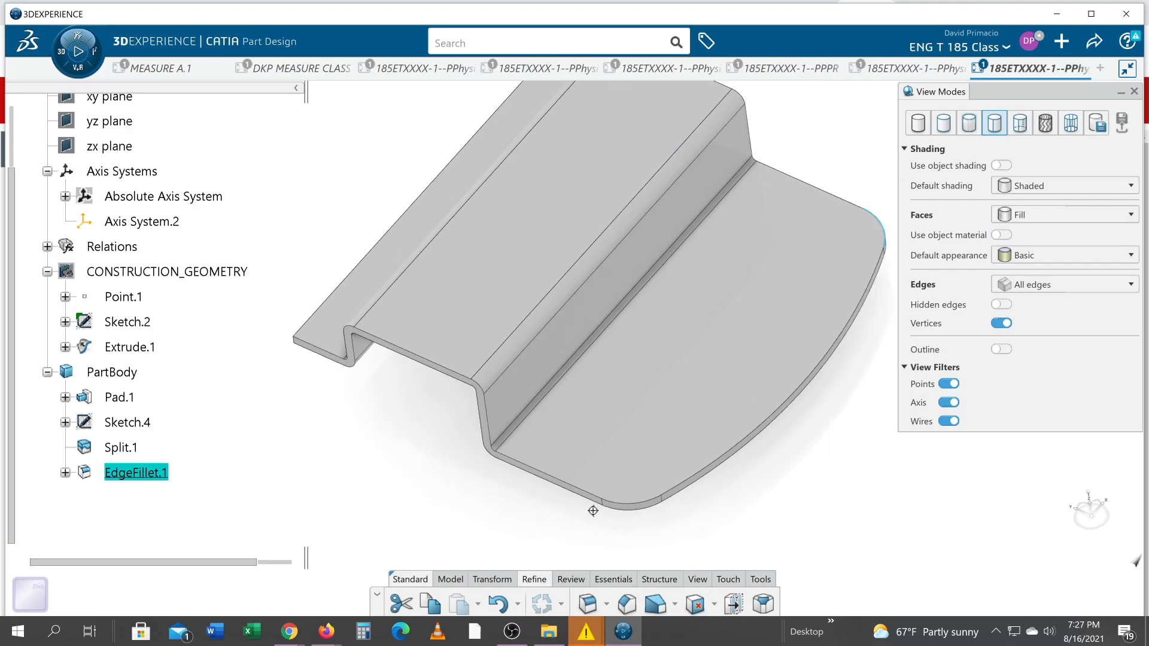